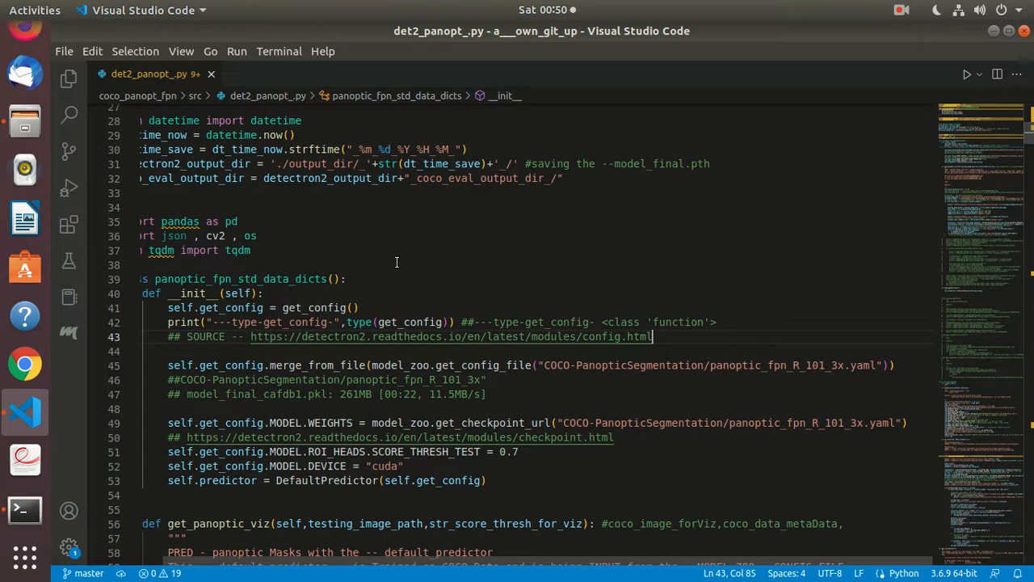
Step: Scroll through the det2_panopt_.py script in the code editor to review it
left_click(242, 278)
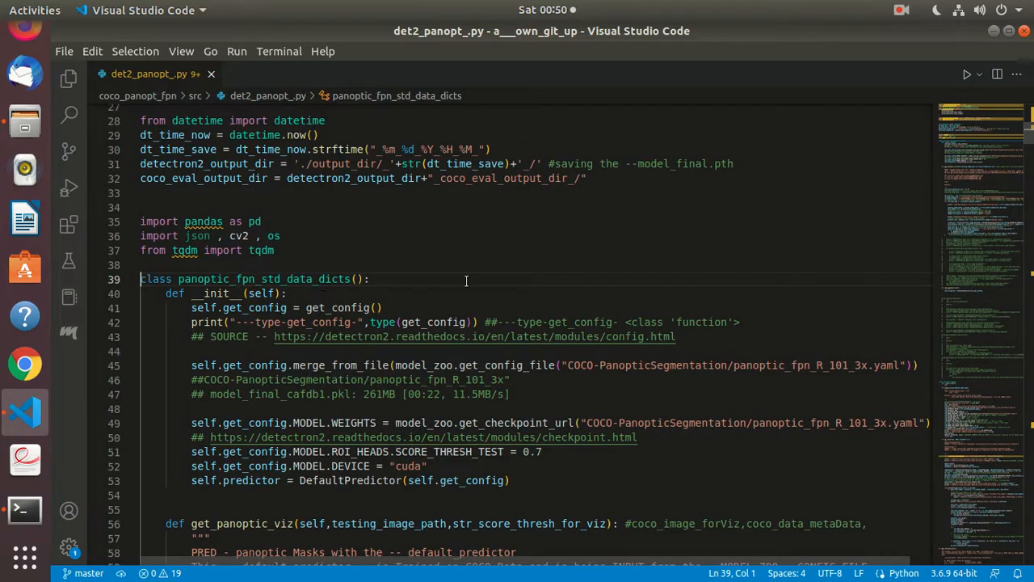
left_click(645, 365)
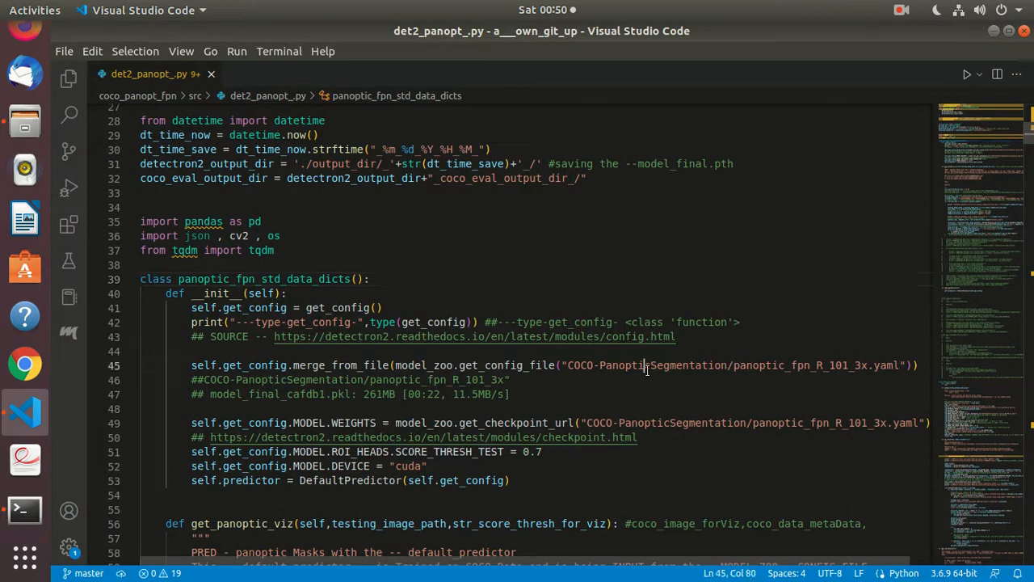
left_click(659, 423)
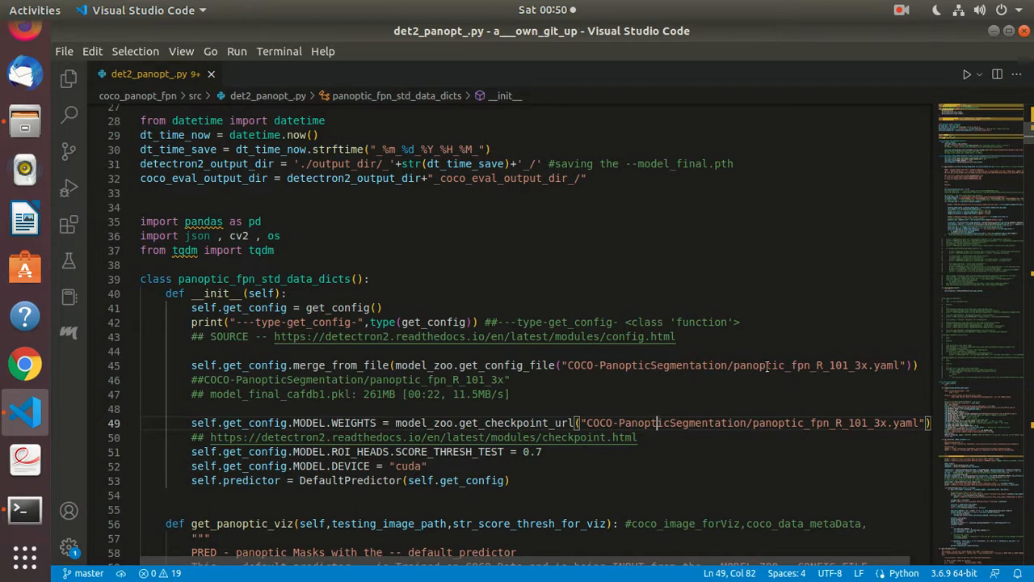
mouse_move(652, 400)
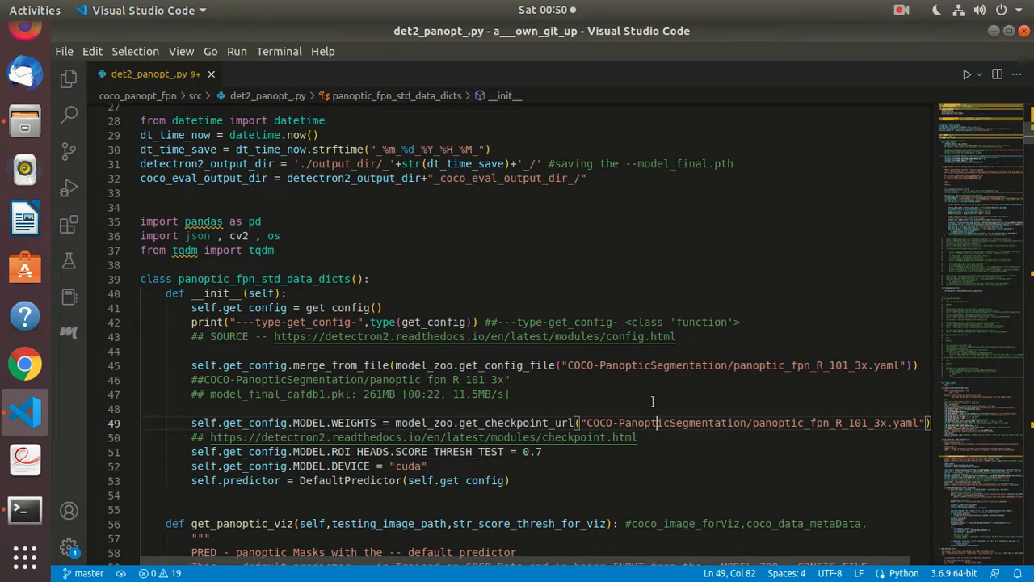
scroll("down", 3)
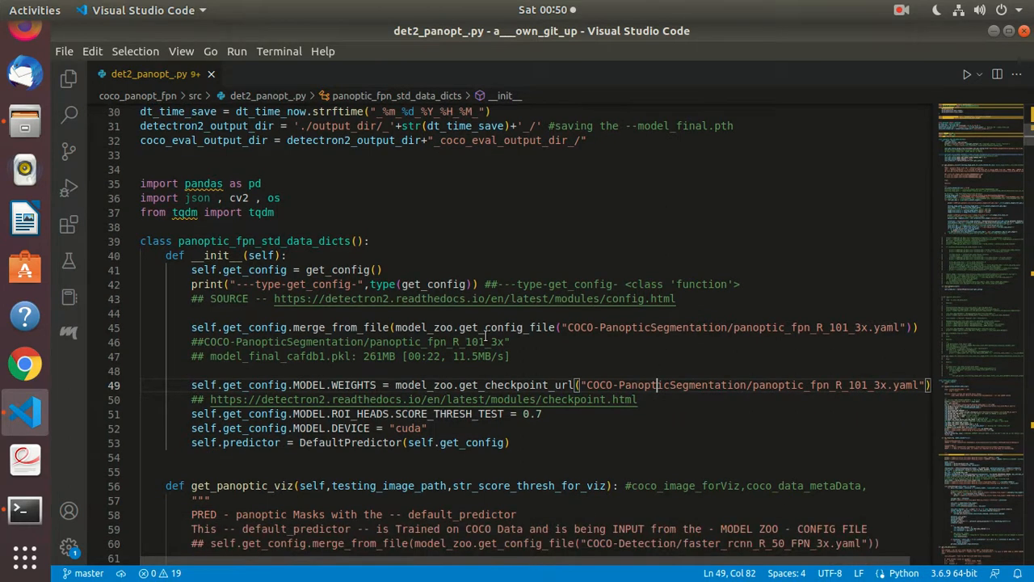
mouse_move(708, 340)
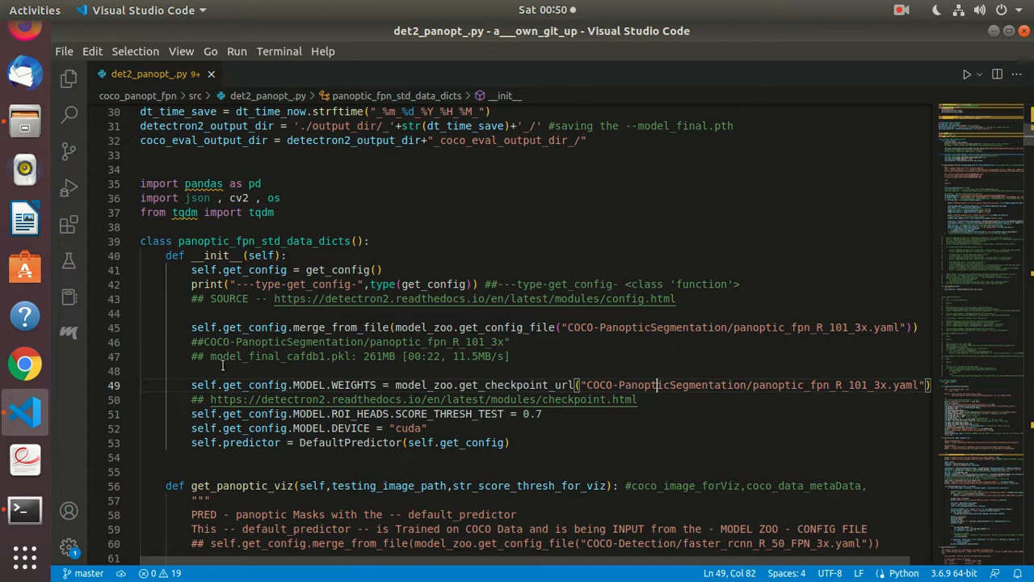
mouse_move(242, 363)
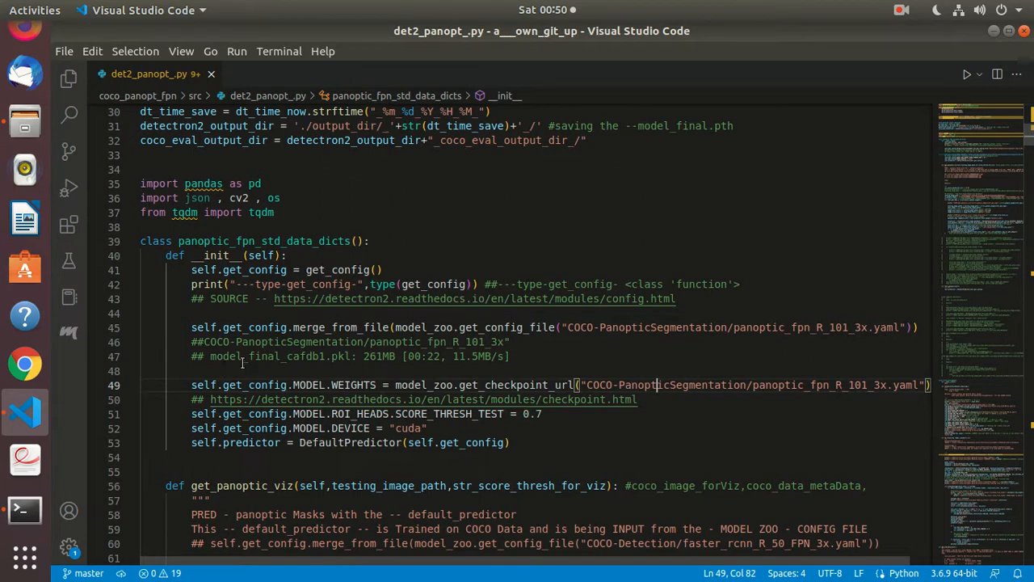
mouse_move(285, 362)
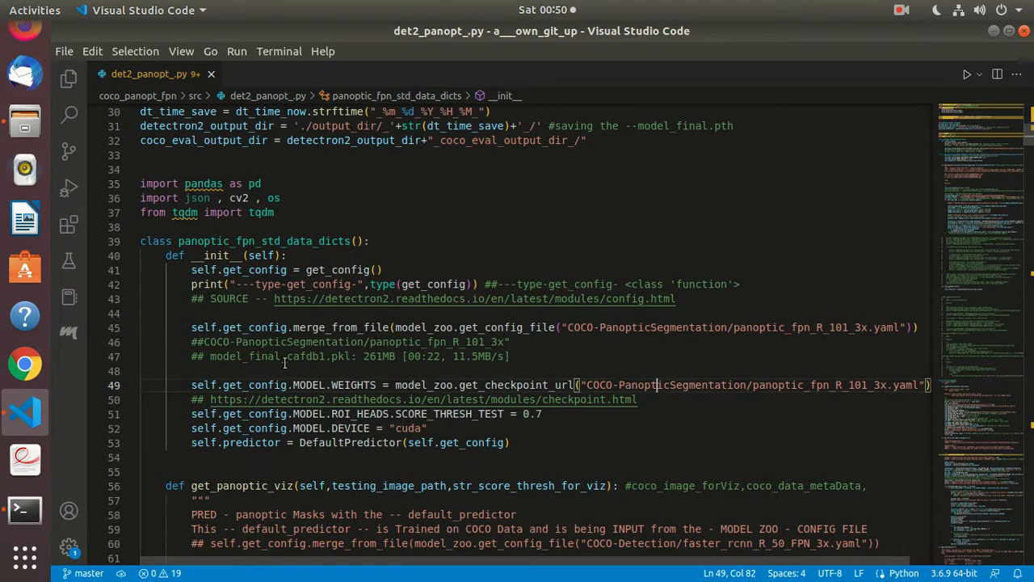
left_click(352, 357)
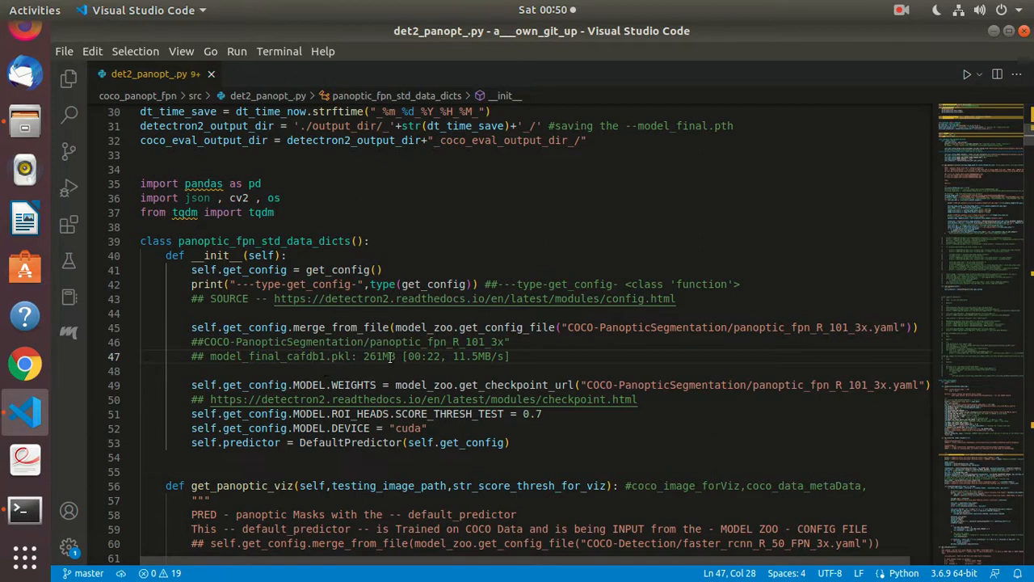
mouse_move(481, 357)
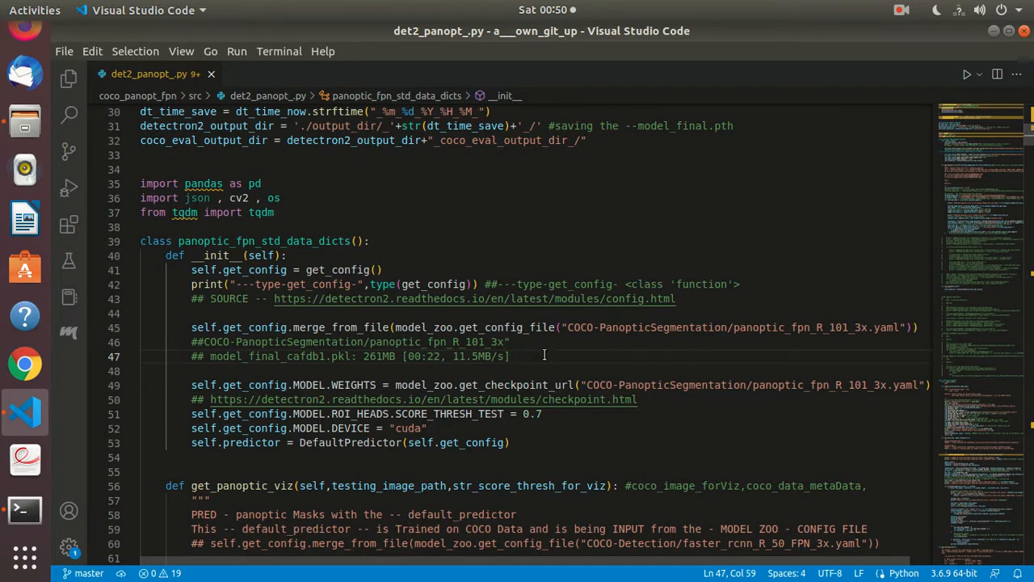
scroll("down", 3)
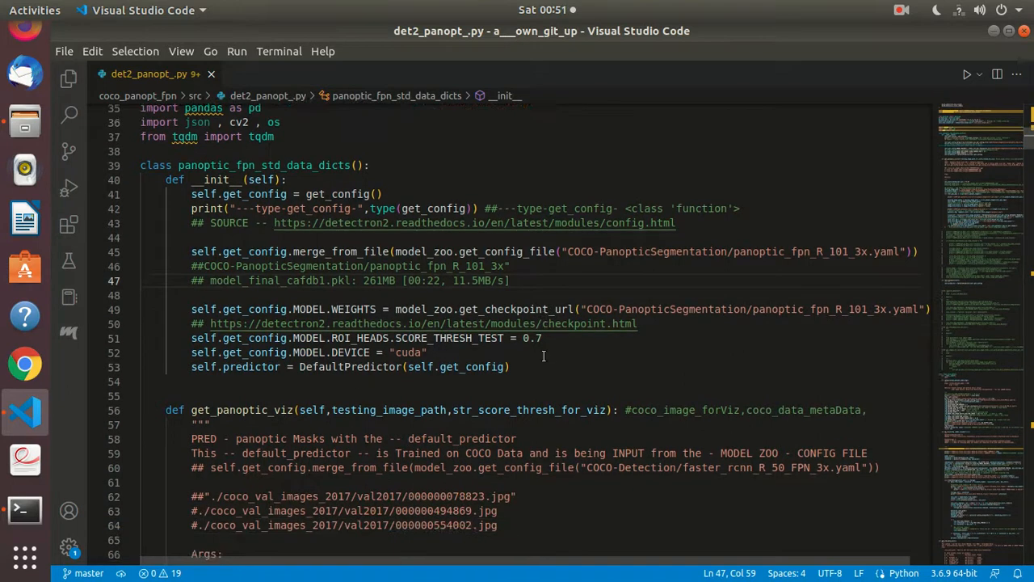
mouse_move(481, 362)
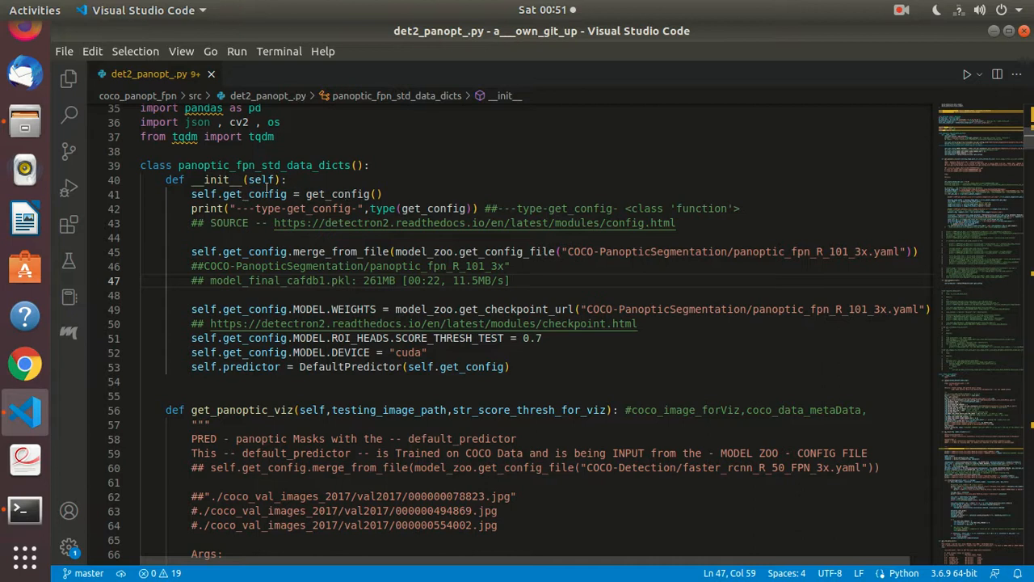
mouse_move(343, 337)
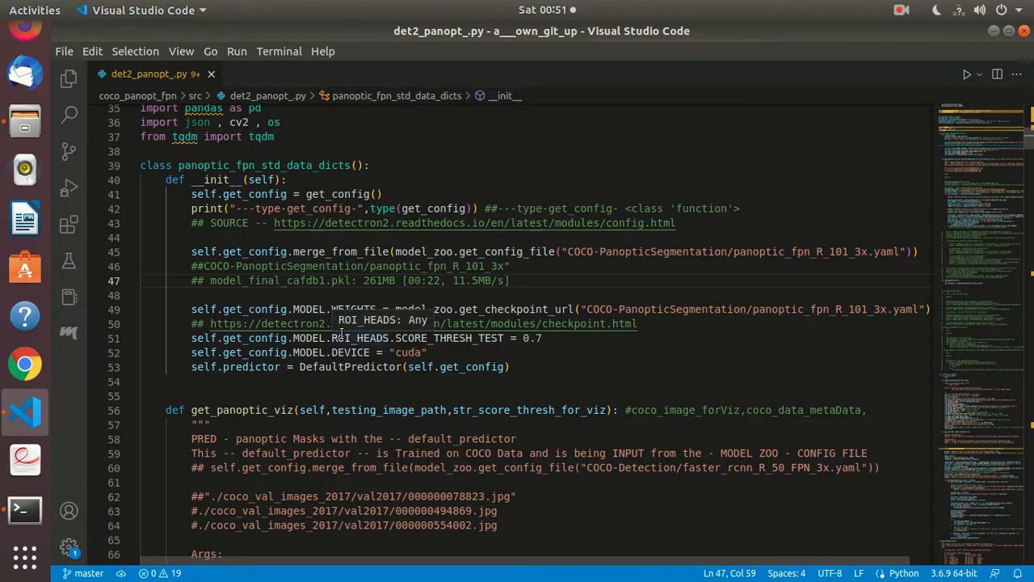
scroll("down", 3)
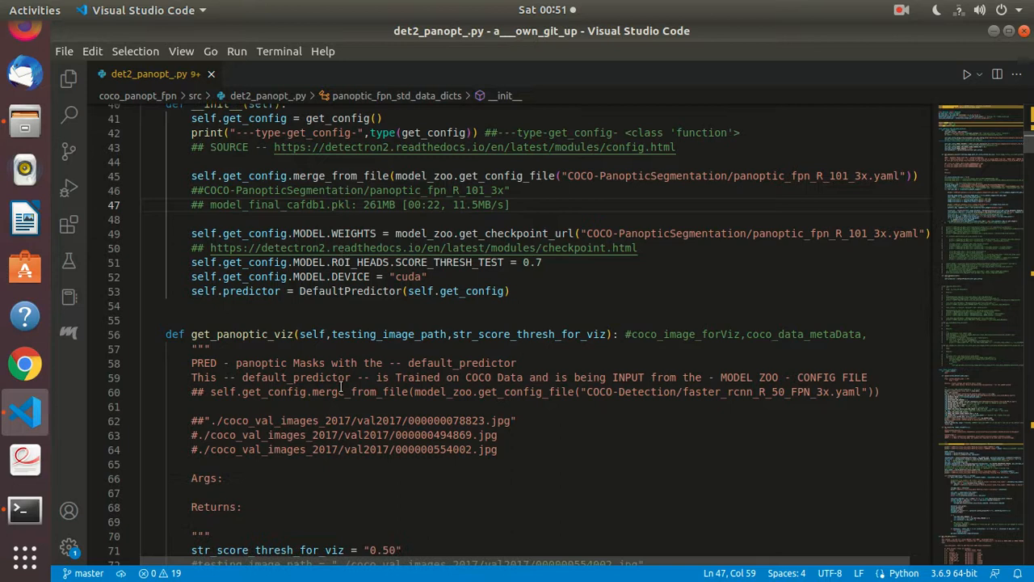
mouse_move(672, 346)
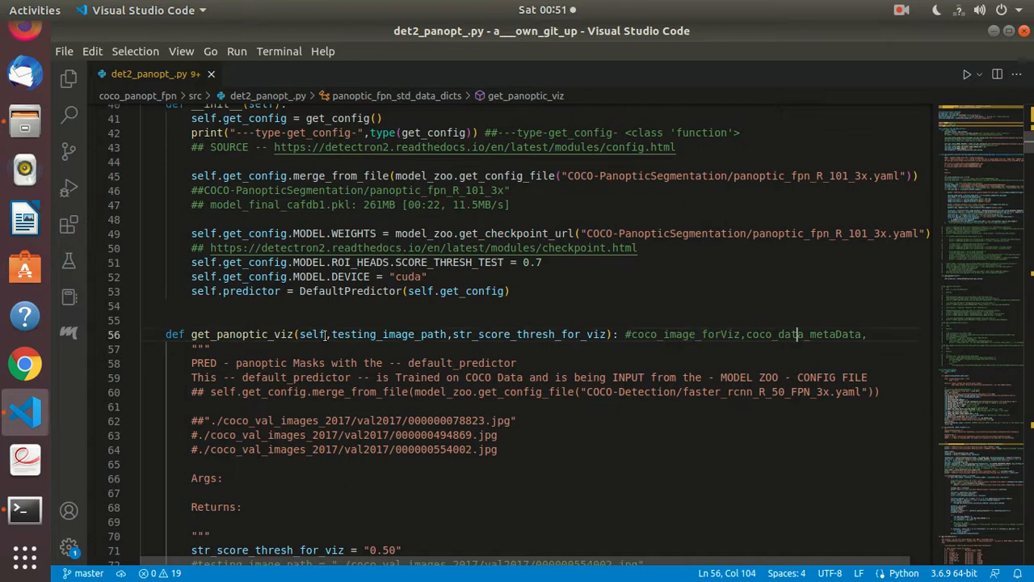
scroll("down", 3)
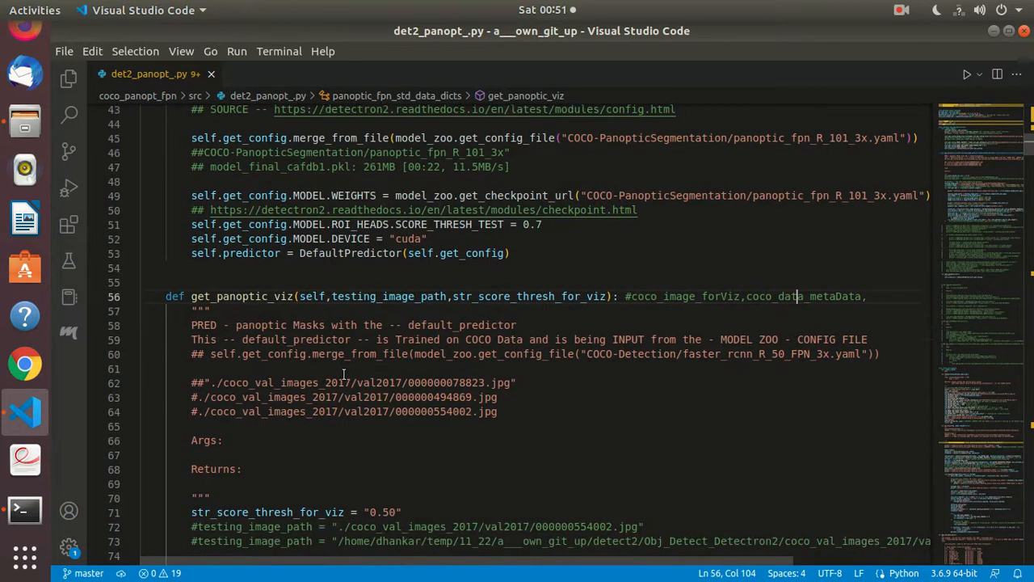
scroll("down", 3)
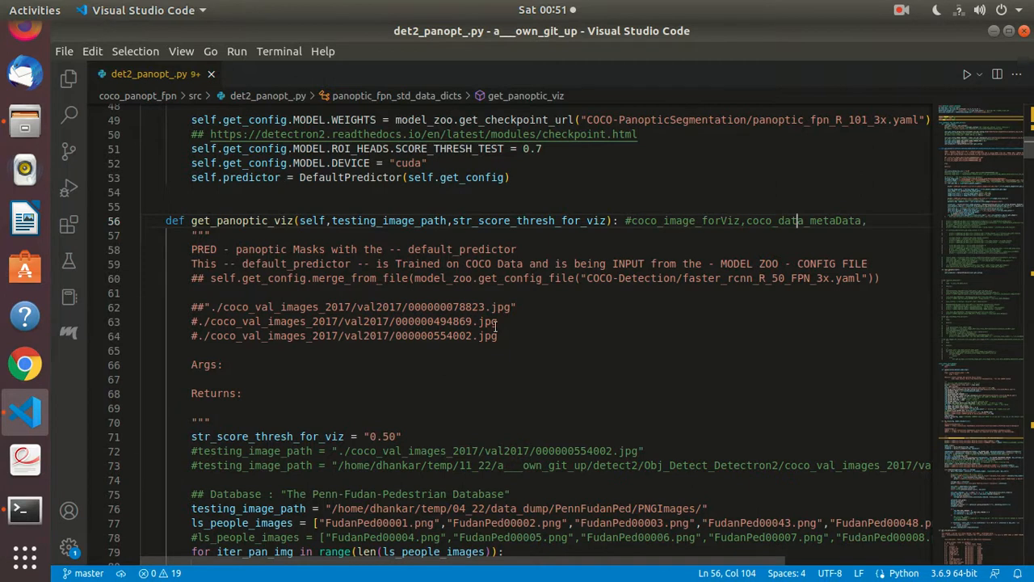
scroll("down", 3)
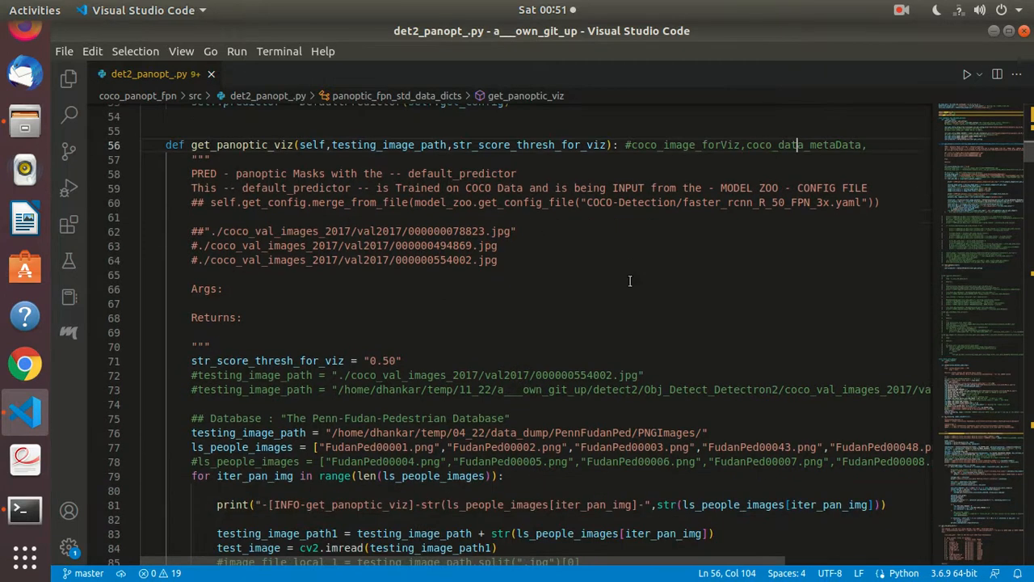
mouse_move(488, 297)
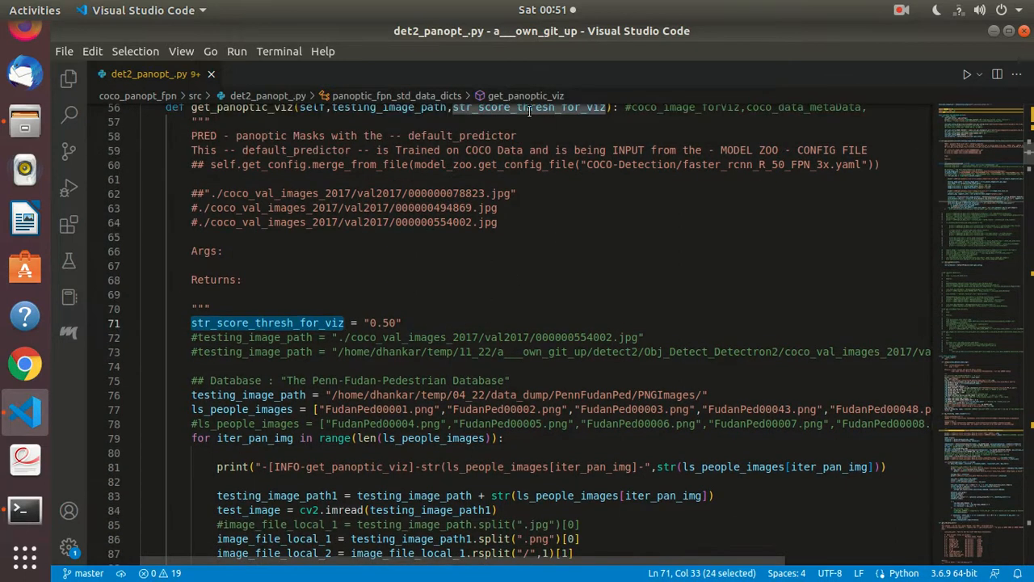
mouse_move(404, 337)
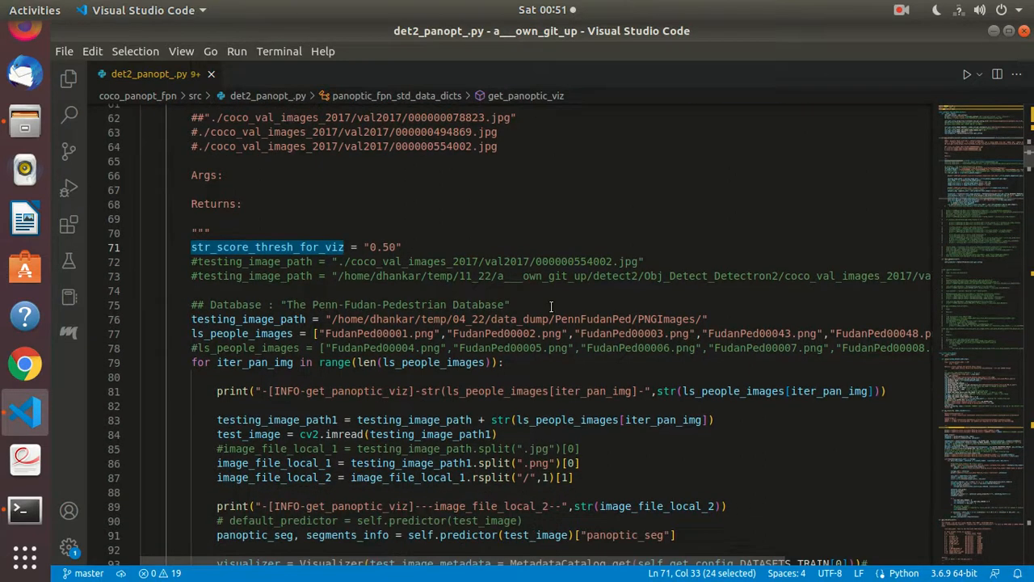
scroll("down", 3)
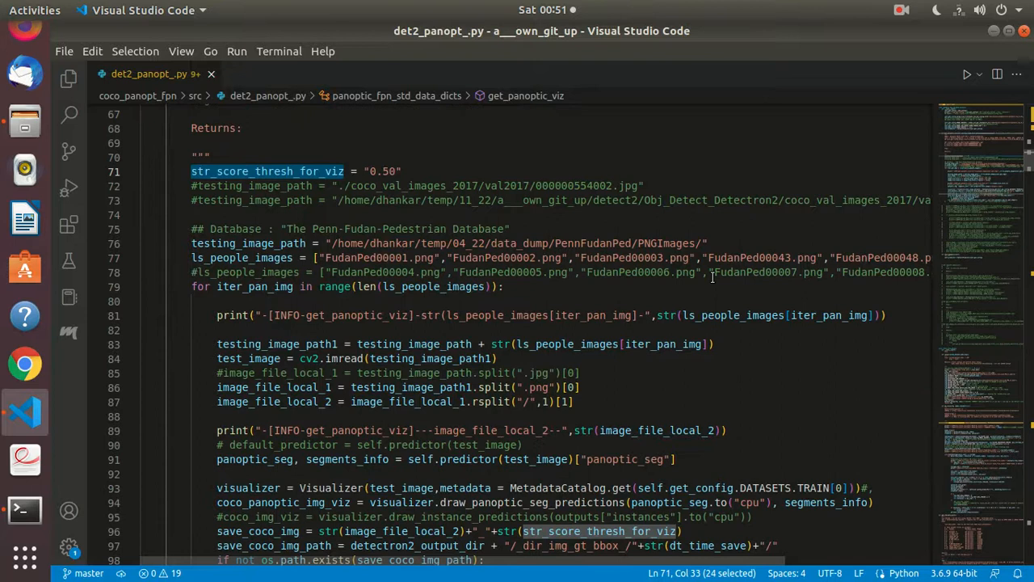
mouse_move(248, 242)
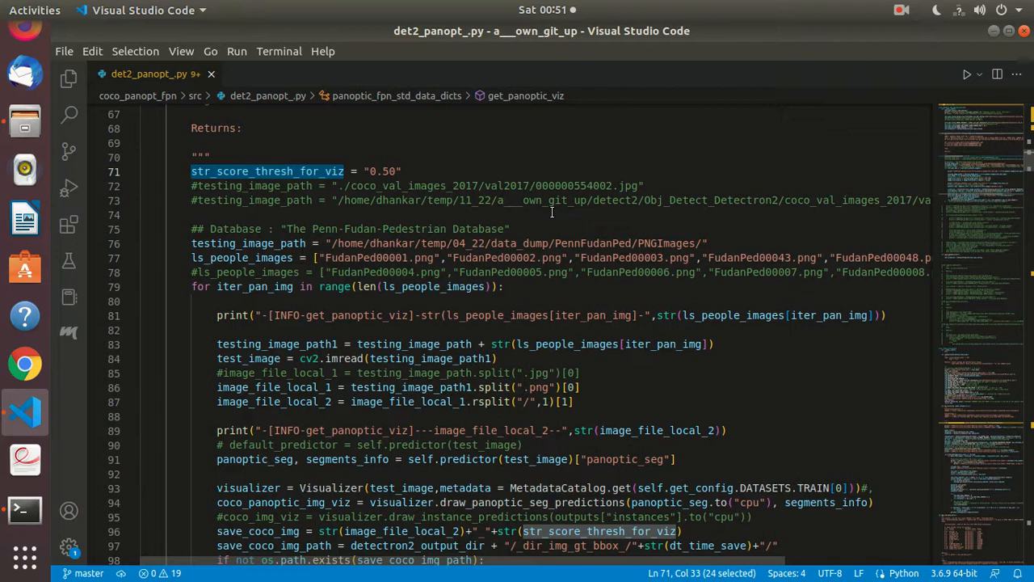
mouse_move(329, 233)
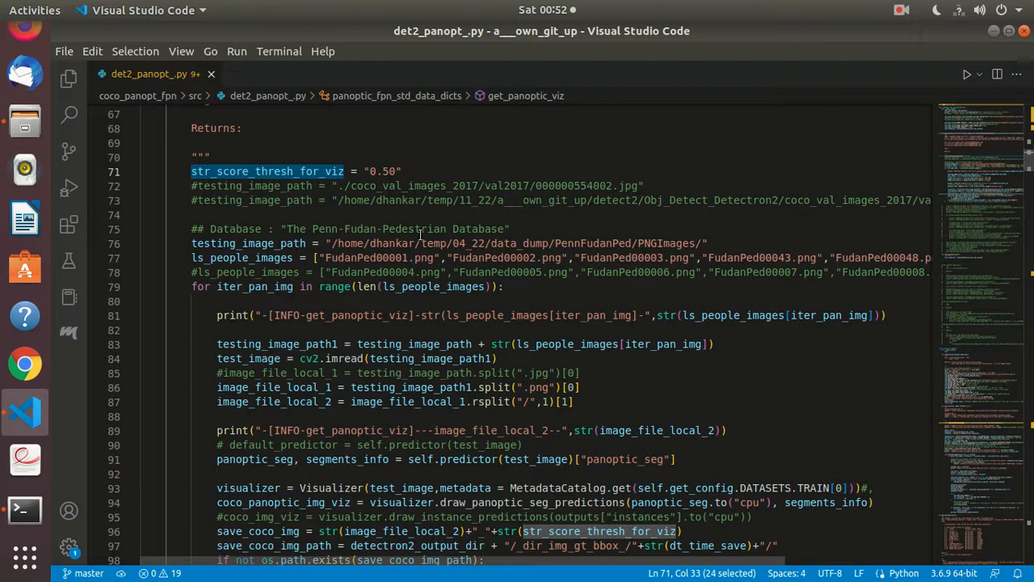
mouse_move(223, 229)
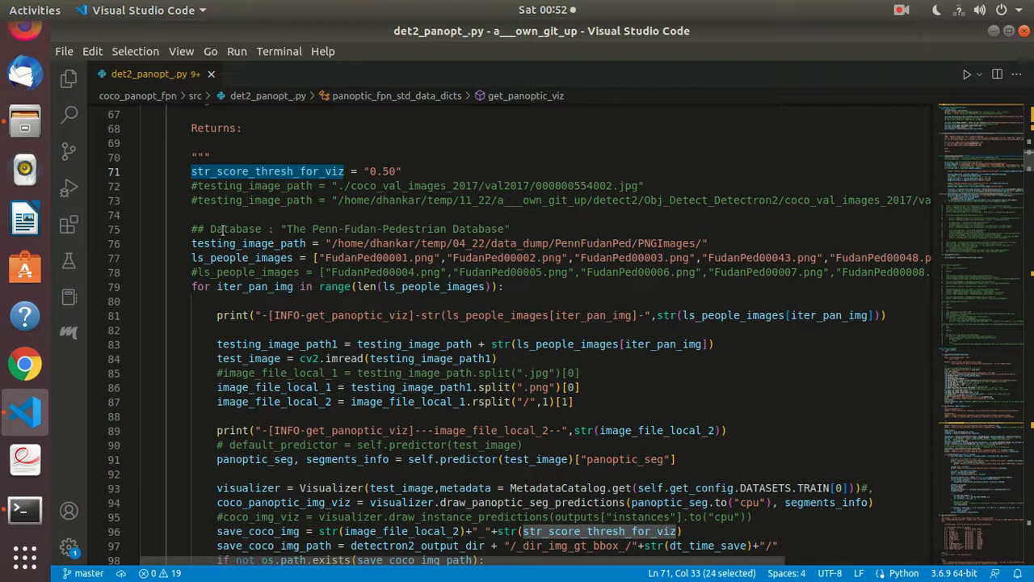
left_click(517, 230)
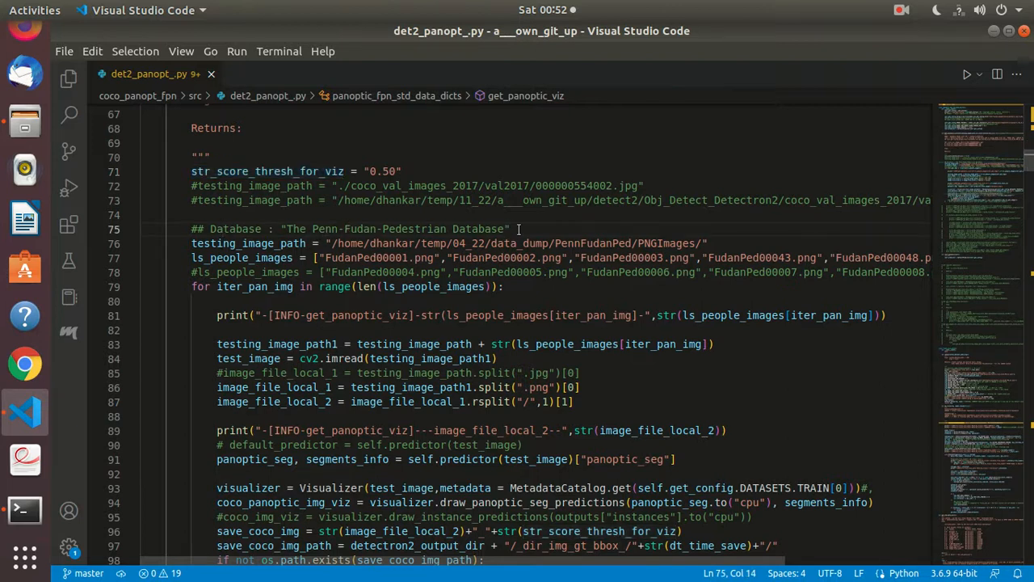
left_click(547, 228)
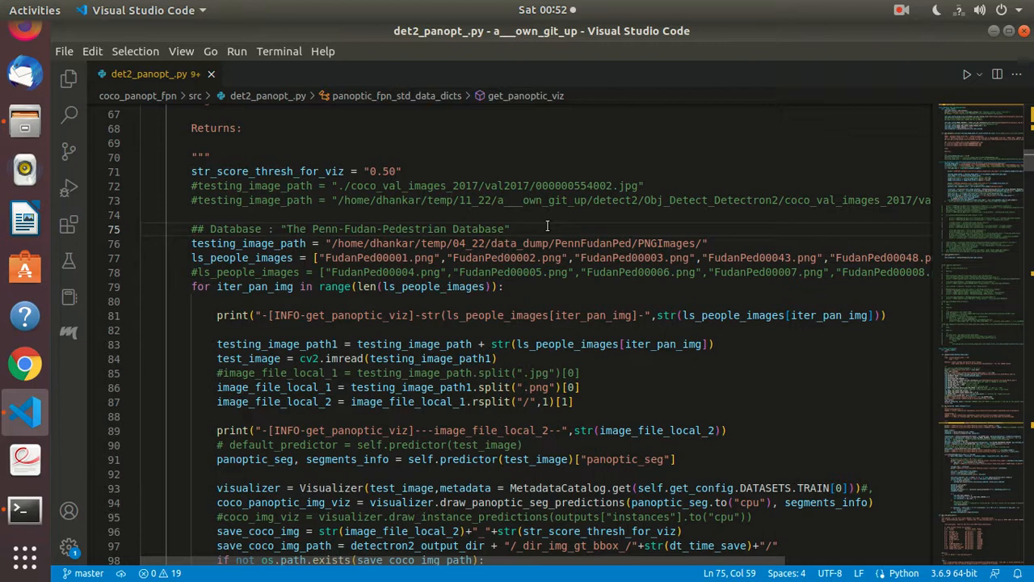
Step: View the FudanPed00001 annotation in Text Editor, selecting the PASpersonWalking label, then return to the code
key("alt+Tab")
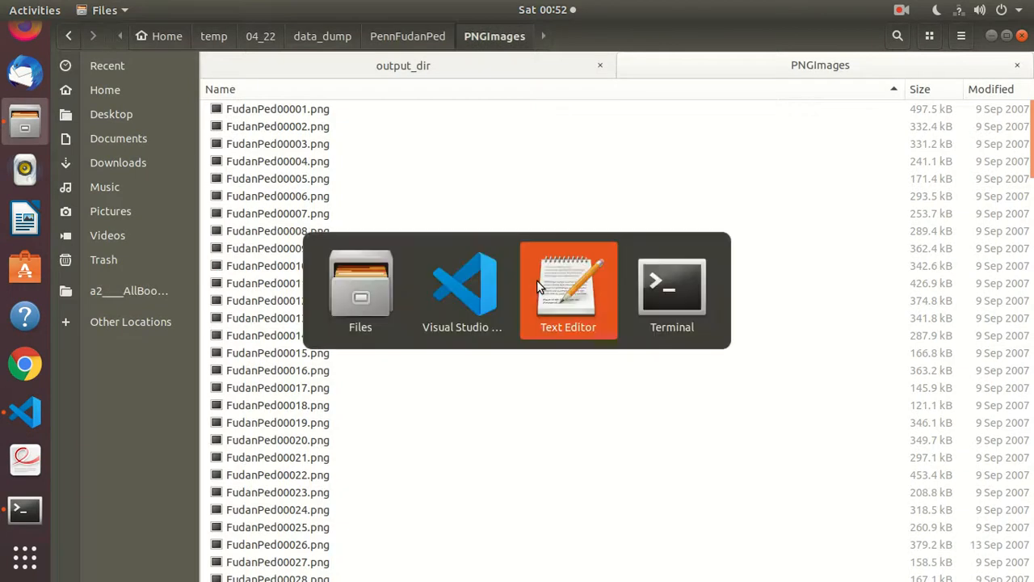
left_click(569, 288)
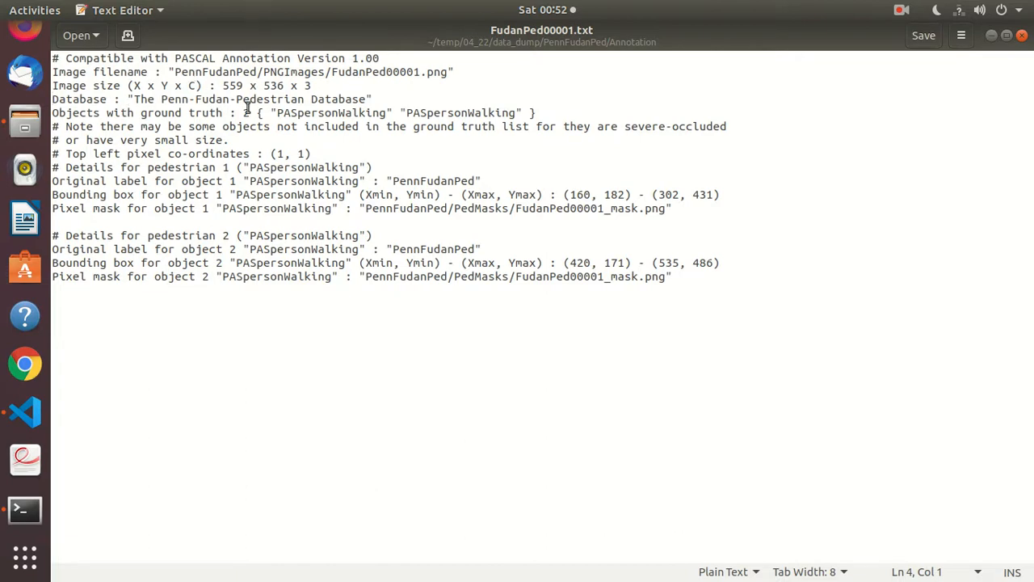
mouse_move(272, 133)
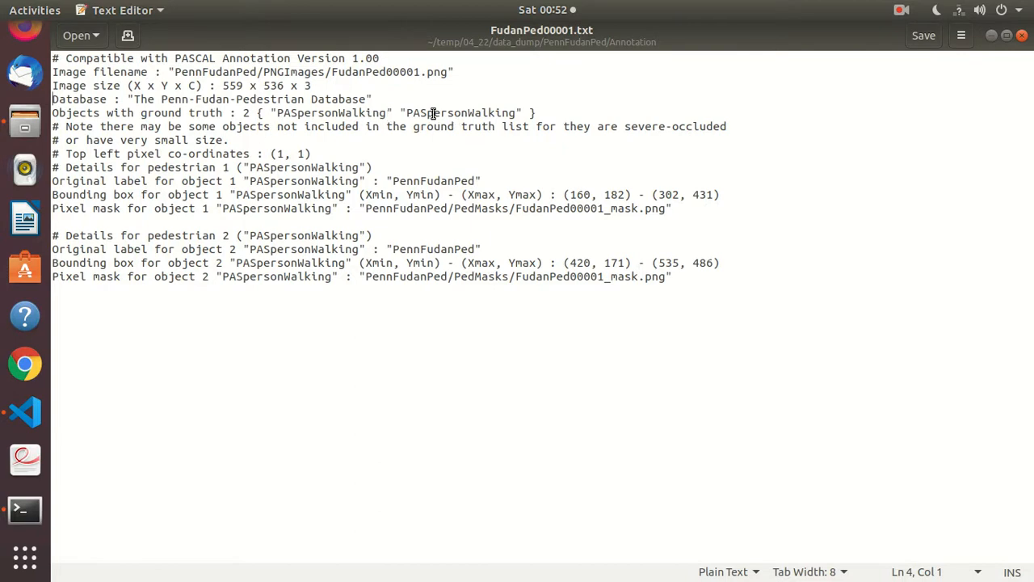
double_click(336, 113)
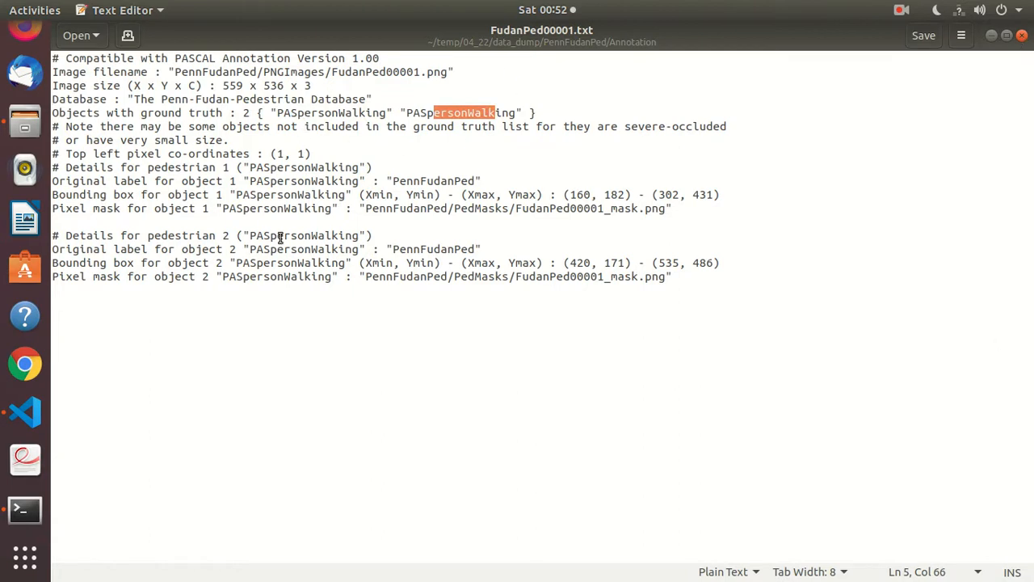
mouse_move(451, 188)
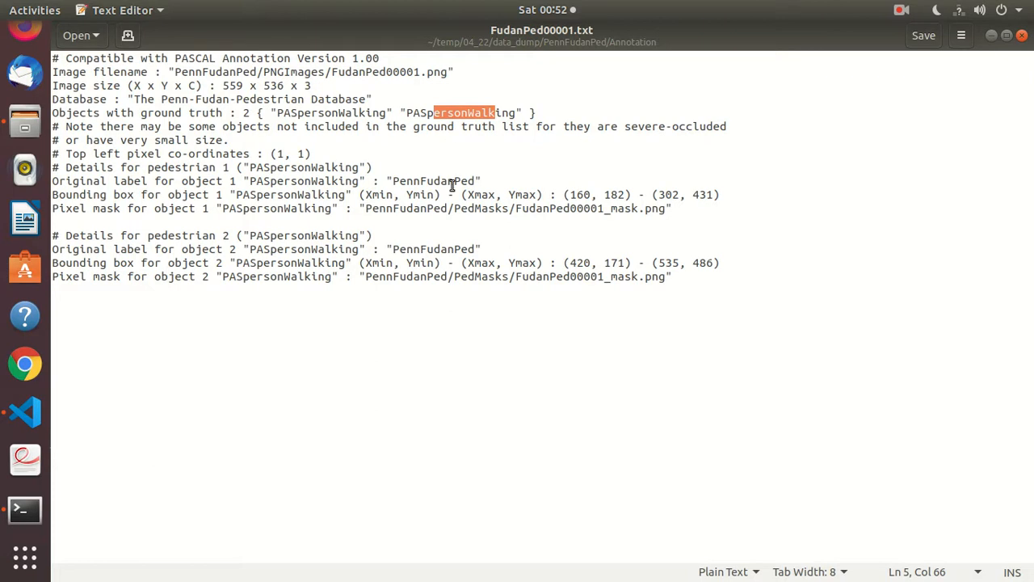
key("Alt+Tab")
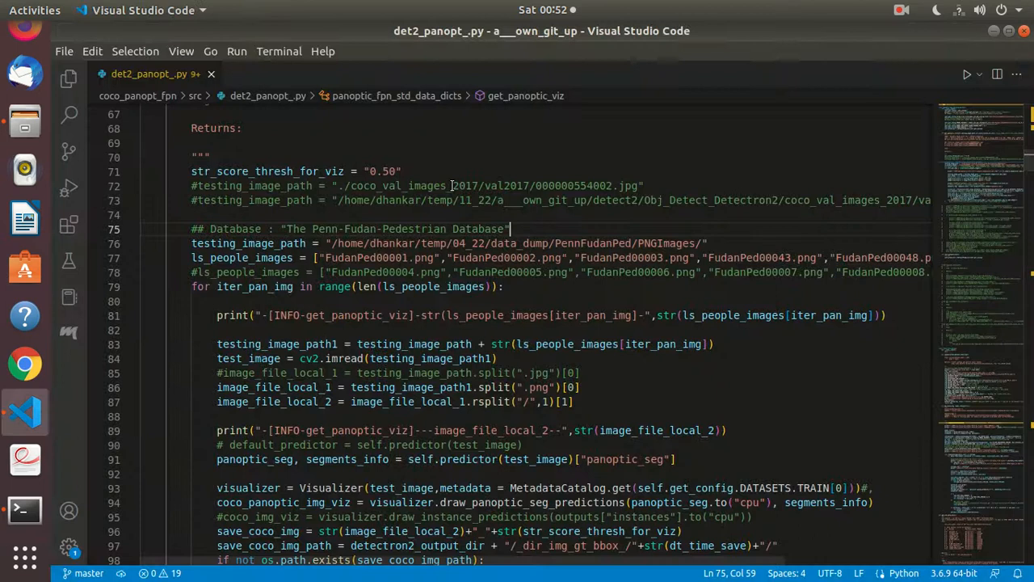
mouse_move(541, 294)
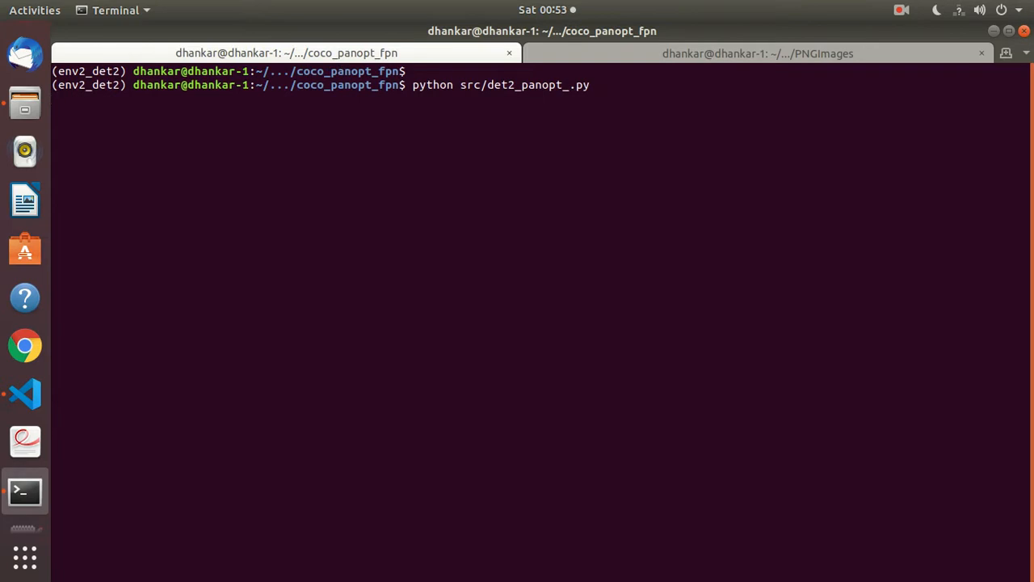
Step: Run python src/det2_panopt_.py in the terminal
key("Return")
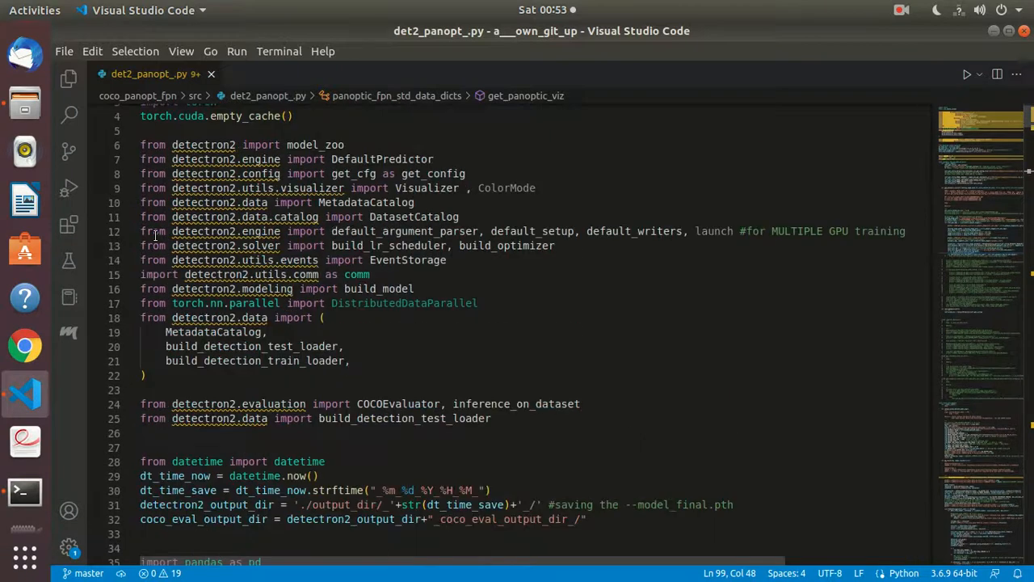
scroll("down", 3)
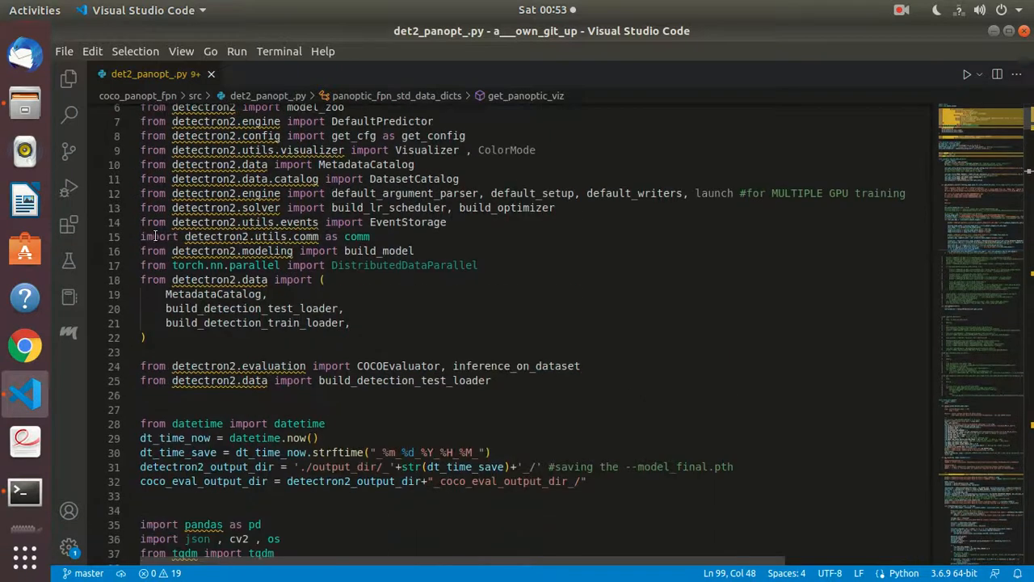
scroll("down", 3)
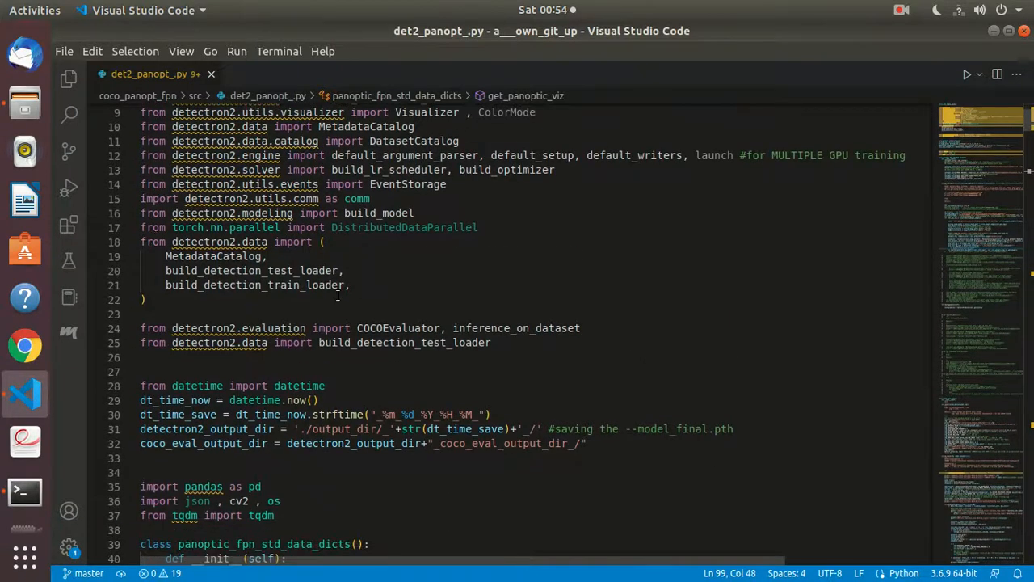
scroll("down", 3)
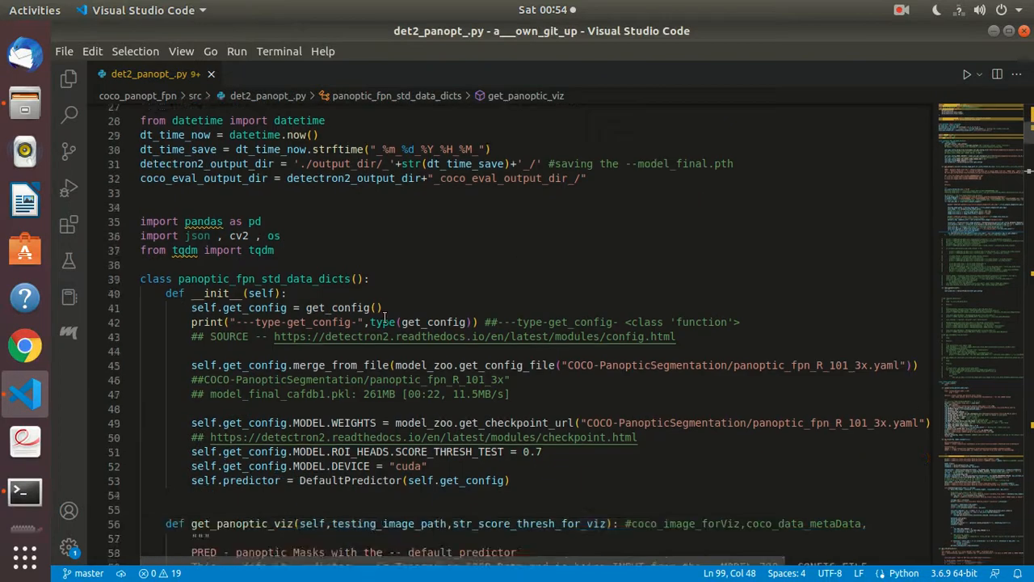
scroll("down", 3)
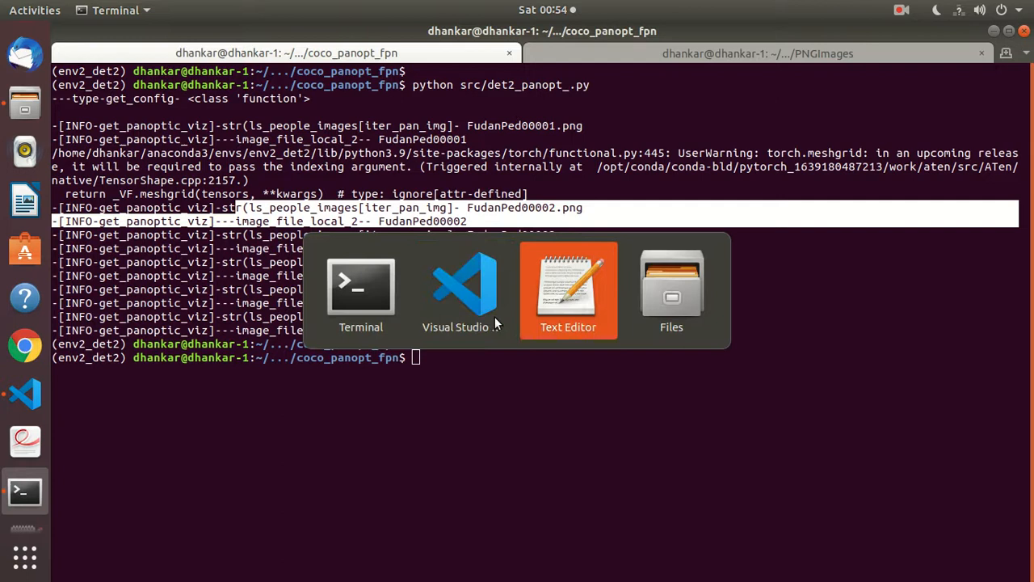
Step: In Files, open output_dir/__11_05_2022_00_20__/_dir_img_gt_bbox_/FudanPed00043_0.50_.png
left_click(672, 291)
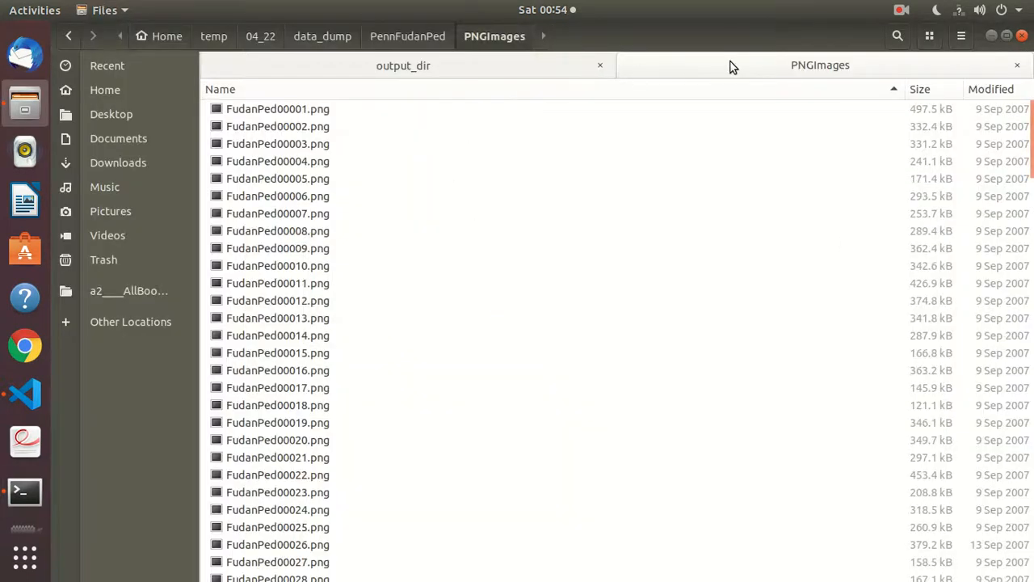
left_click(404, 64)
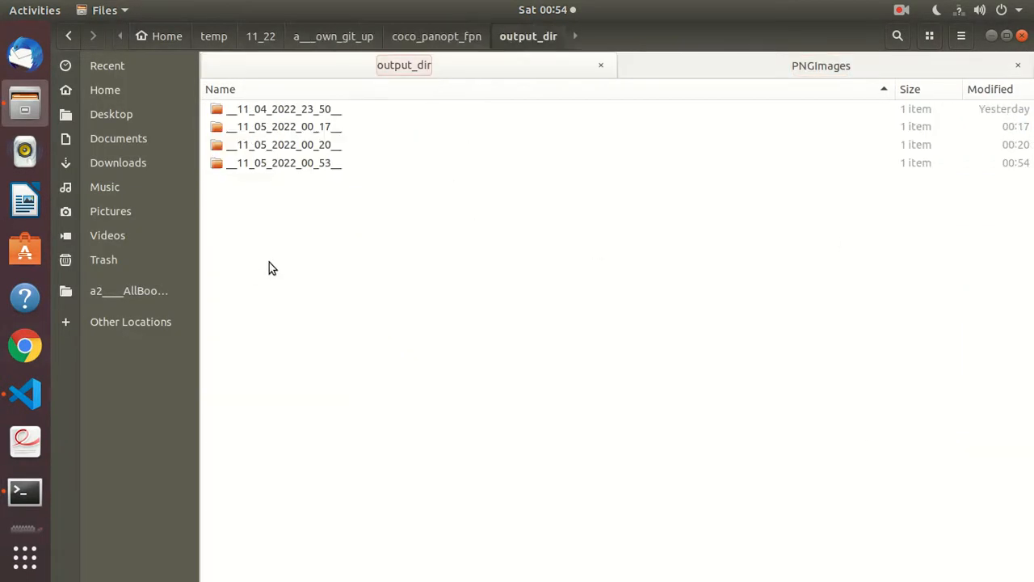
mouse_move(966, 210)
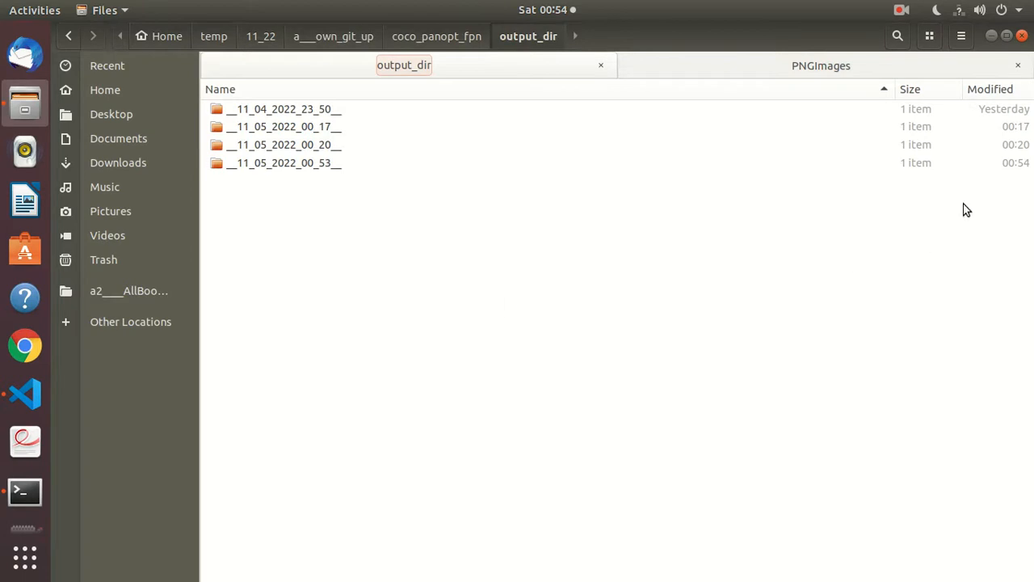
left_click(315, 145)
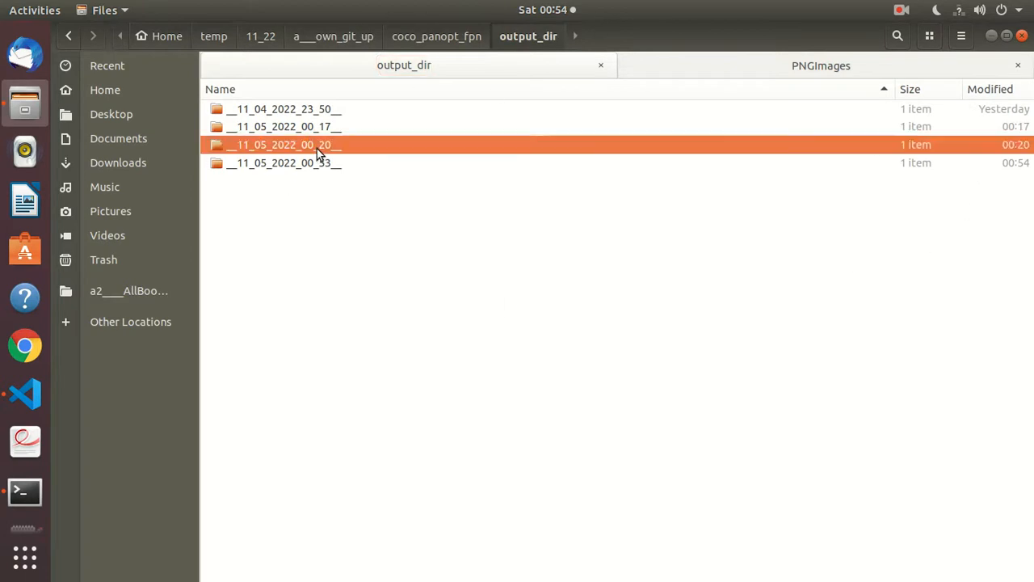
double_click(315, 146)
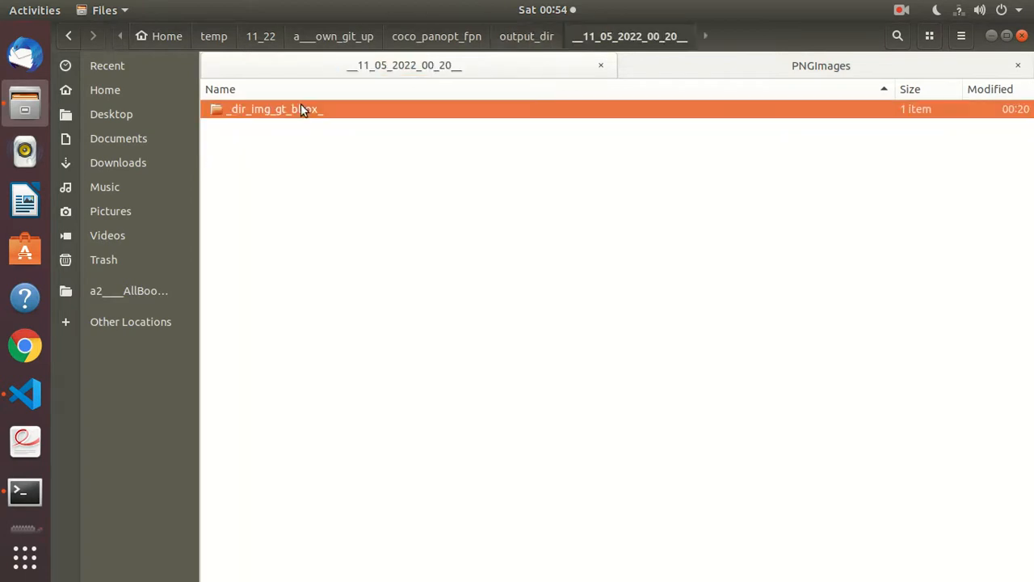
double_click(272, 110)
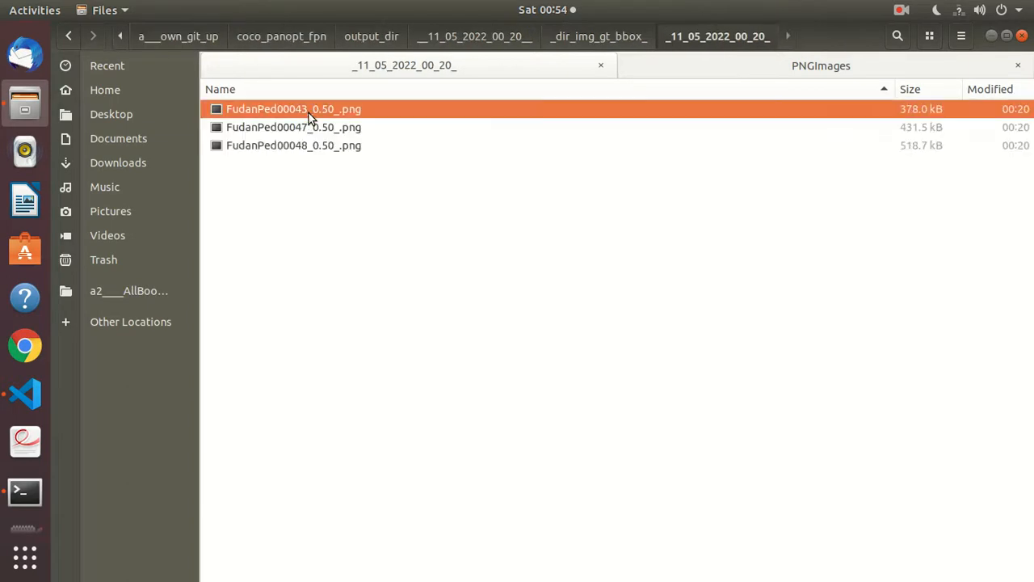
double_click(294, 110)
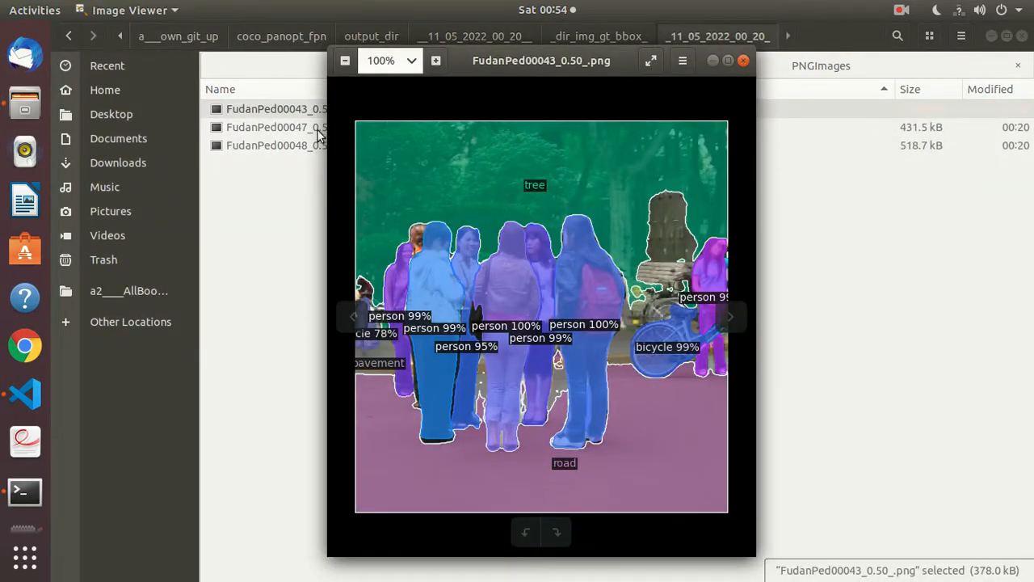
mouse_move(725, 158)
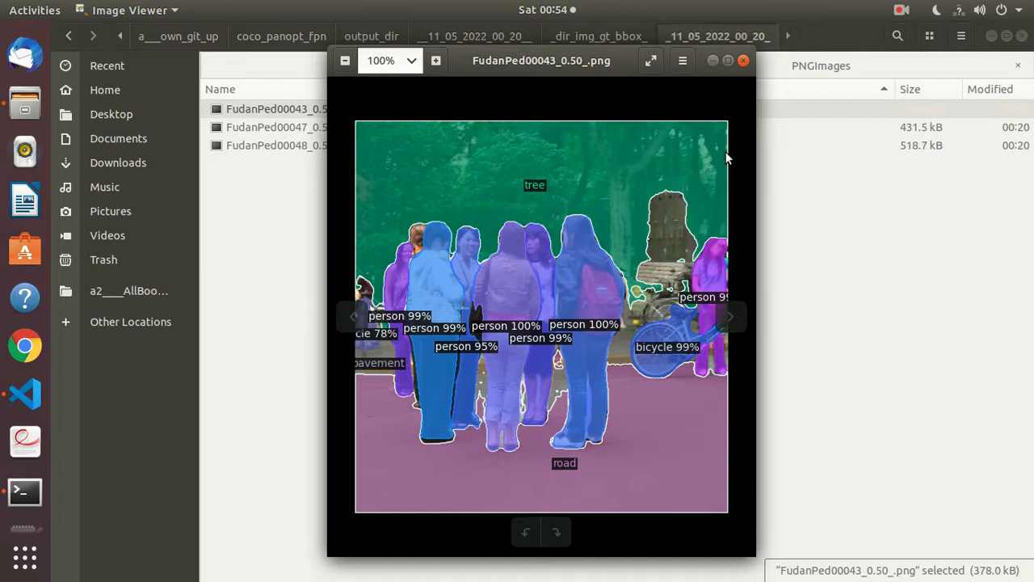
Step: Maximize Image Viewer to inspect FudanPed00043, then advance to the FudanPed00047 result
left_click(650, 60)
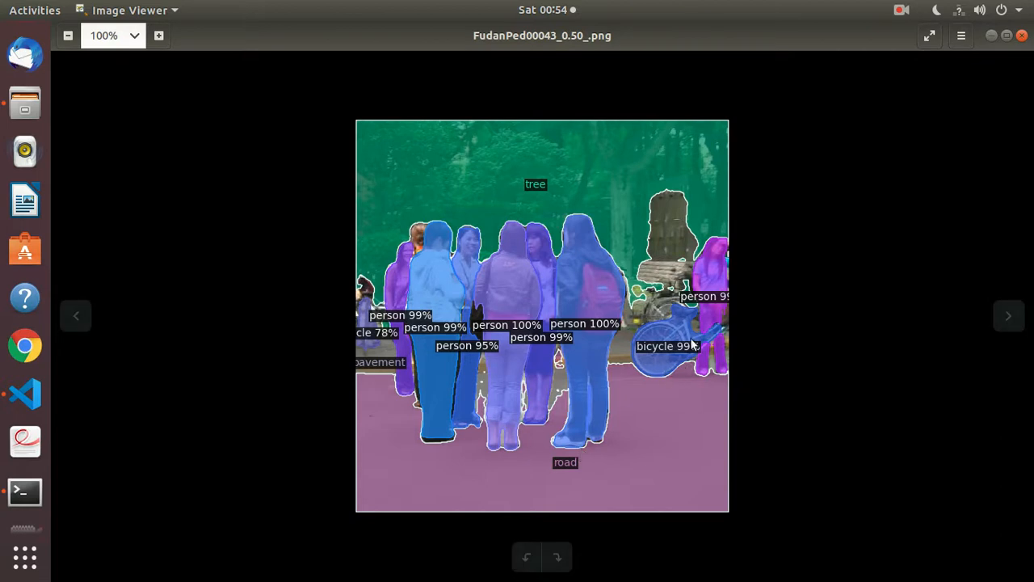
mouse_move(685, 357)
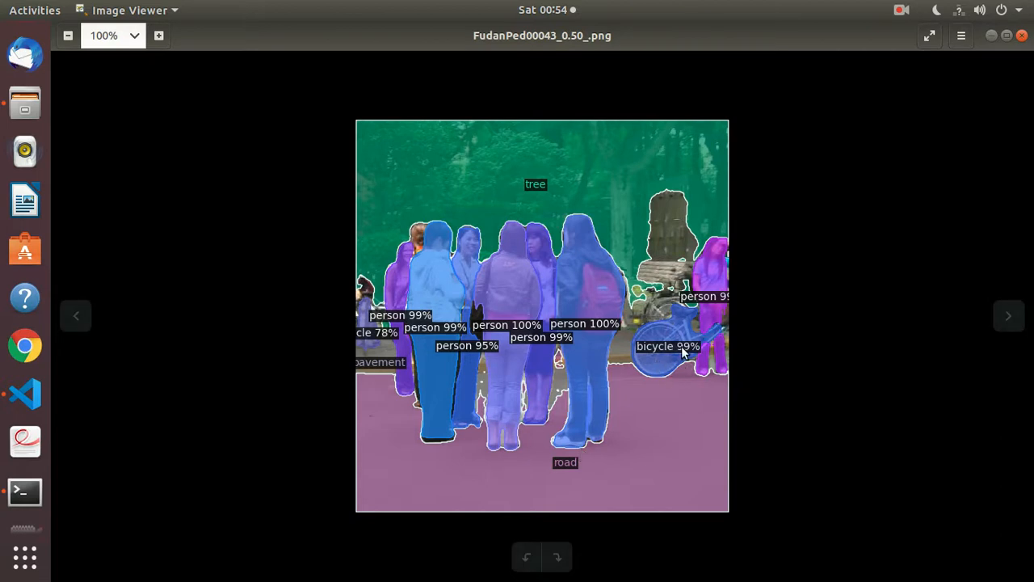
mouse_move(703, 327)
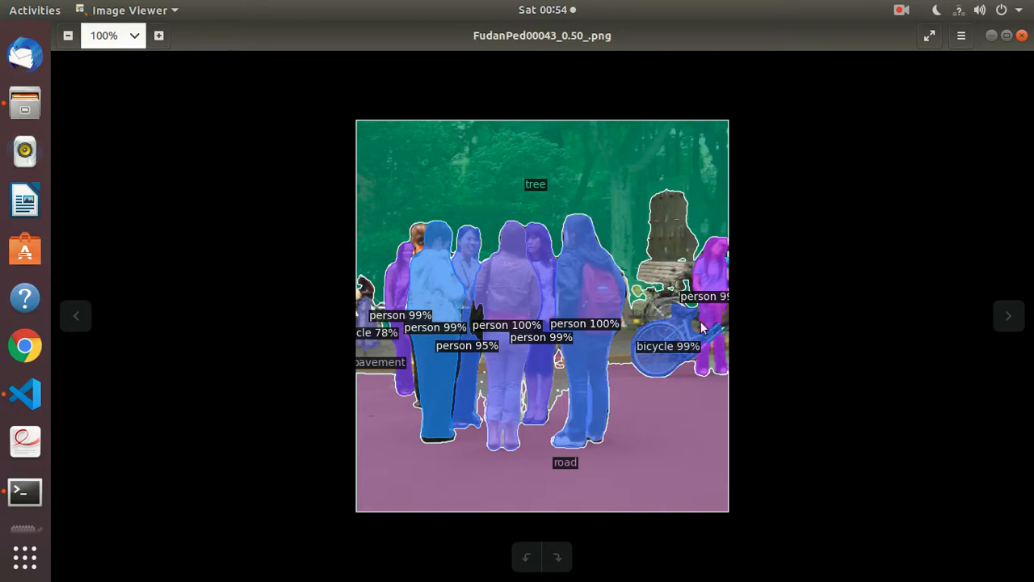
mouse_move(659, 291)
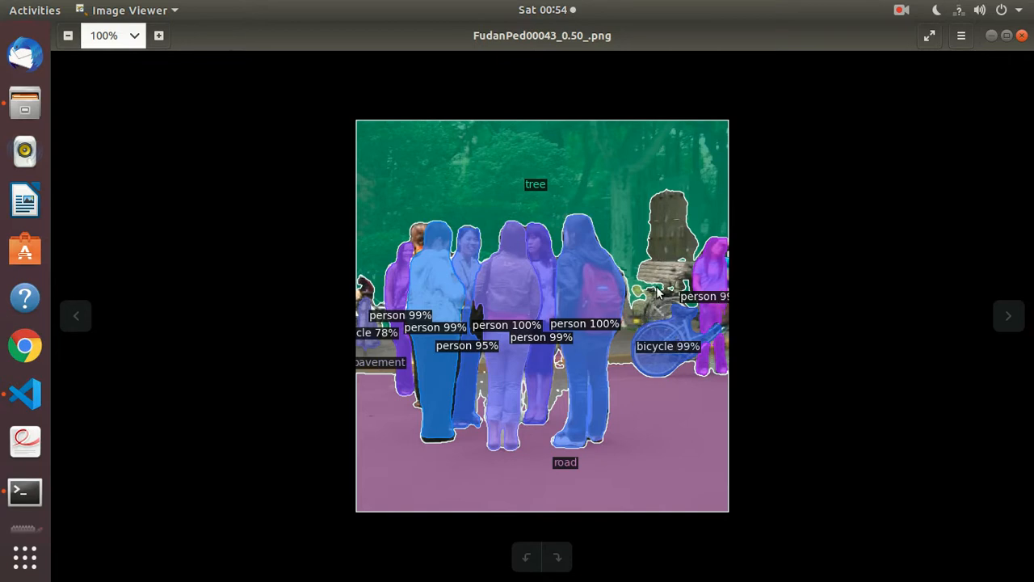
mouse_move(670, 239)
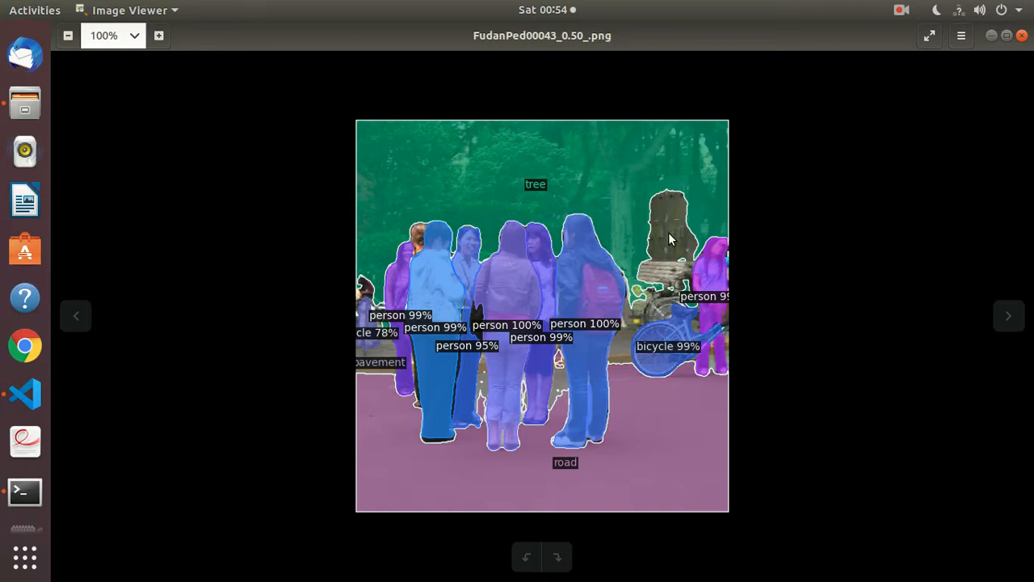
mouse_move(665, 239)
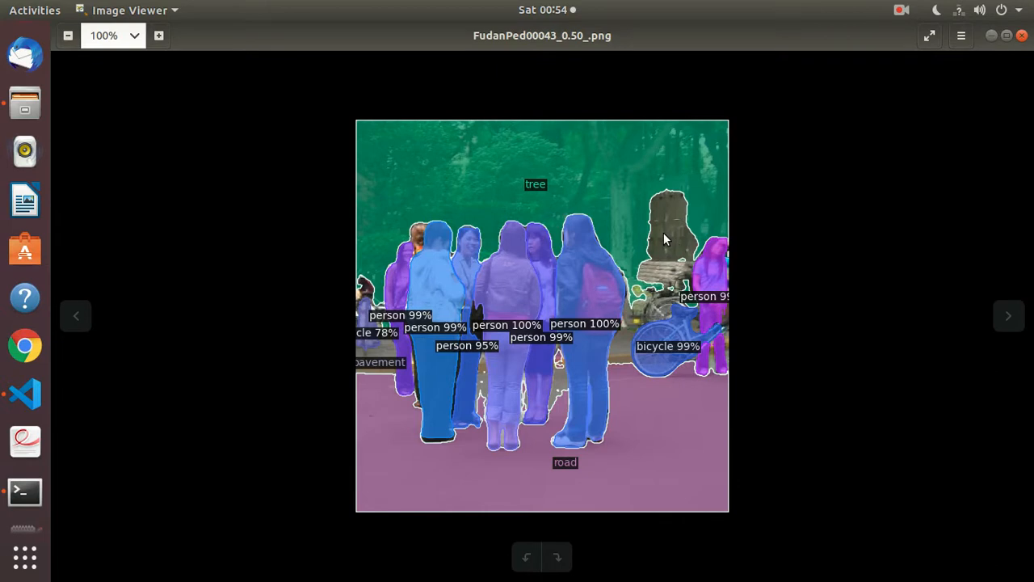
mouse_move(667, 236)
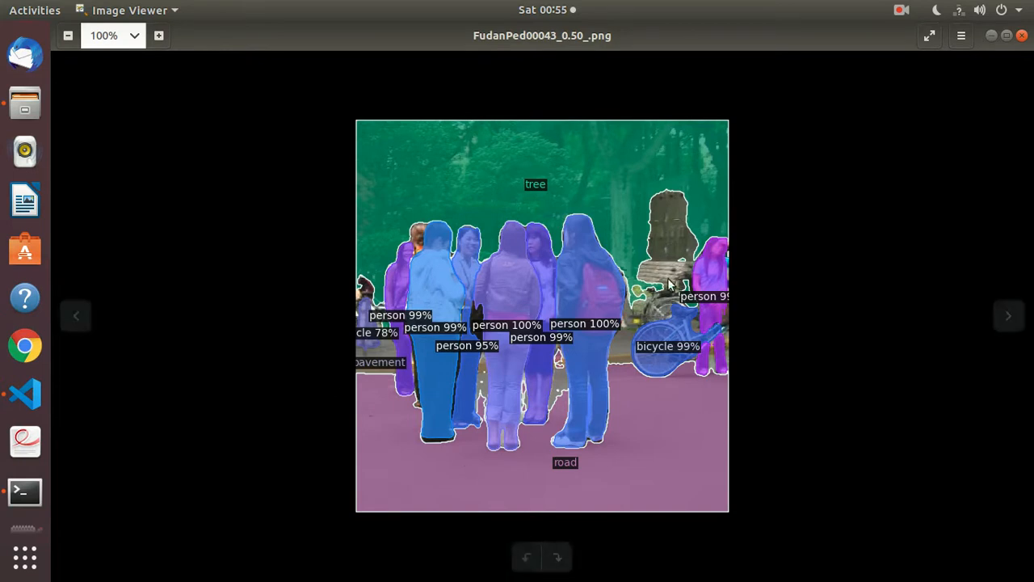
mouse_move(675, 234)
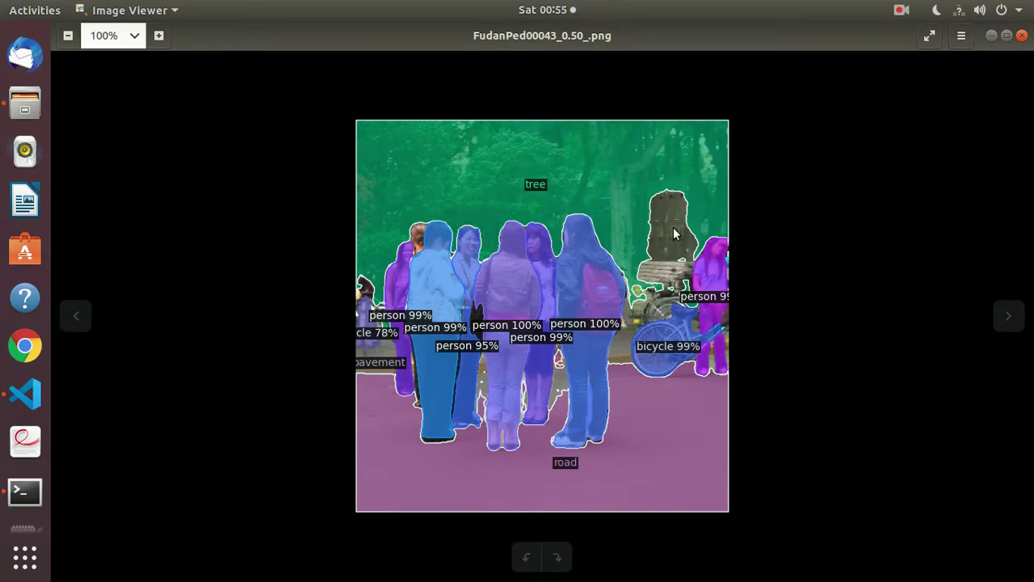
mouse_move(423, 336)
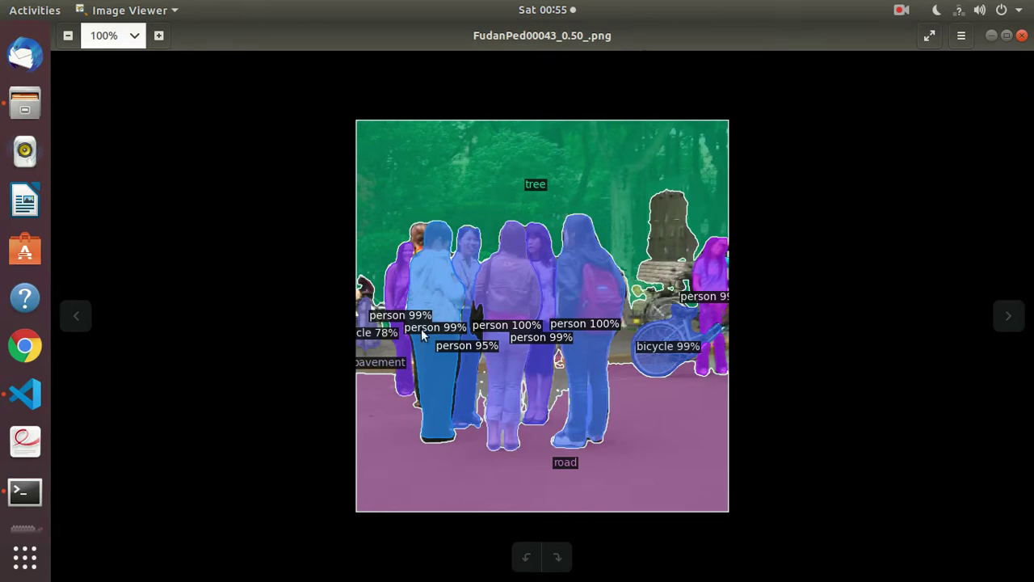
mouse_move(627, 168)
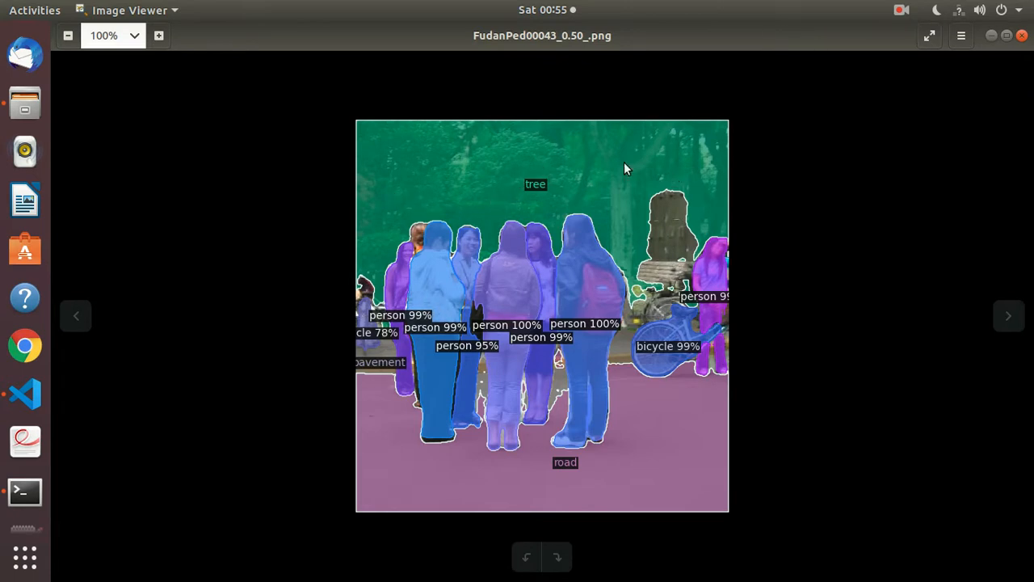
mouse_move(378, 204)
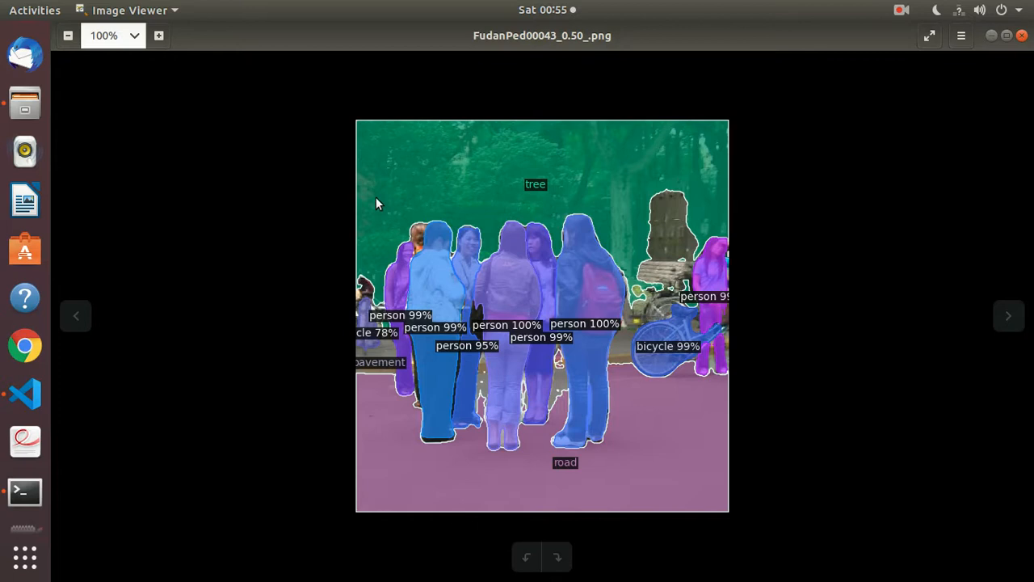
mouse_move(368, 207)
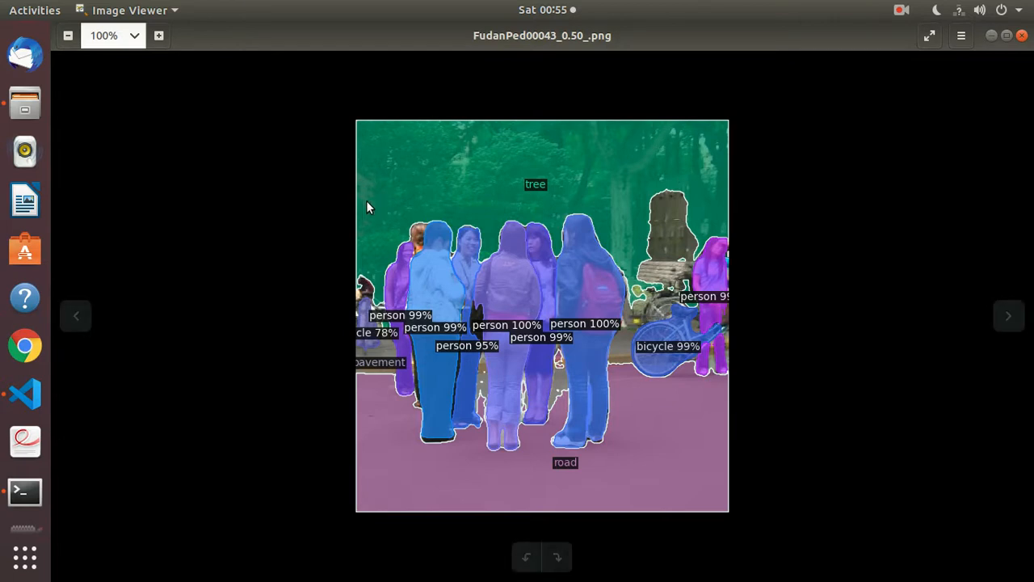
mouse_move(1008, 315)
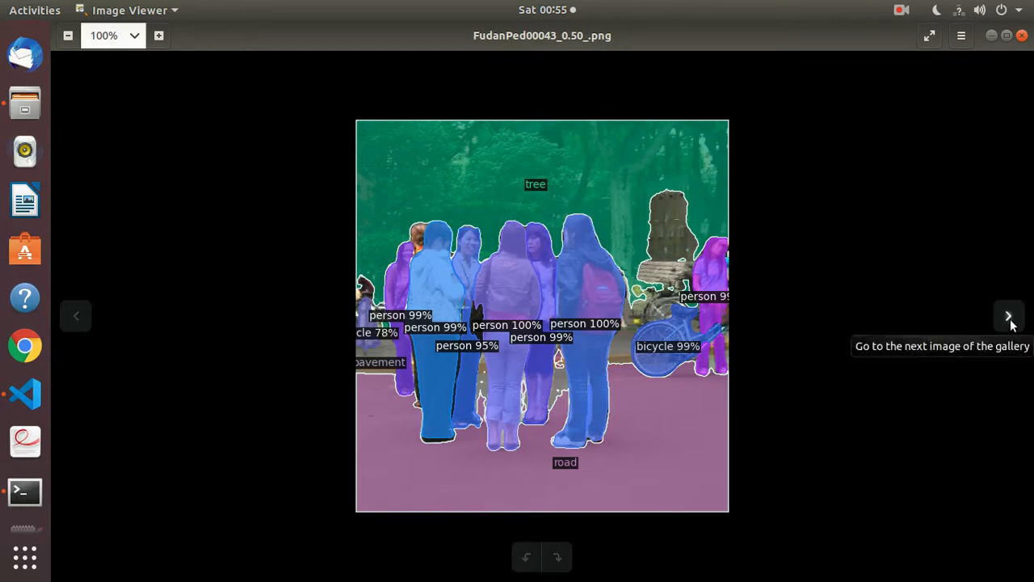
left_click(1008, 315)
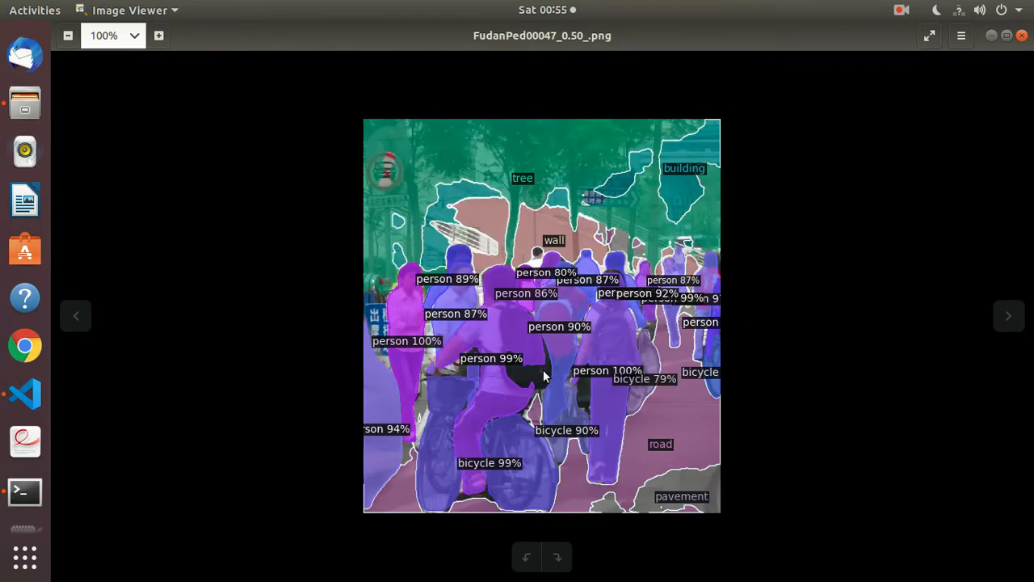
mouse_move(575, 242)
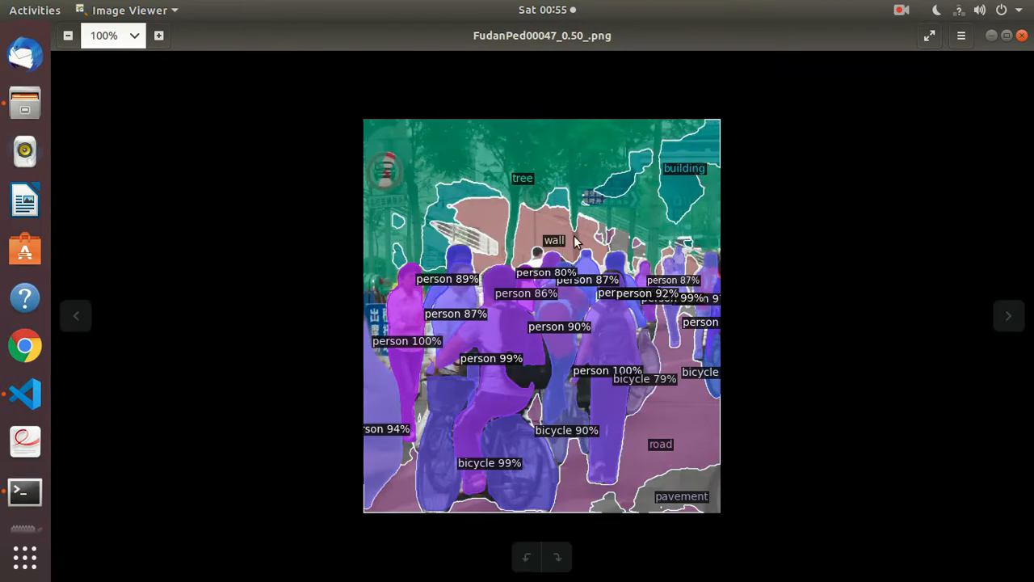
mouse_move(569, 239)
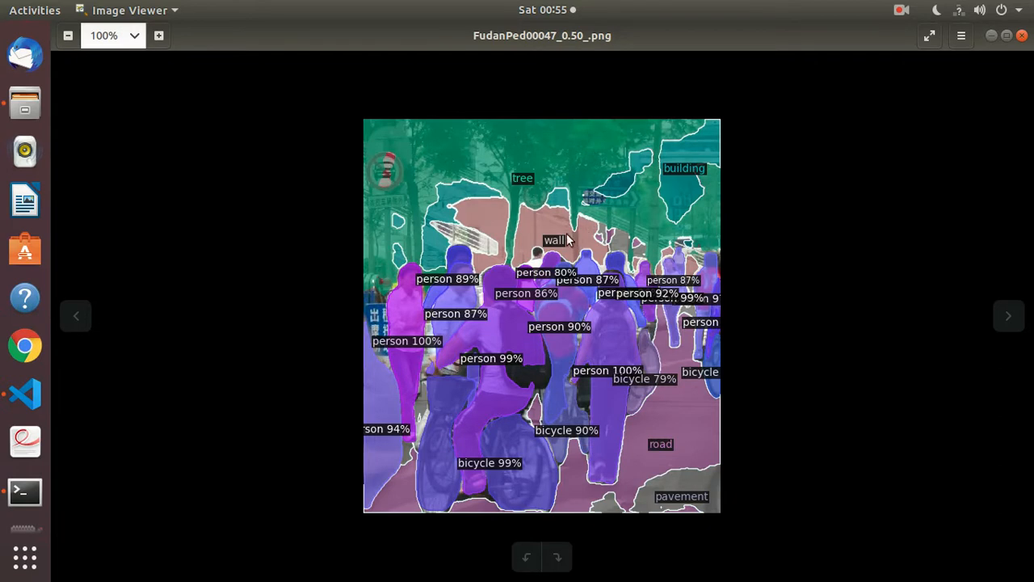
mouse_move(426, 165)
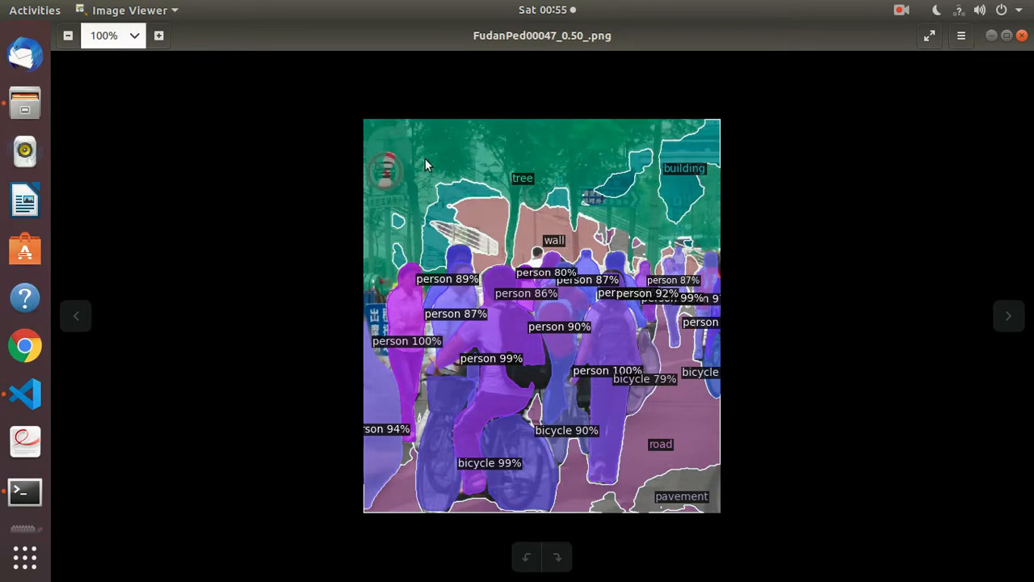
mouse_move(368, 175)
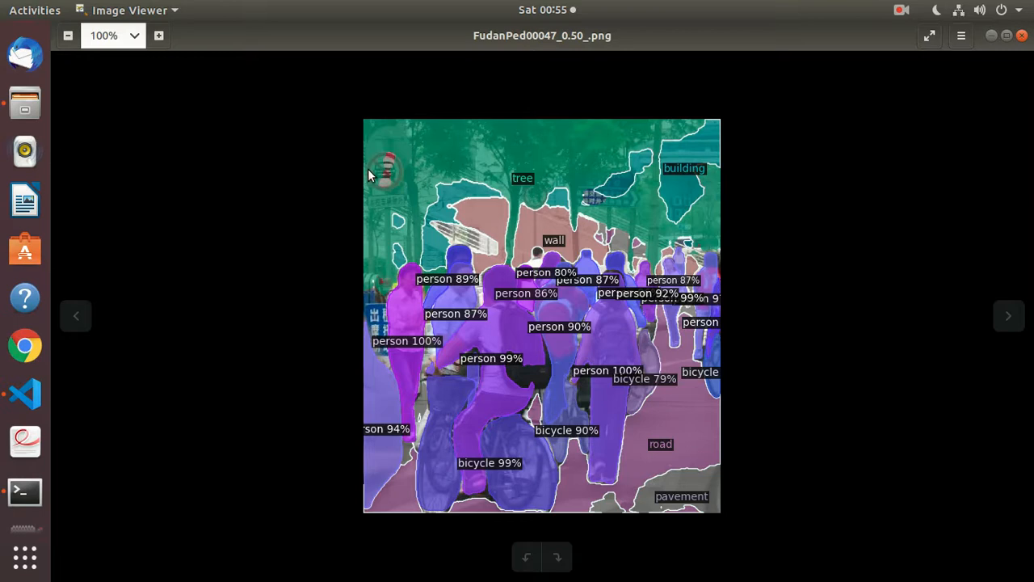
mouse_move(413, 324)
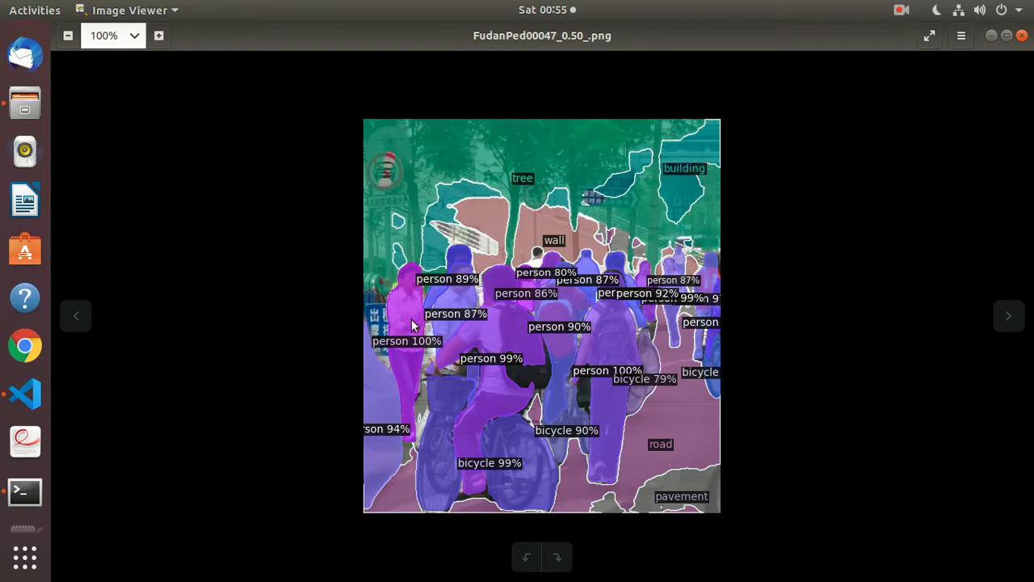
mouse_move(496, 387)
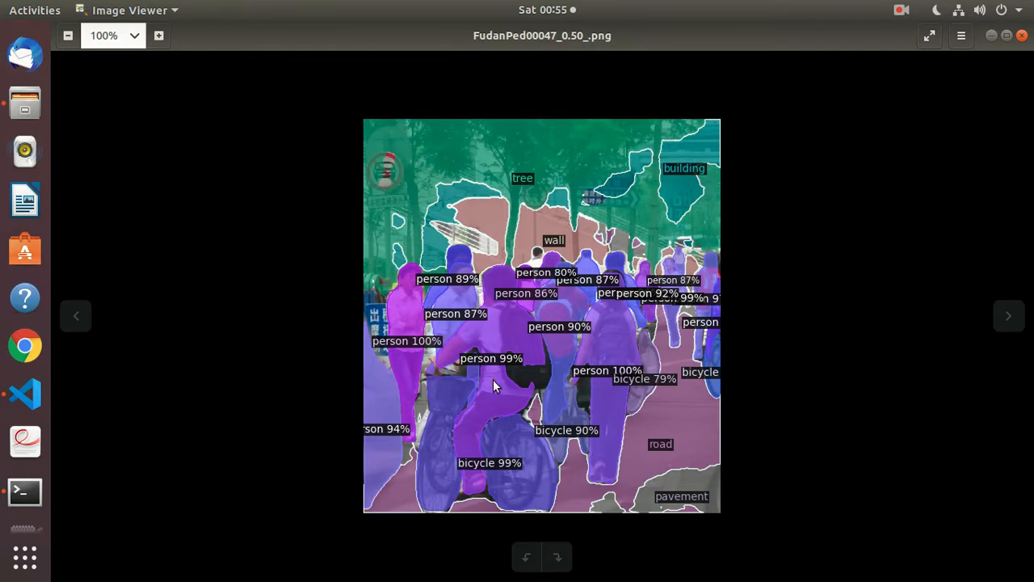
mouse_move(670, 346)
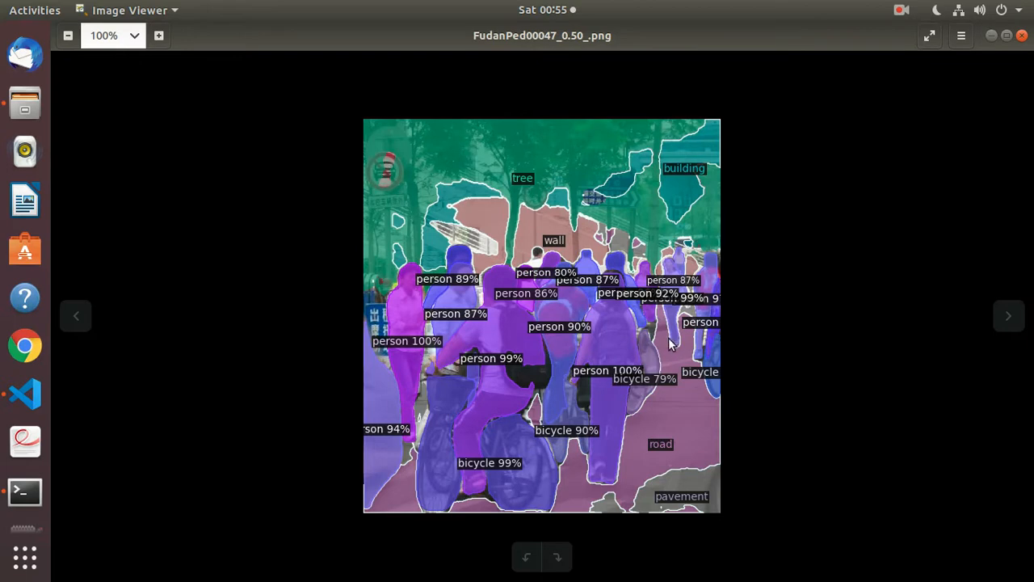
mouse_move(698, 475)
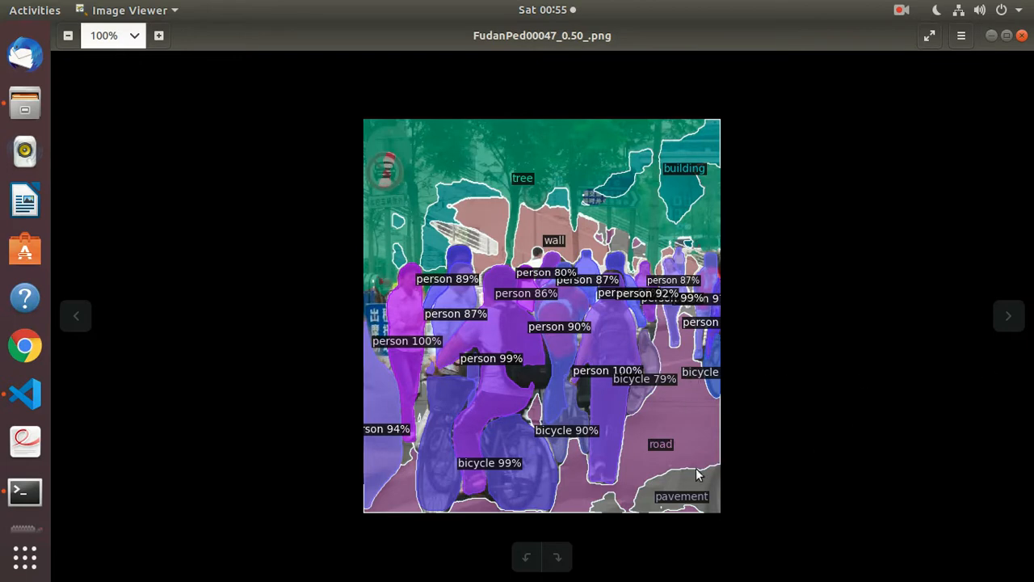
mouse_move(685, 504)
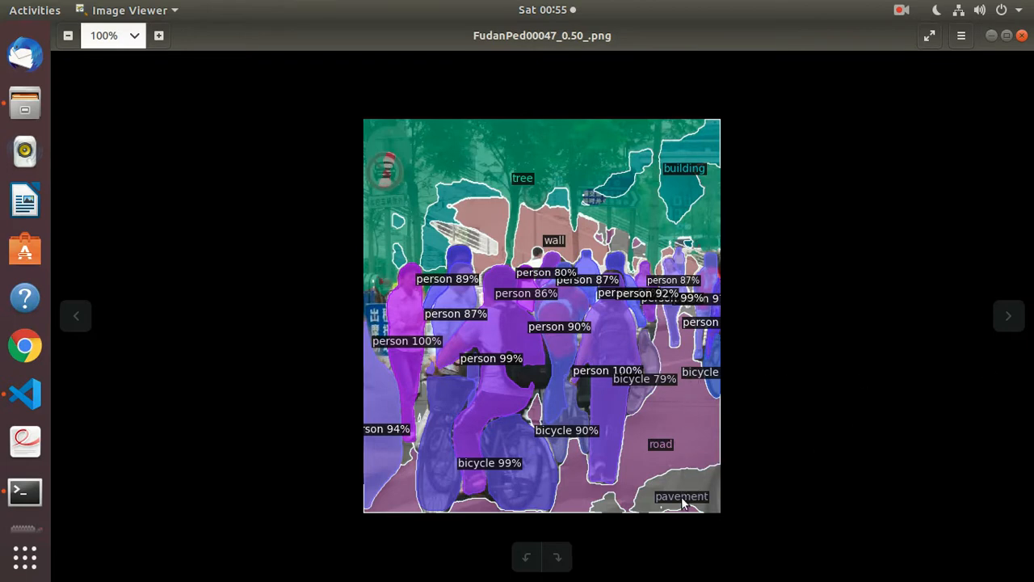
Step: Advance the gallery from FudanPed00047 to the FudanPed00048 result
left_click(1008, 315)
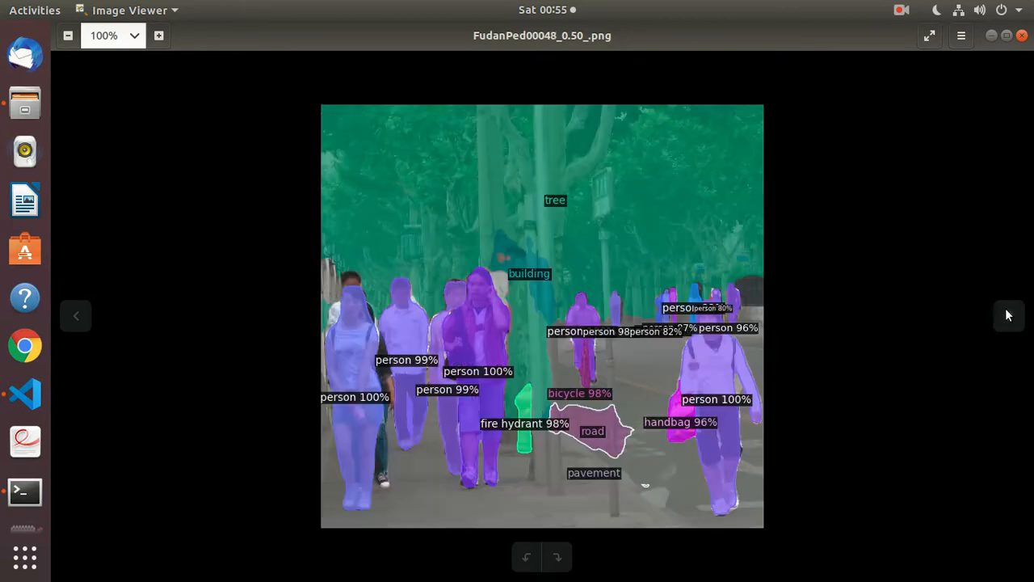
mouse_move(827, 387)
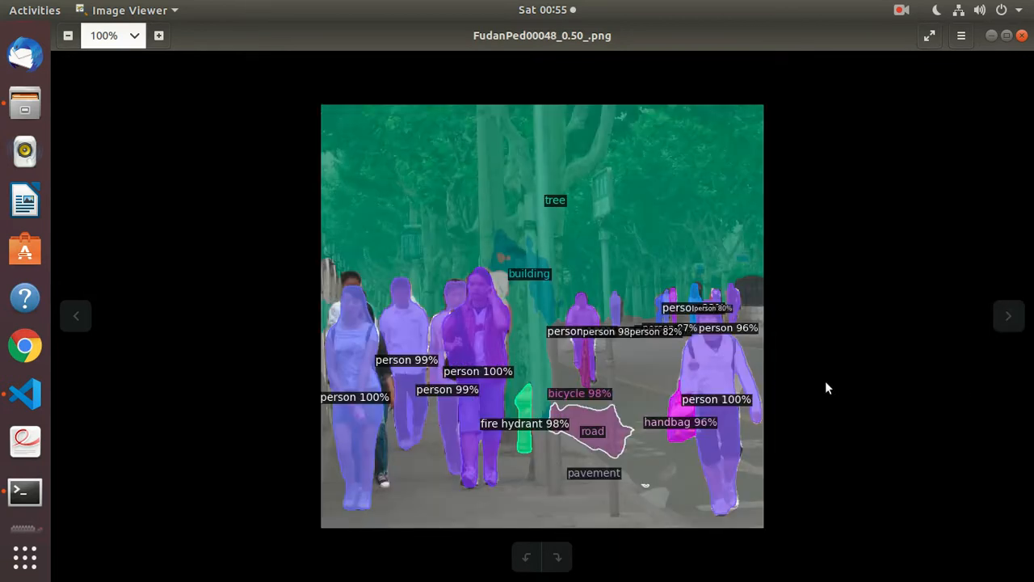
mouse_move(688, 348)
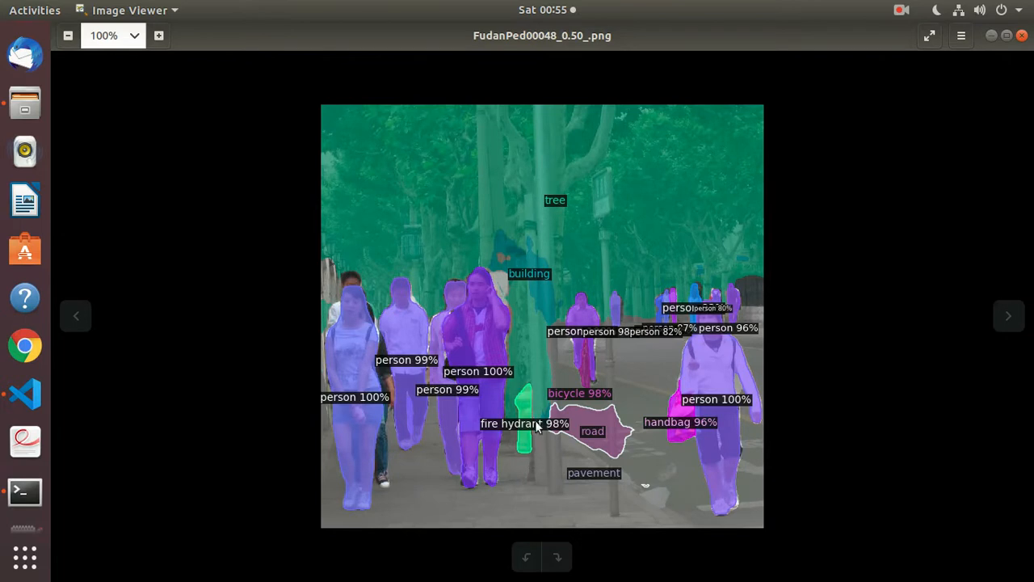
mouse_move(493, 304)
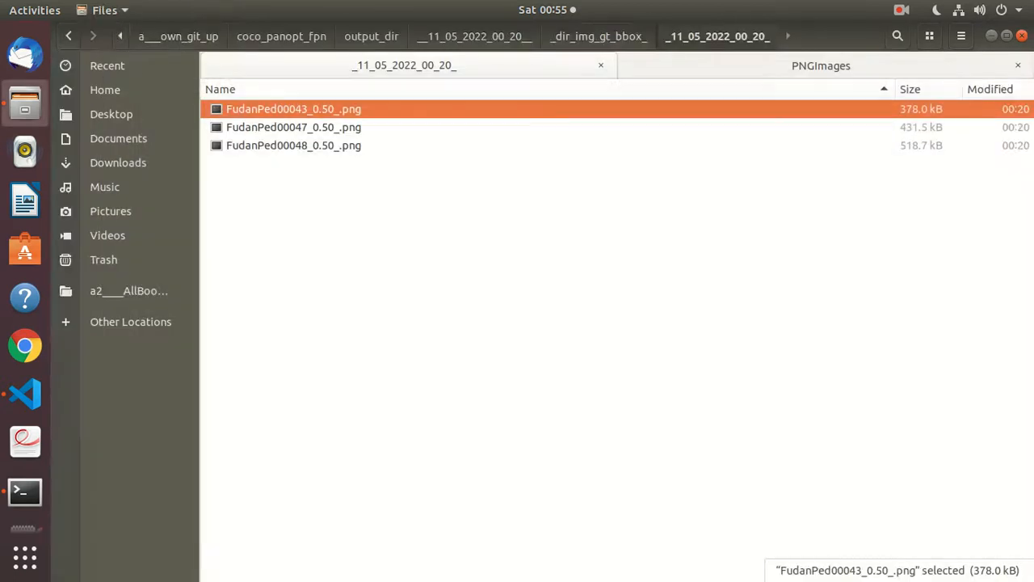
Step: Open FudanPed00001_0.50_.png from the __11_05_2022_00_53__ run's _dir_img_gt_bbox_ folder
left_click(598, 36)
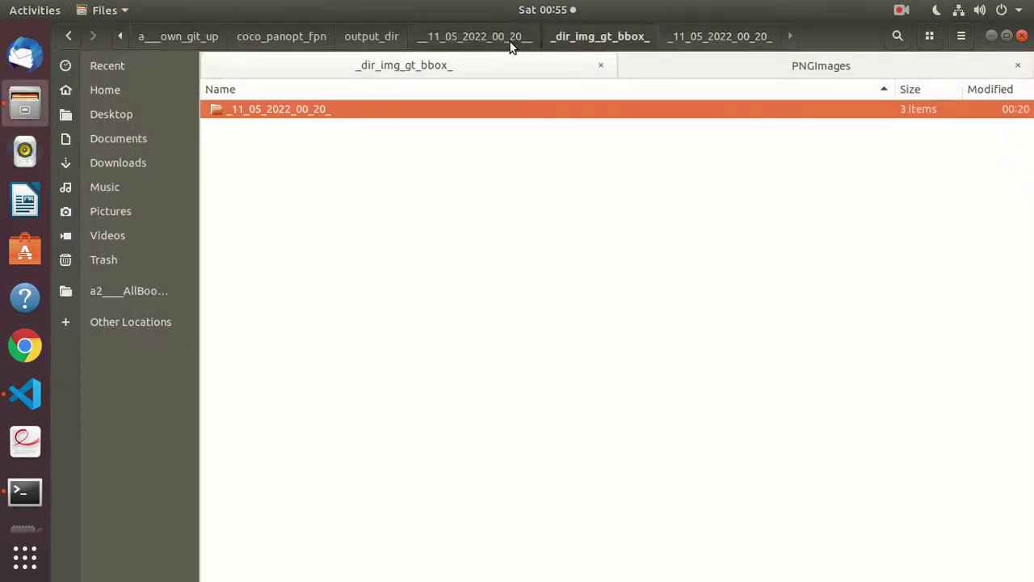
left_click(473, 35)
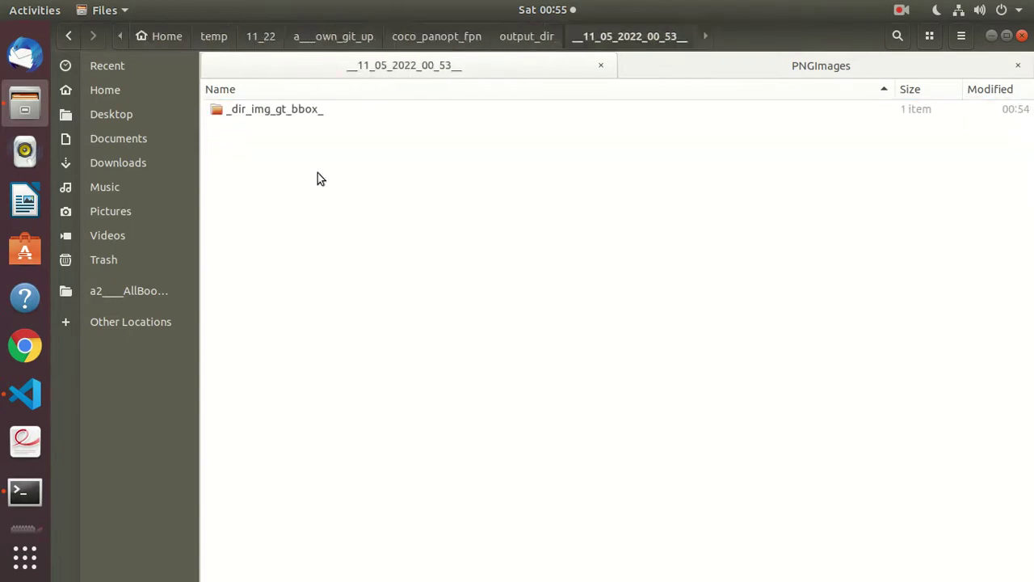
double_click(271, 110)
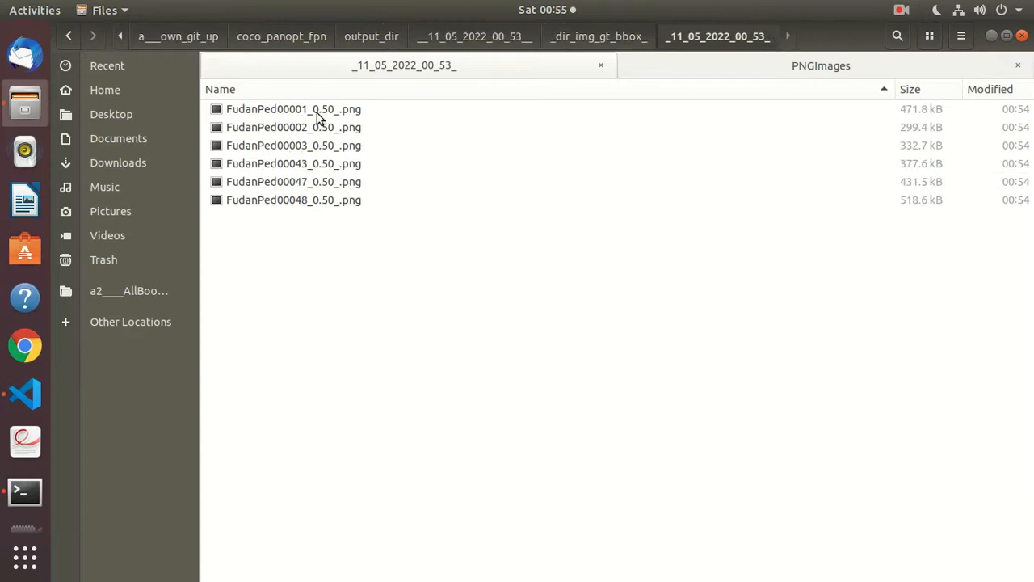
double_click(294, 108)
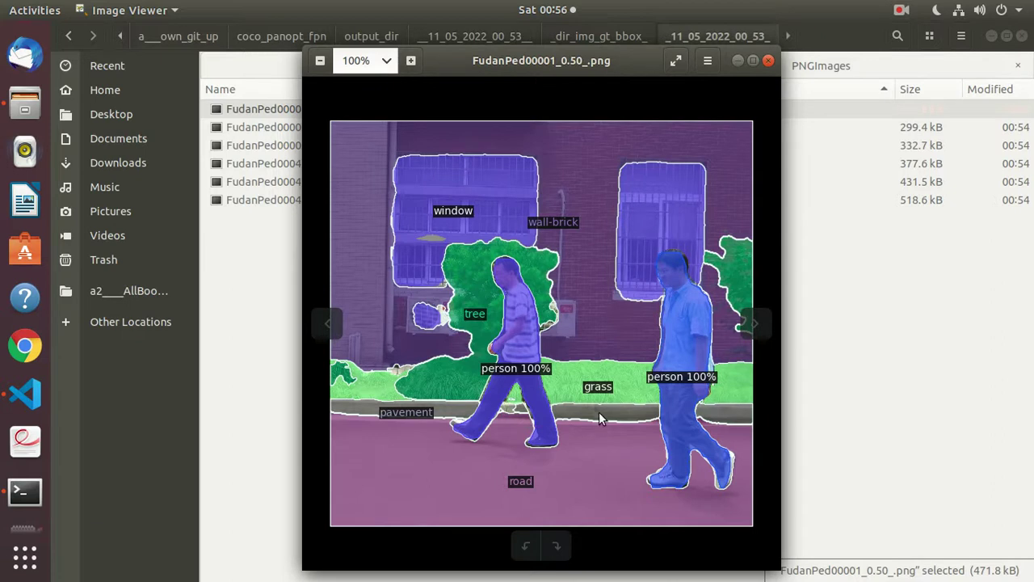
mouse_move(427, 467)
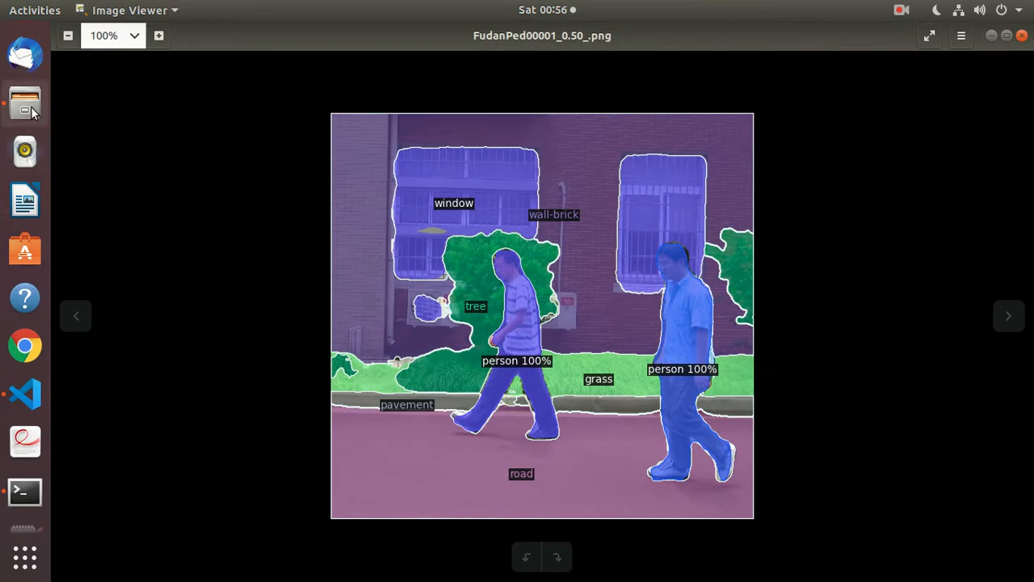
Step: Return to Files showing the original PennFudanPed PNGImages folder
left_click(24, 103)
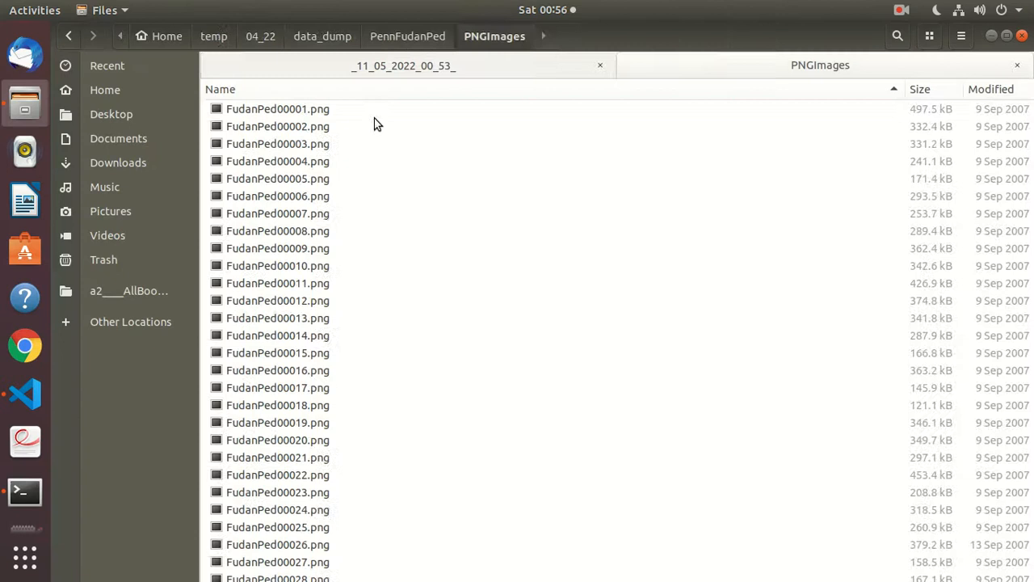
Step: Open the original FudanPed00001.png photo alongside its labeled panoptic result
left_click(278, 110)
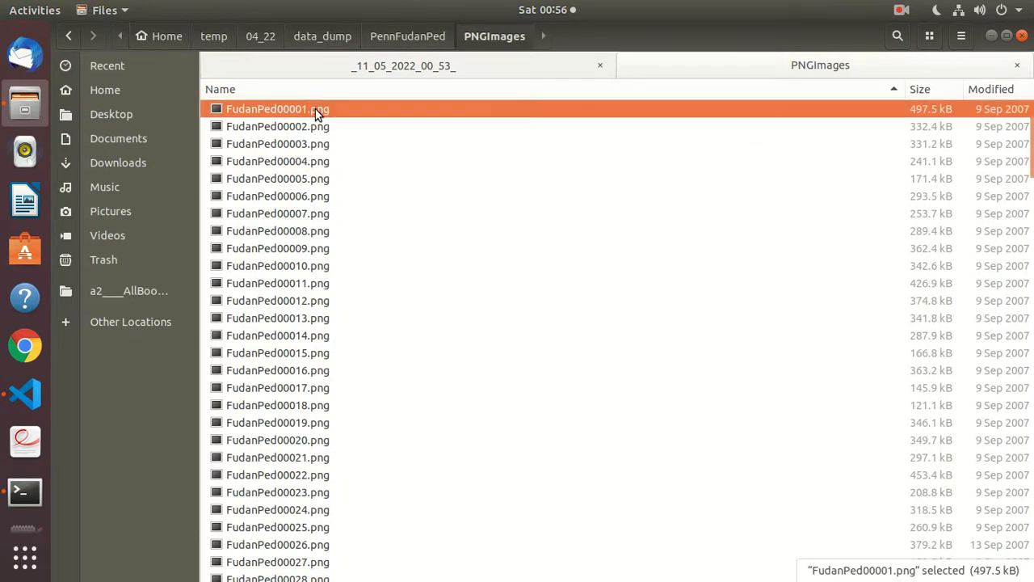
double_click(277, 108)
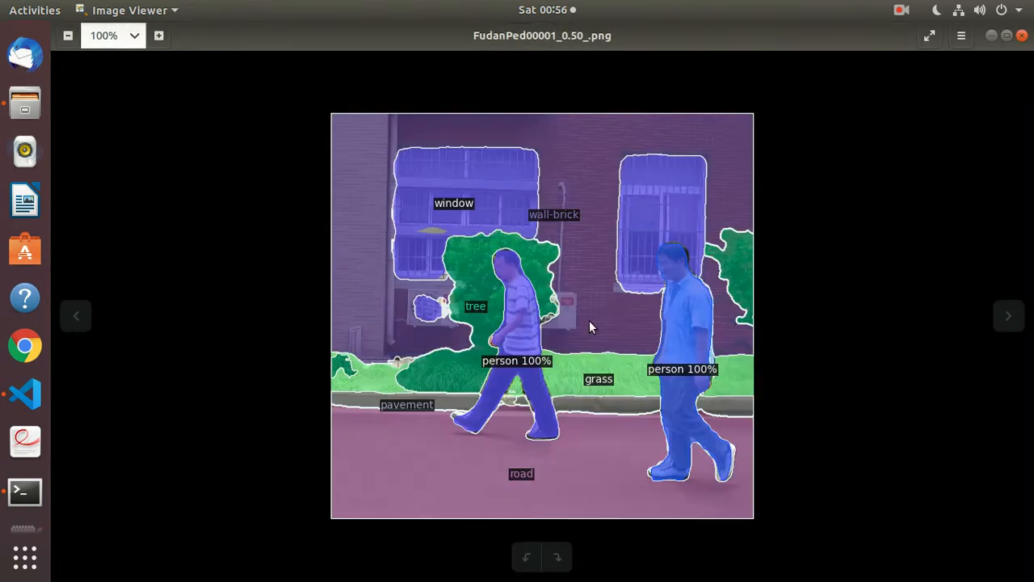
mouse_move(485, 365)
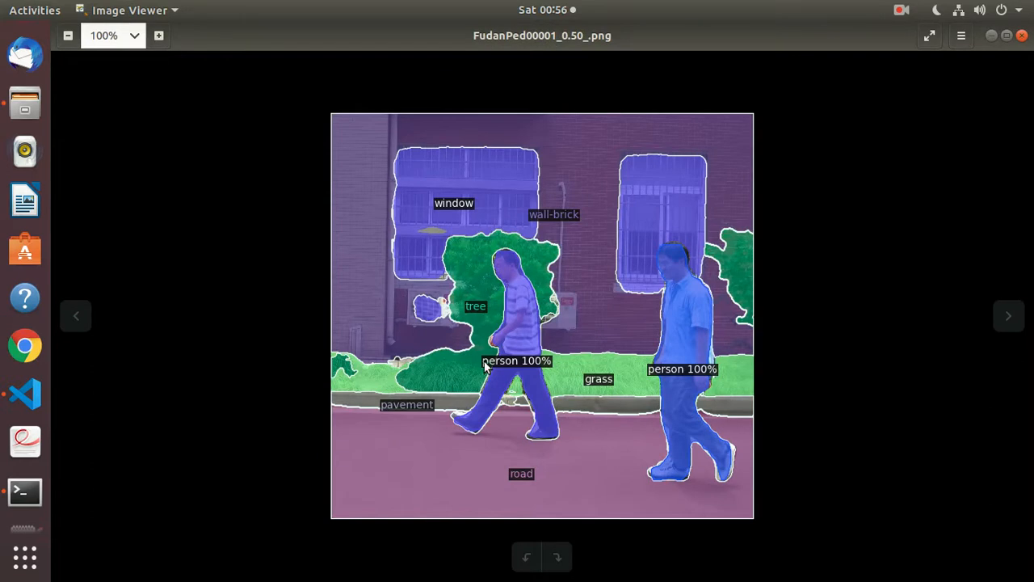
mouse_move(746, 288)
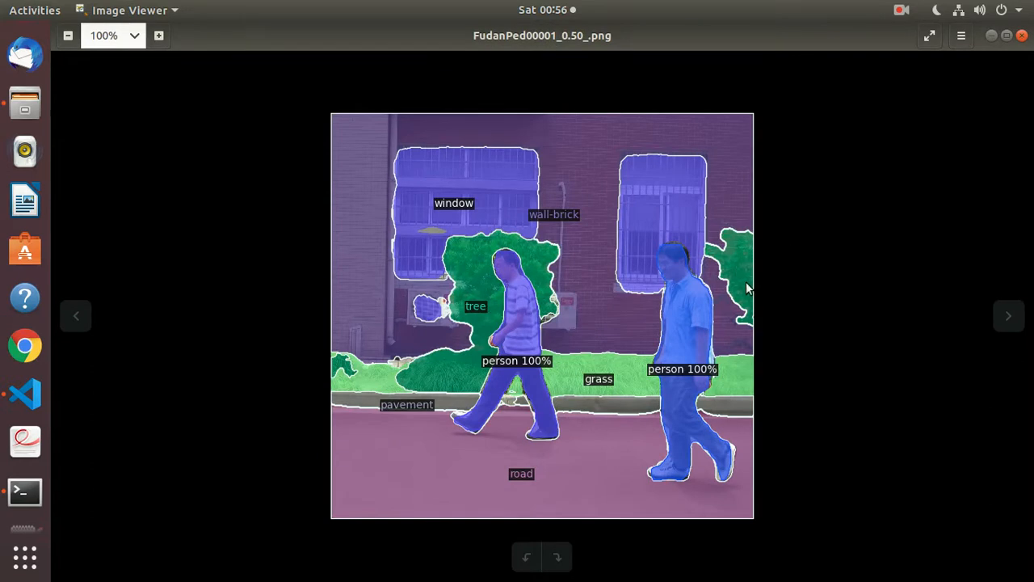
mouse_move(440, 389)
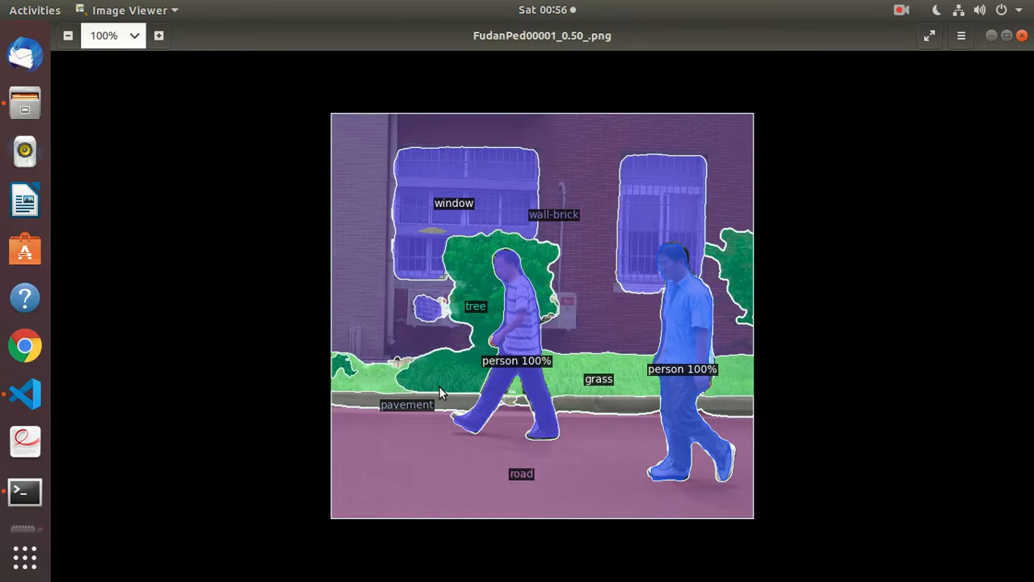
key("alt+tab")
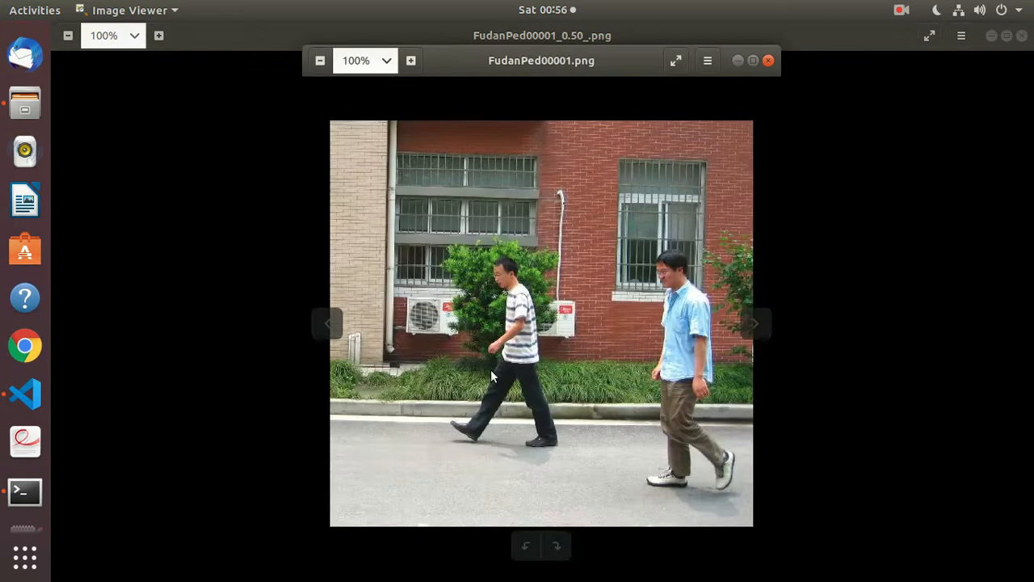
mouse_move(469, 362)
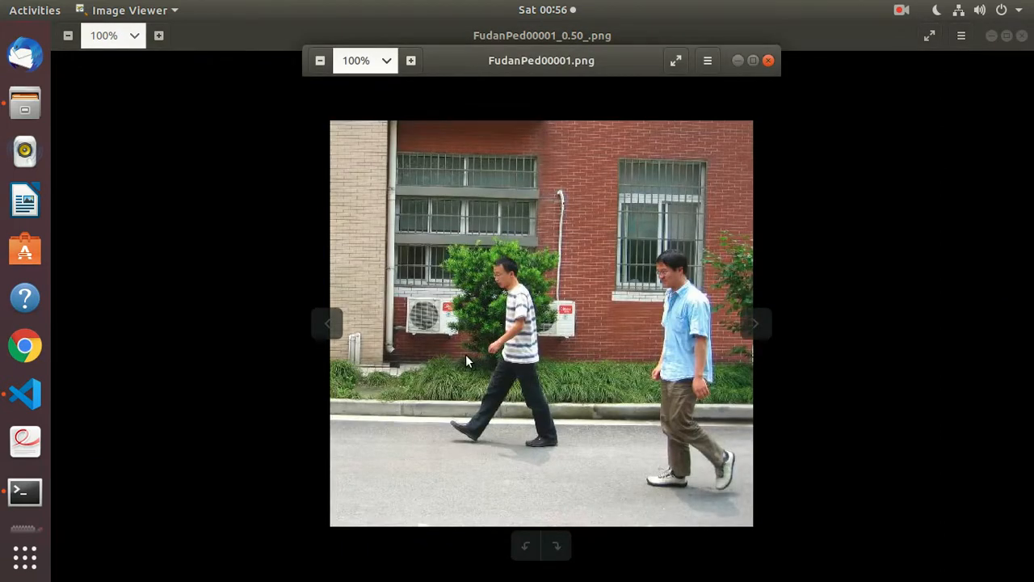
mouse_move(575, 381)
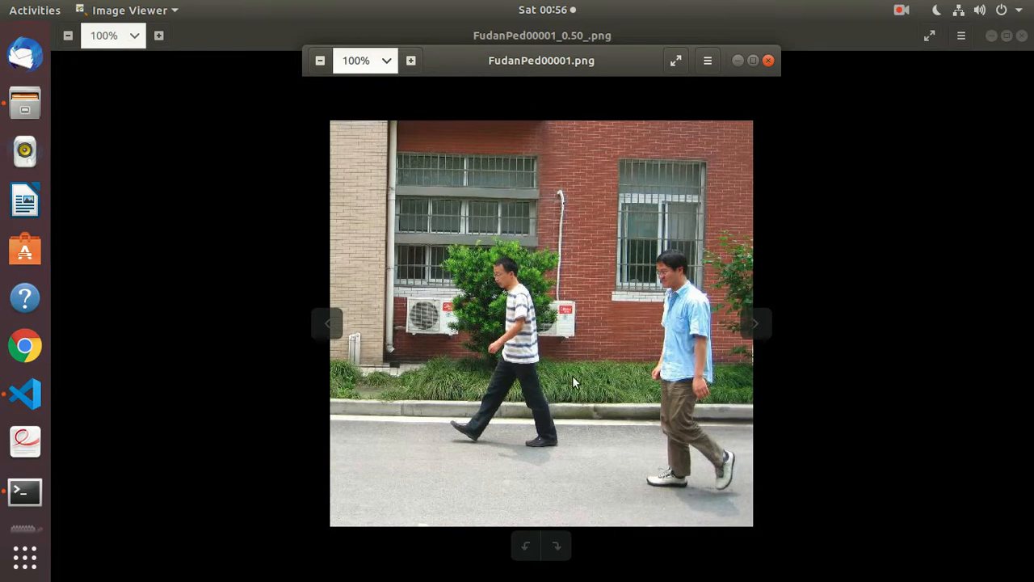
mouse_move(494, 339)
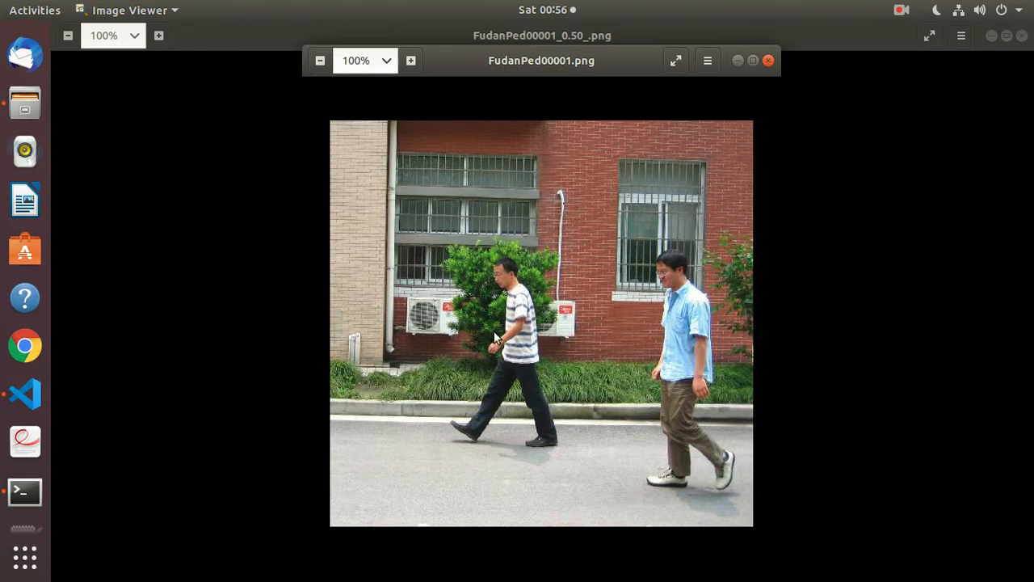
mouse_move(676, 200)
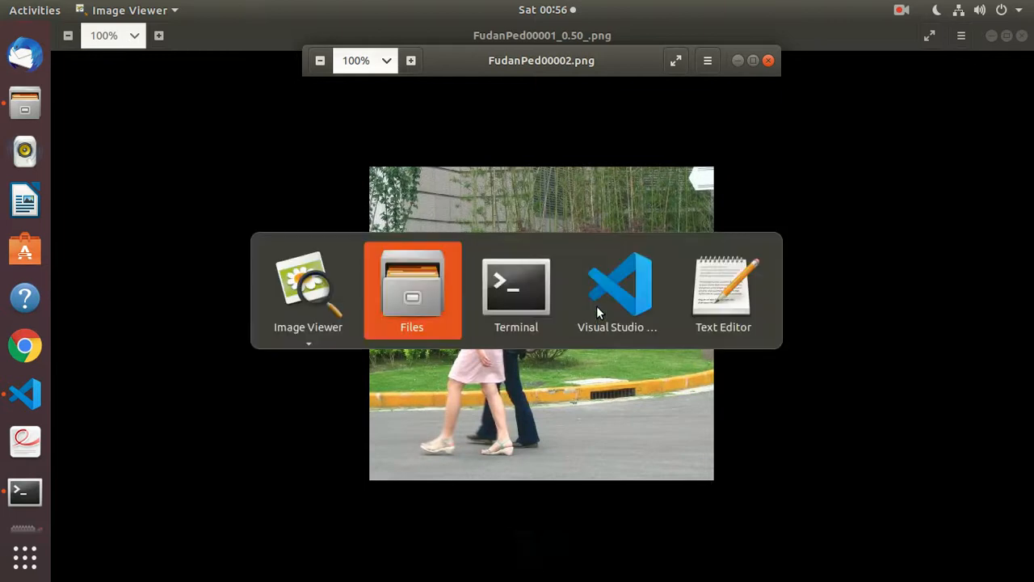
Step: Show the FudanPed00002_0.50_.png result maximized and full screen, then switch windows
left_click(410, 287)
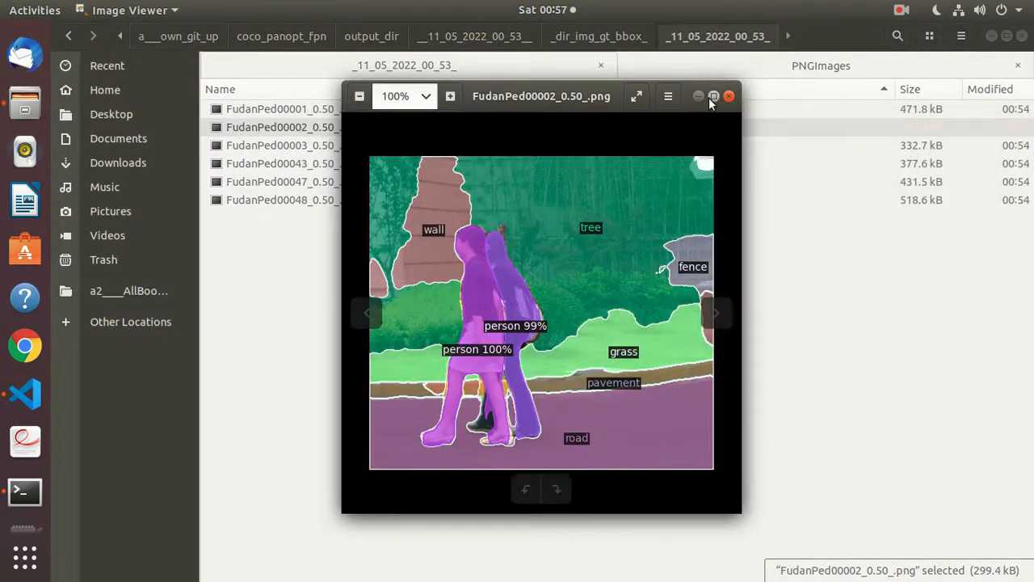
left_click(711, 97)
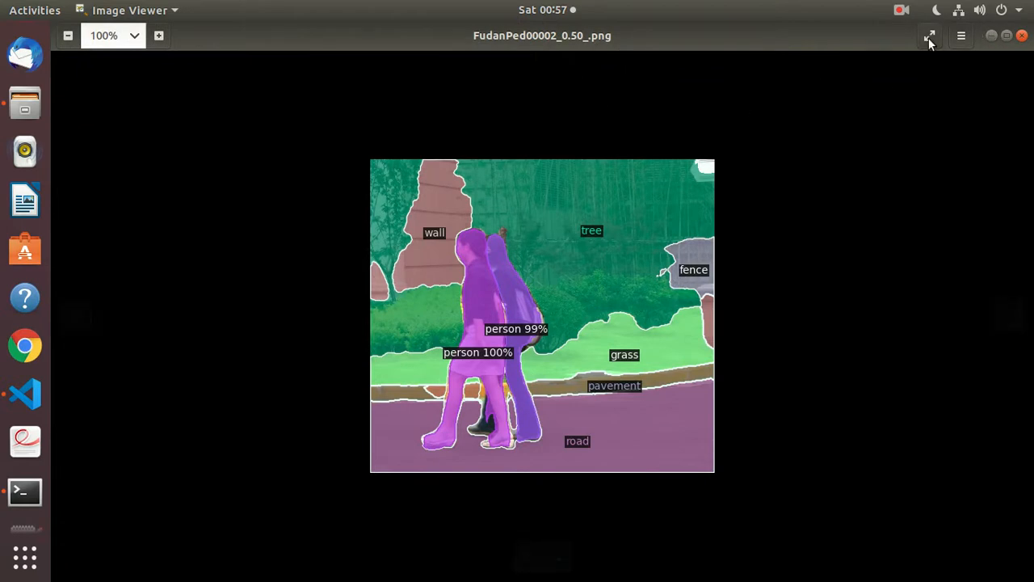
left_click(929, 36)
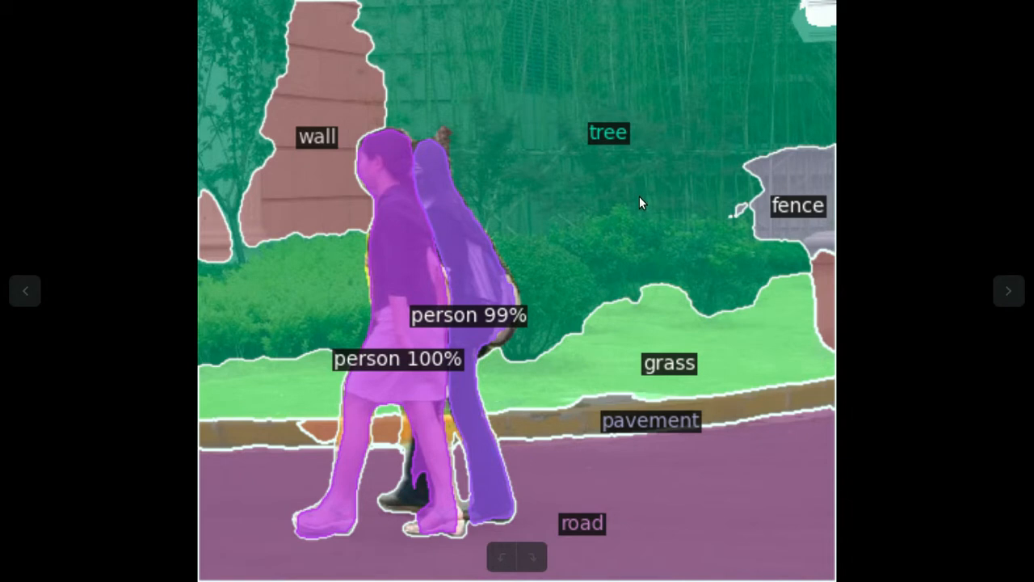
mouse_move(597, 136)
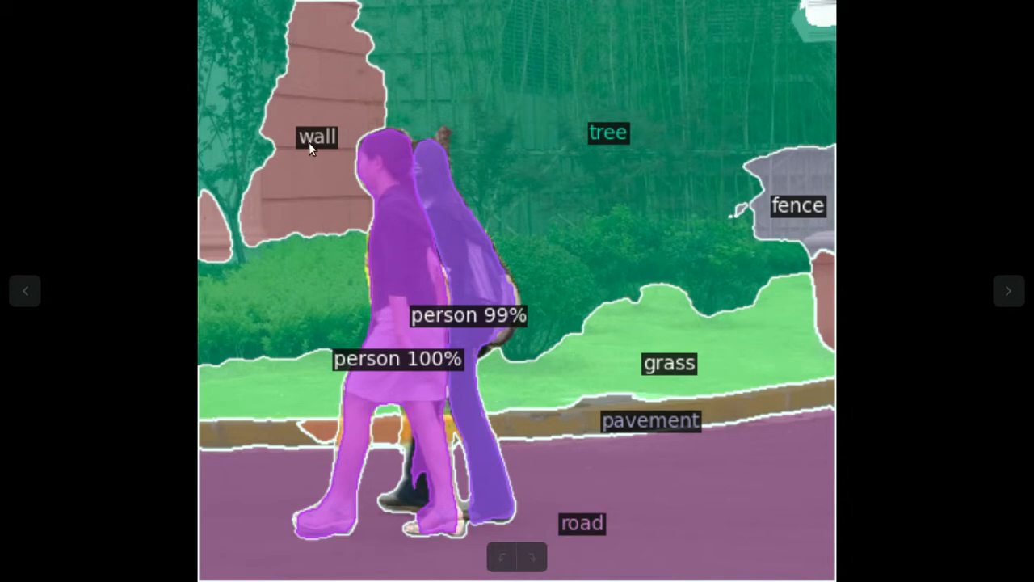
mouse_move(307, 194)
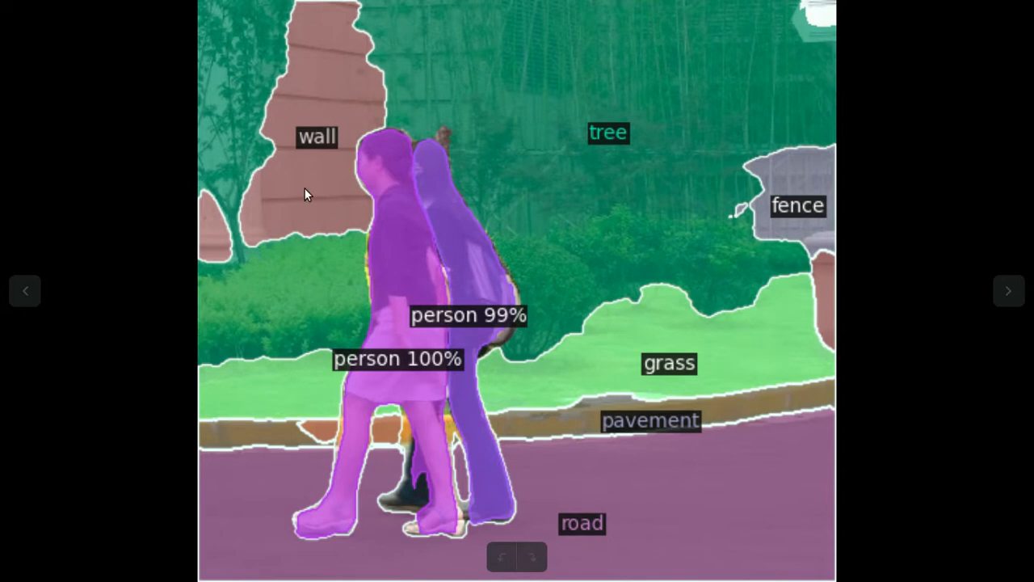
mouse_move(322, 200)
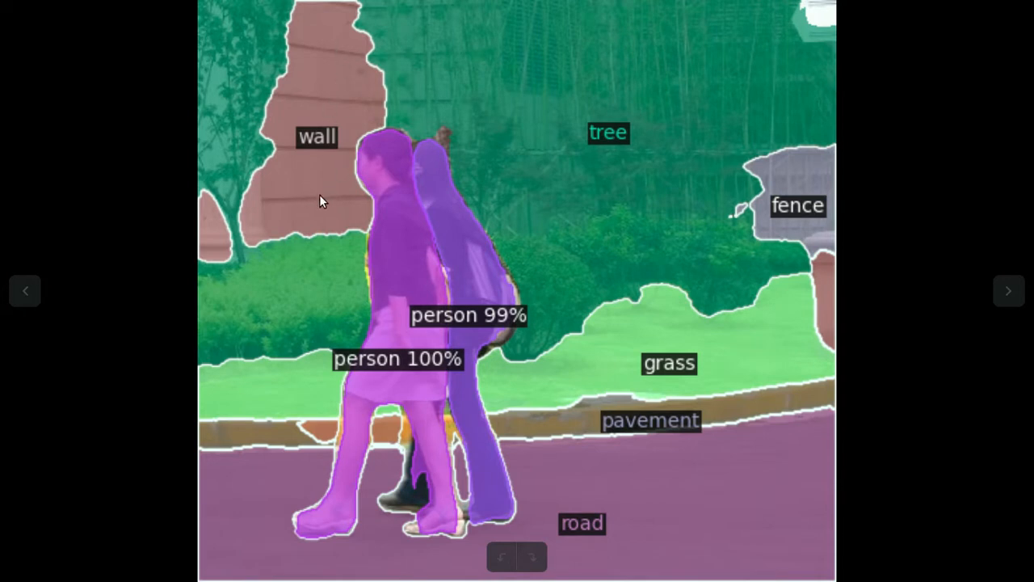
mouse_move(455, 408)
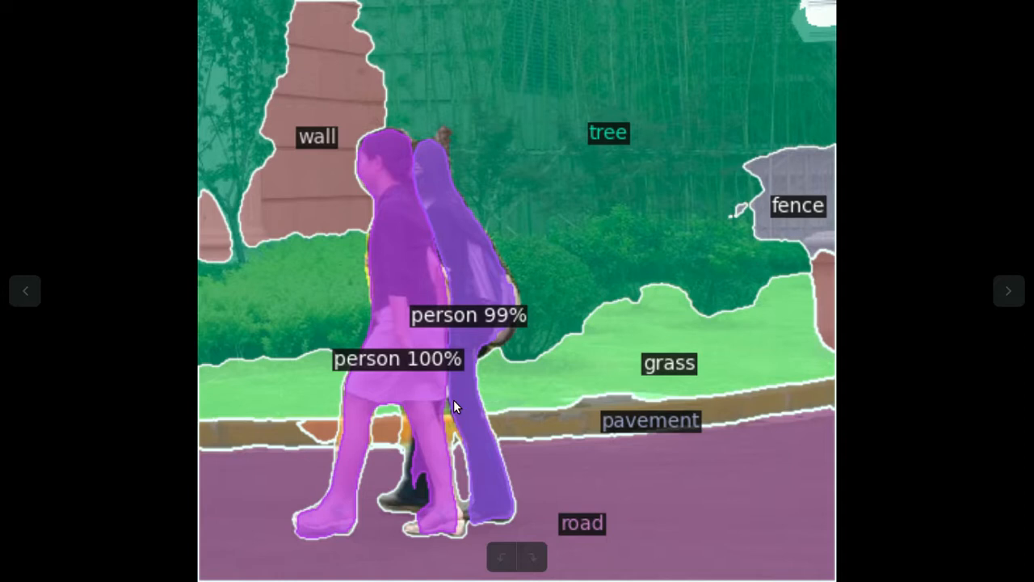
mouse_move(745, 446)
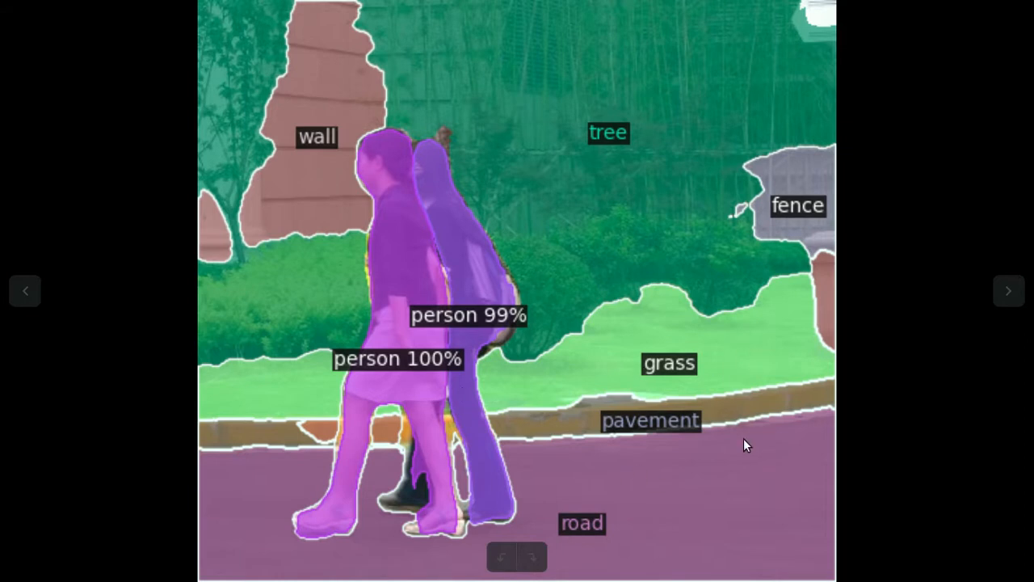
mouse_move(714, 265)
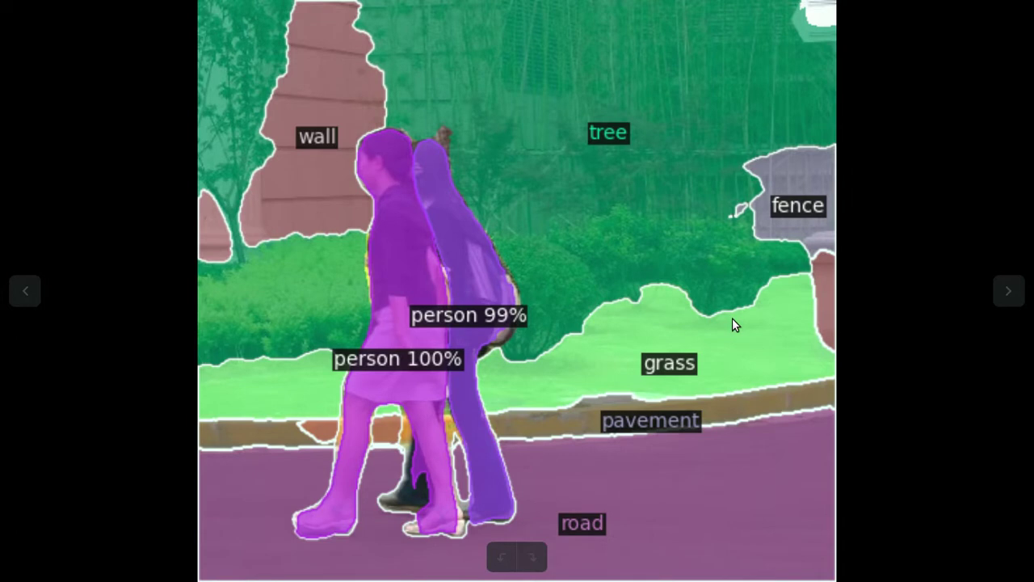
key("alt+tab")
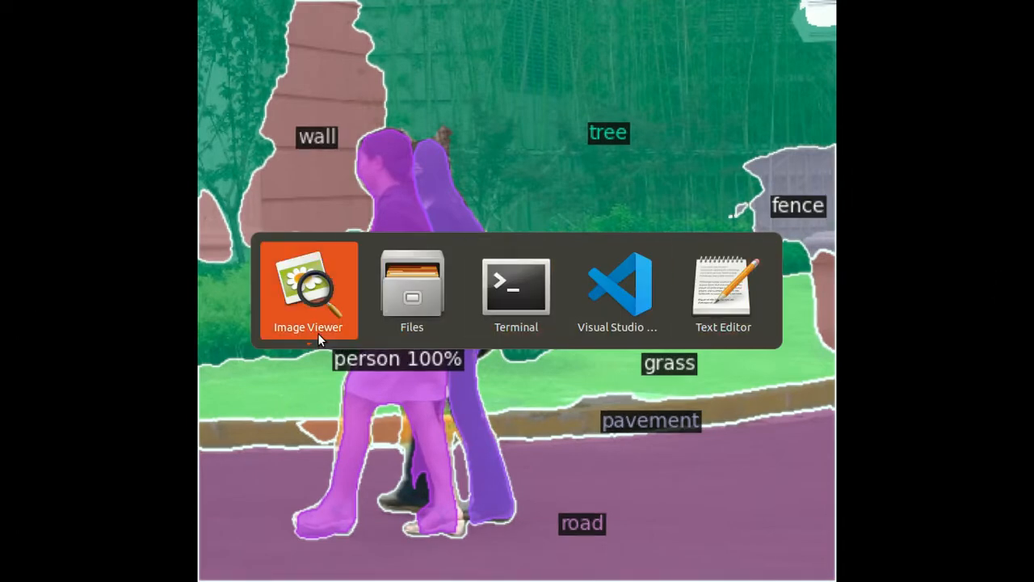
left_click(307, 291)
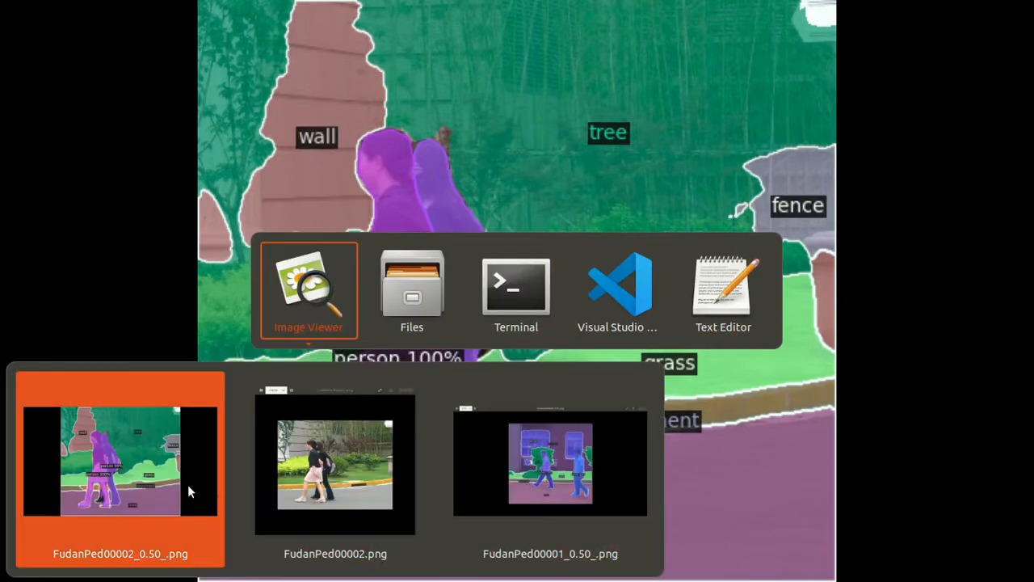
double_click(334, 463)
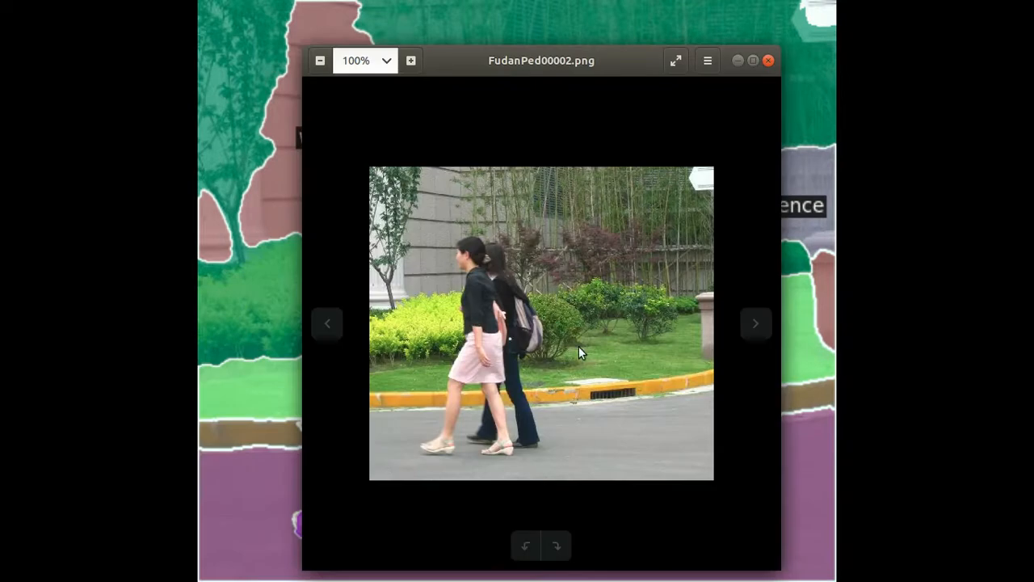
mouse_move(617, 337)
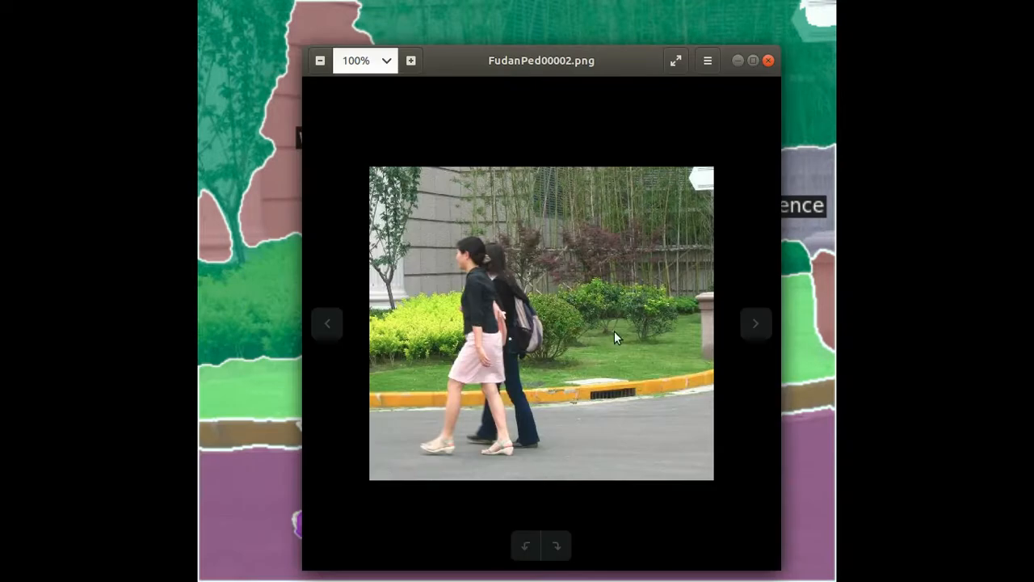
mouse_move(615, 365)
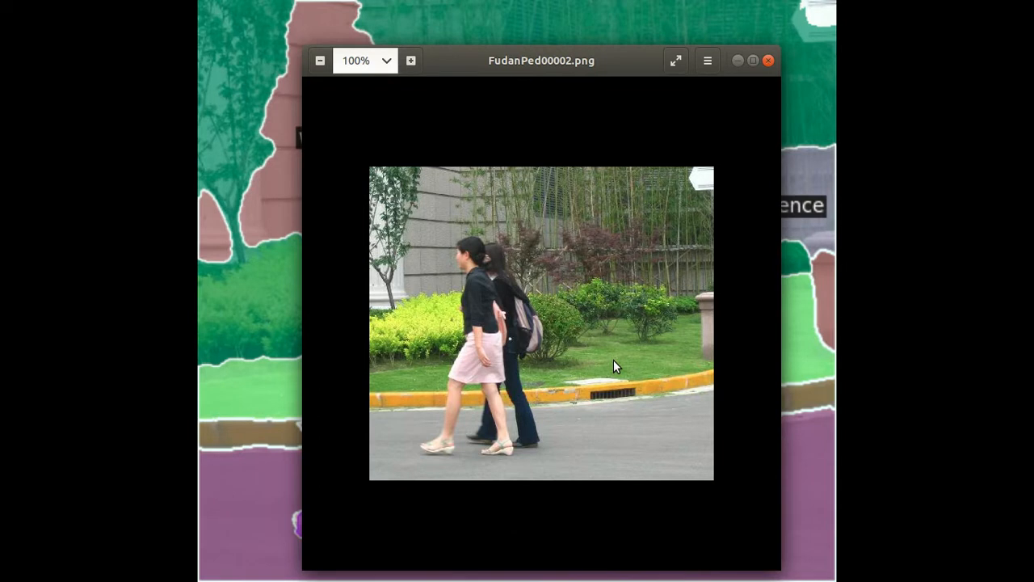
mouse_move(462, 232)
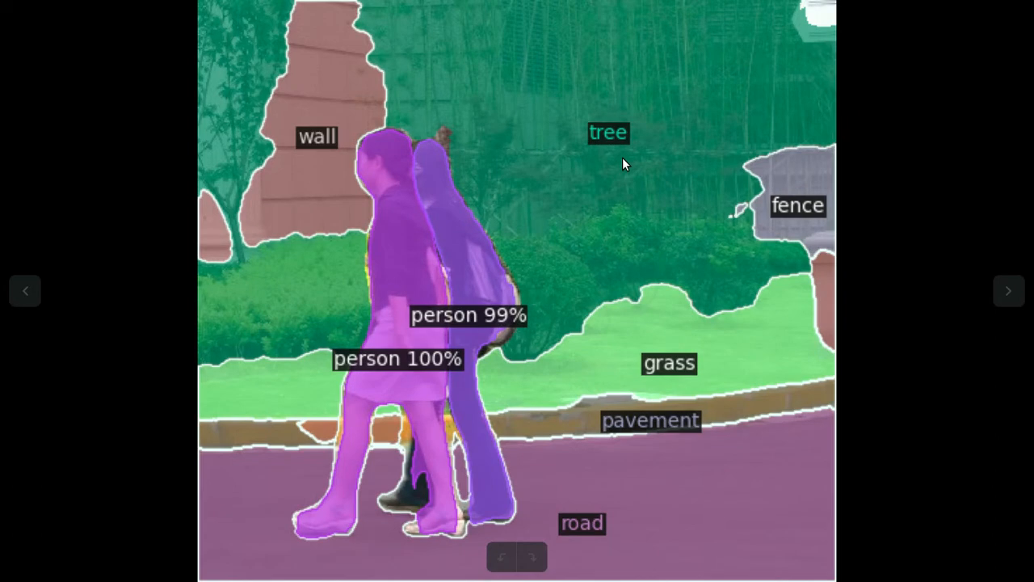
mouse_move(727, 493)
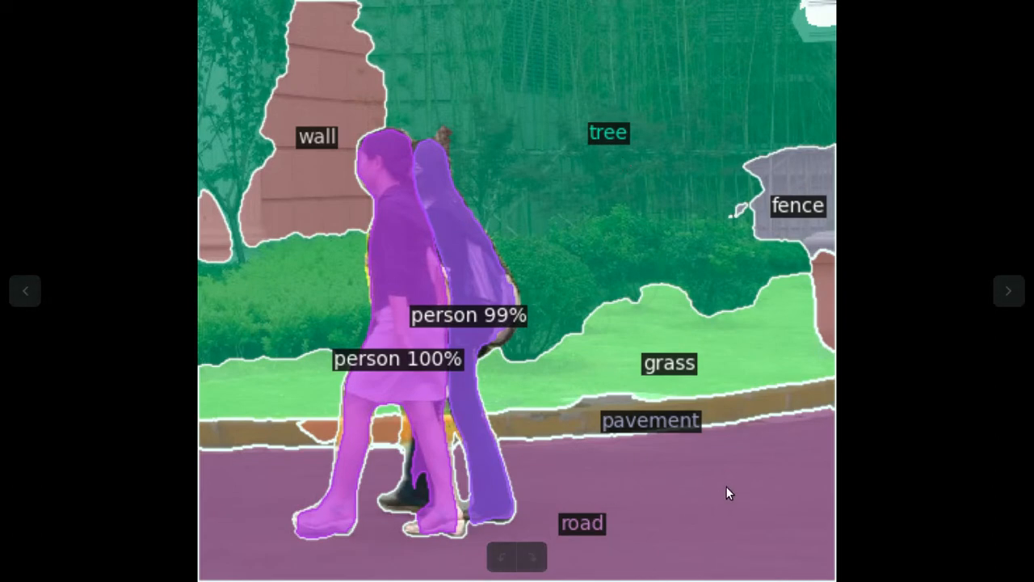
mouse_move(333, 153)
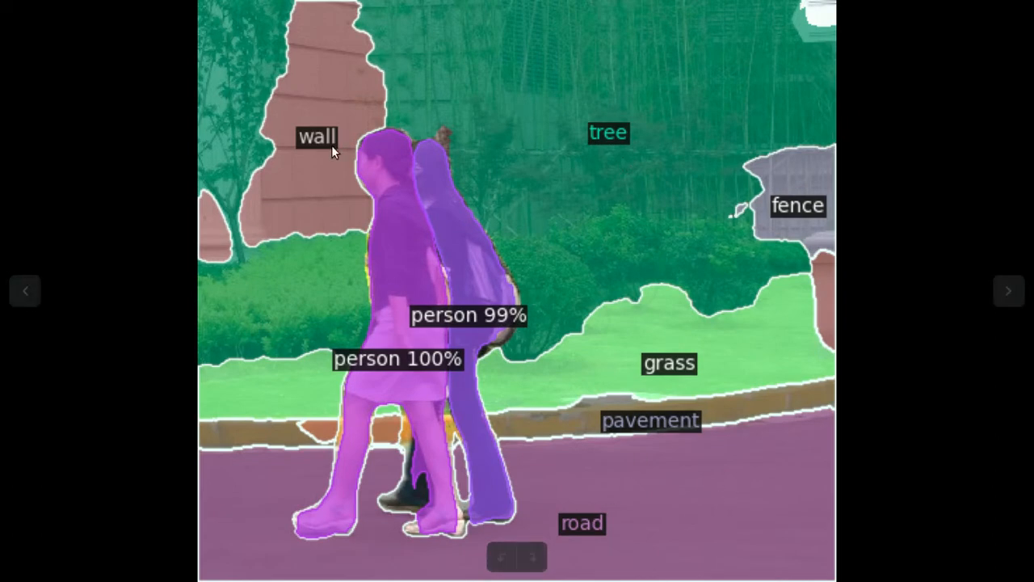
mouse_move(1008, 291)
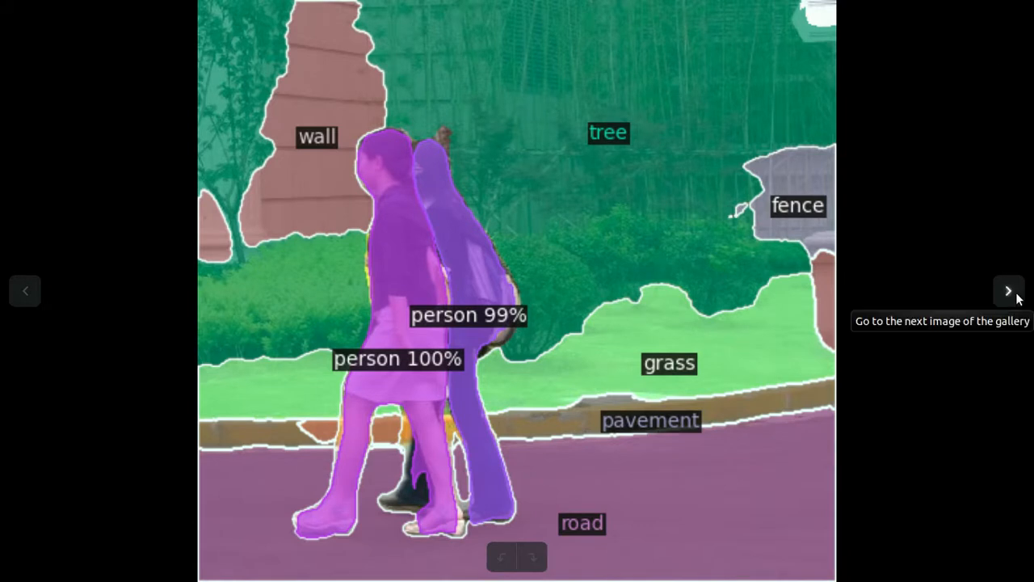
Step: Step through the gallery past the handbag and sports ball result to FudanPed00001
left_click(1008, 291)
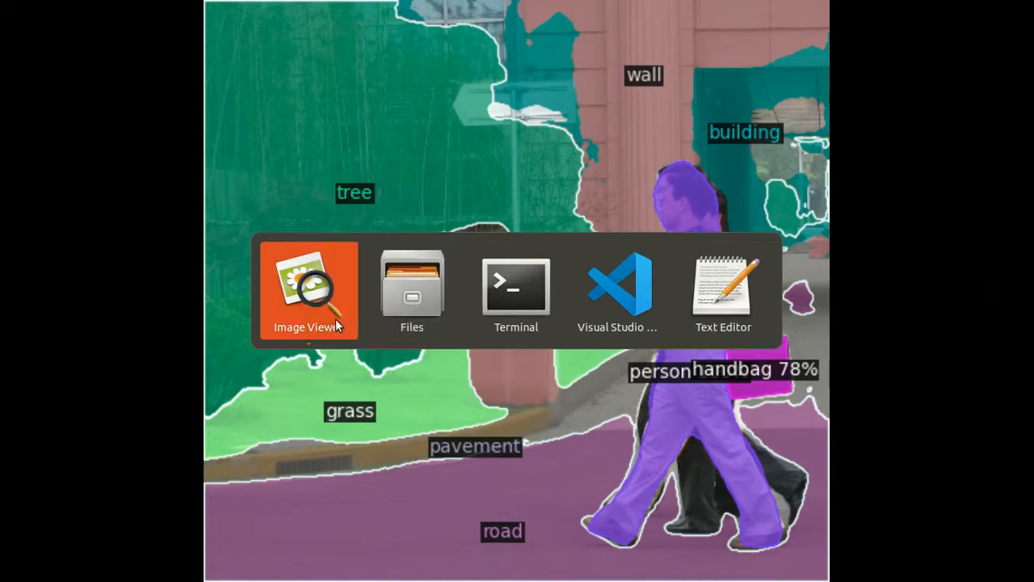
left_click(308, 290)
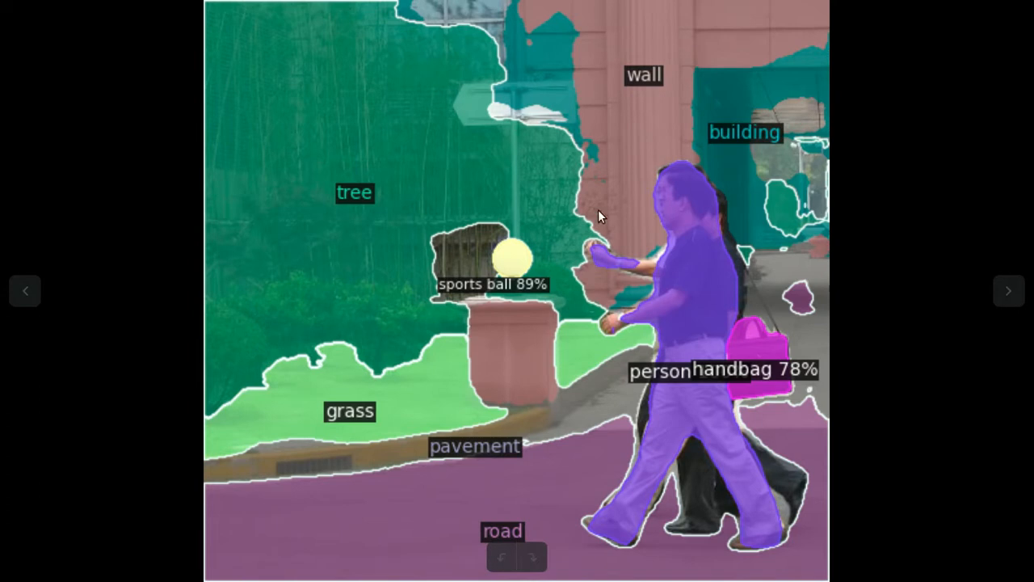
mouse_move(753, 420)
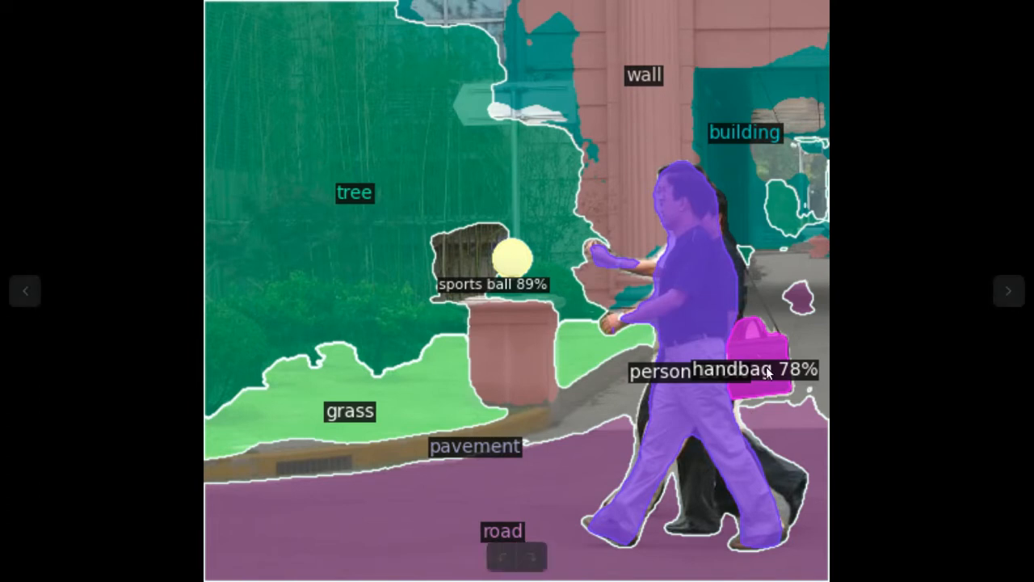
left_click(1008, 291)
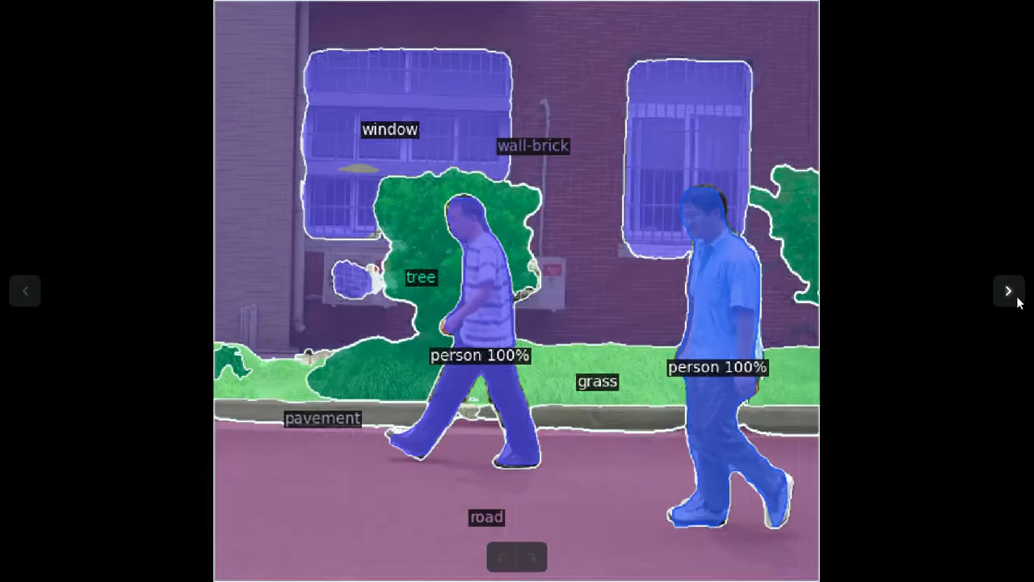
Step: Return to det2_panopt_.py in VS Code and scroll to the ls_people_images list
left_click(1008, 290)
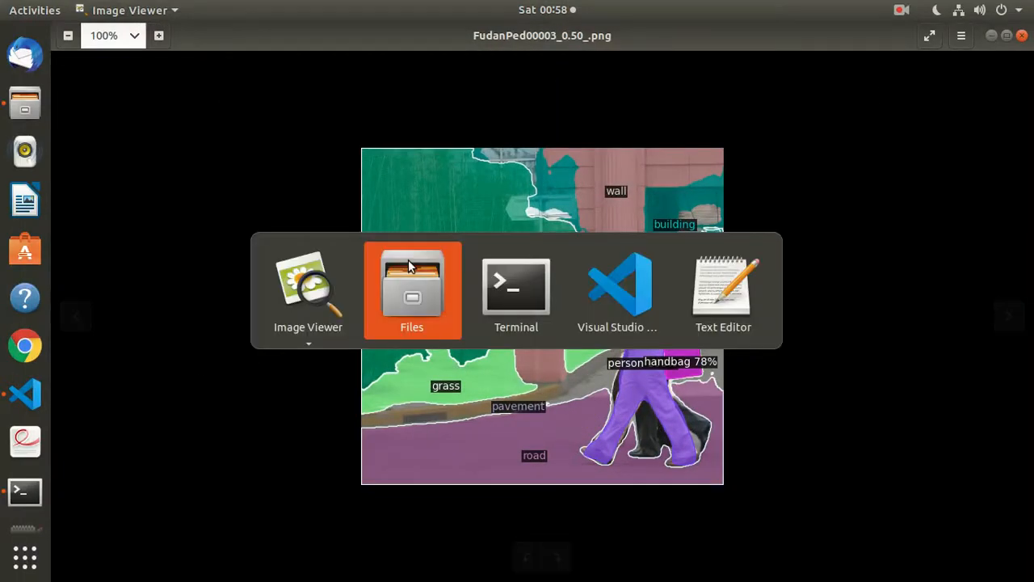
left_click(617, 288)
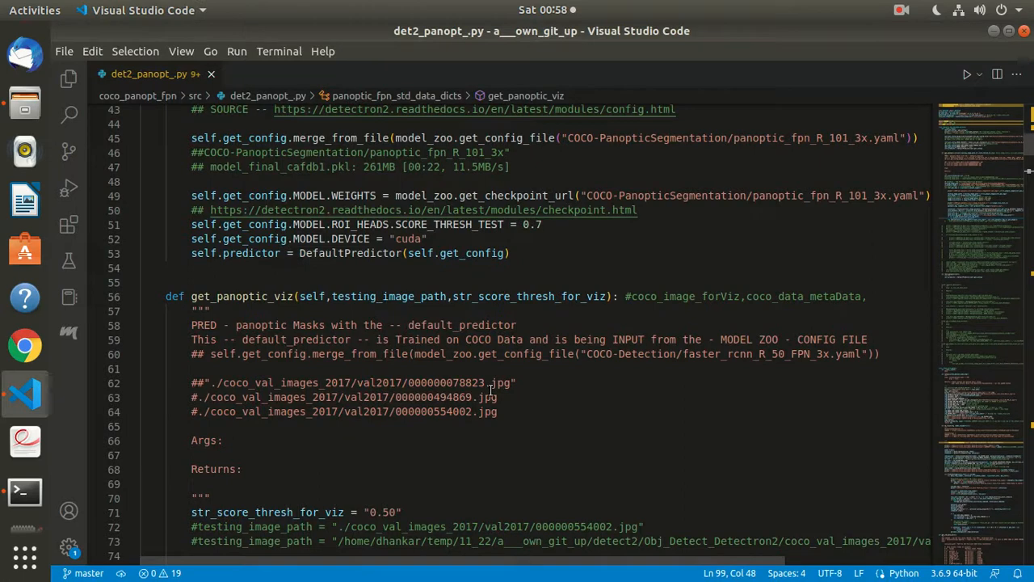
scroll("down", 3)
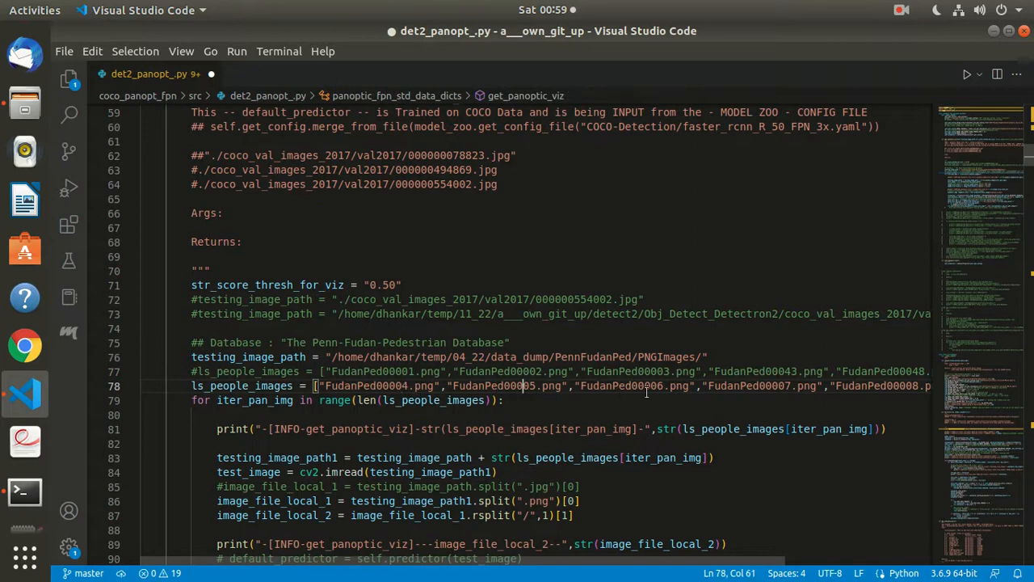
mouse_move(821, 434)
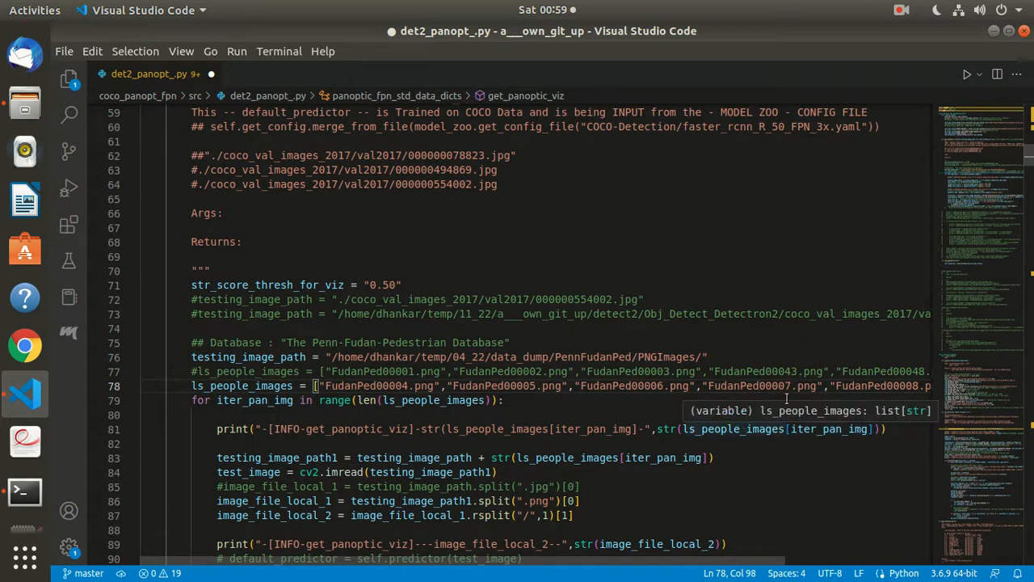
mouse_move(889, 393)
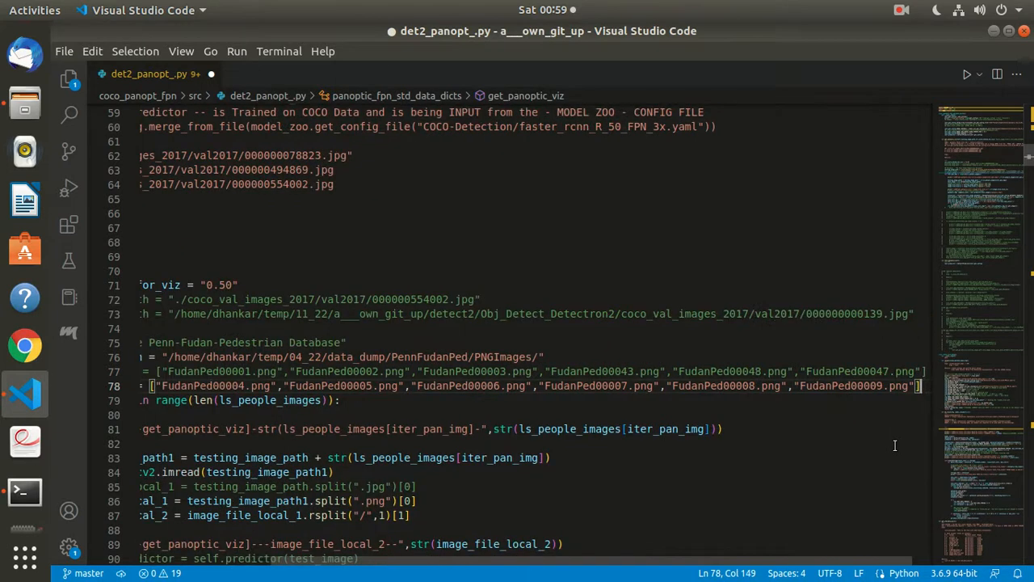
mouse_move(443, 394)
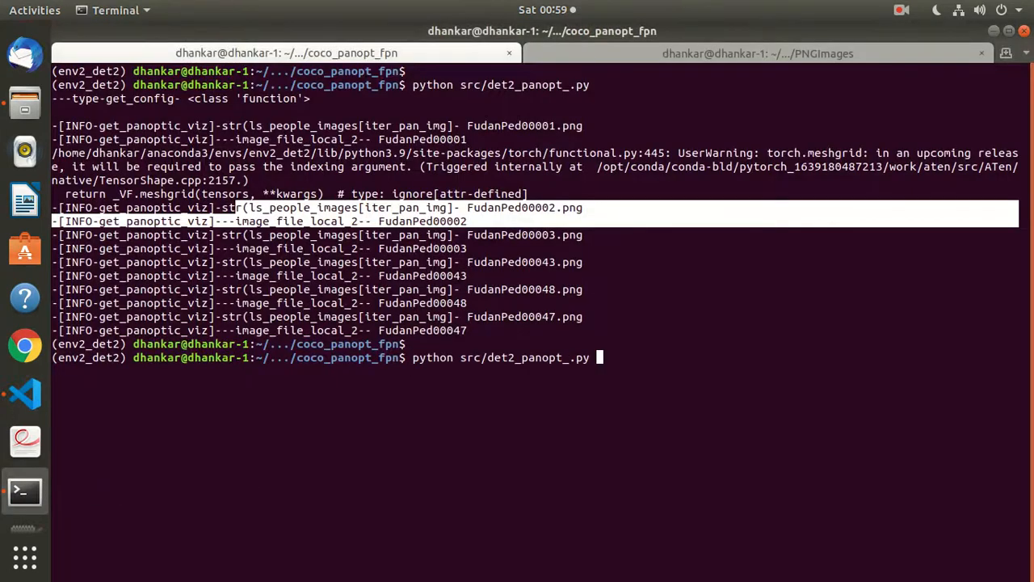
Step: Run python src/det2_panopt_.py over FudanPed00004–00009, then switch to Image Viewer
key("Return")
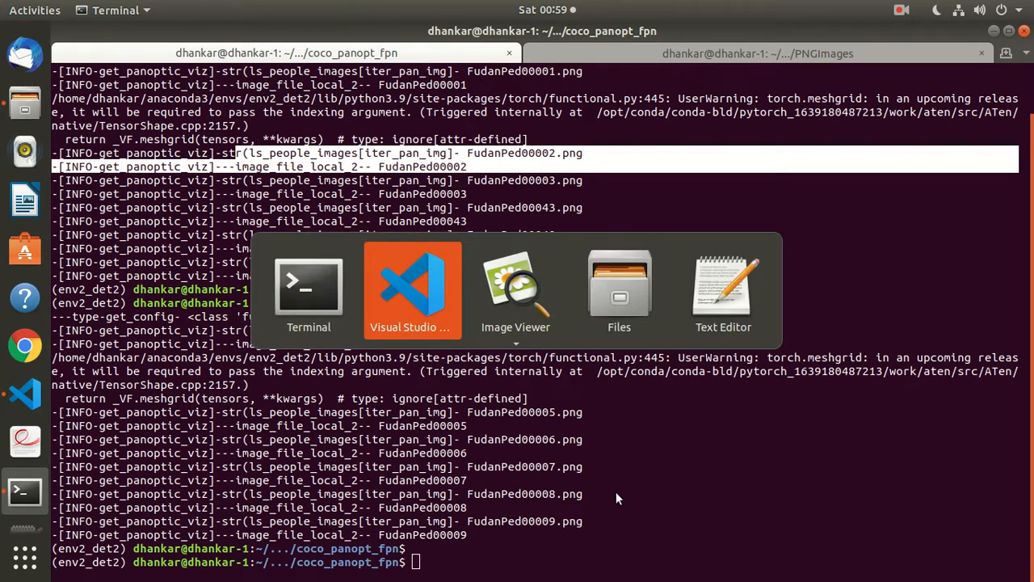
left_click(515, 287)
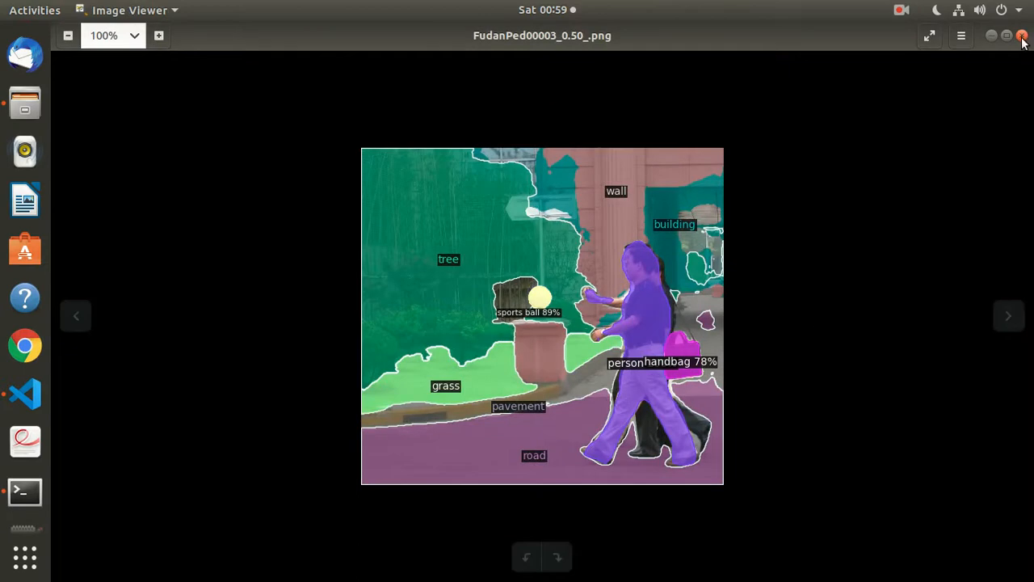
Step: Close the old result and navigate up to output_dir listing all runs
left_click(1021, 36)
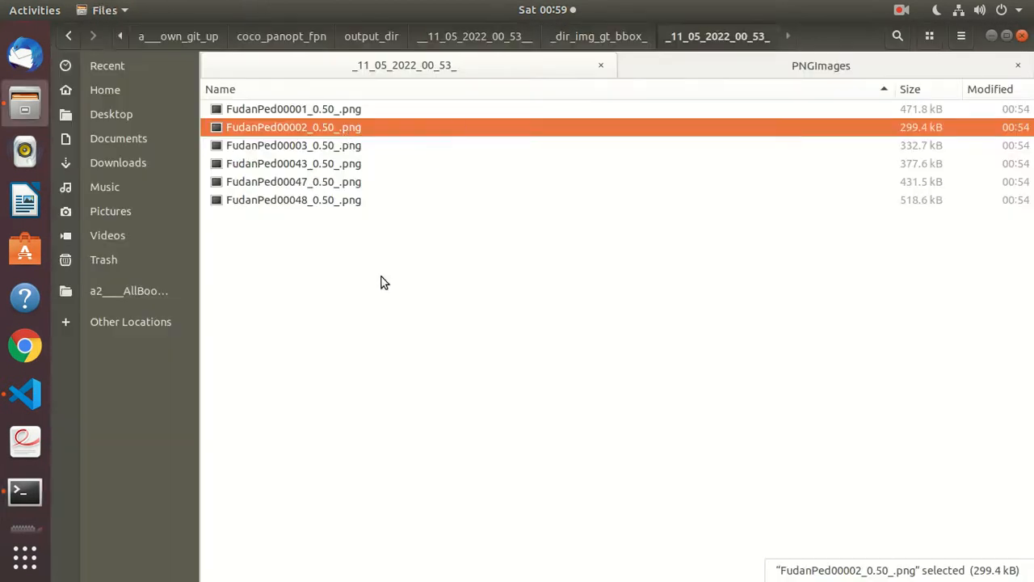
left_click(473, 36)
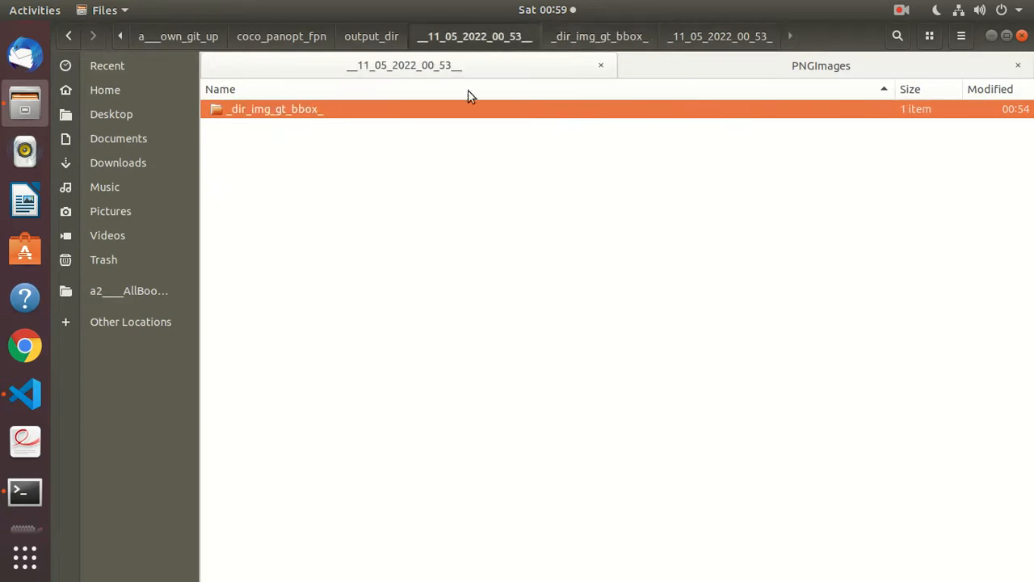
left_click(372, 36)
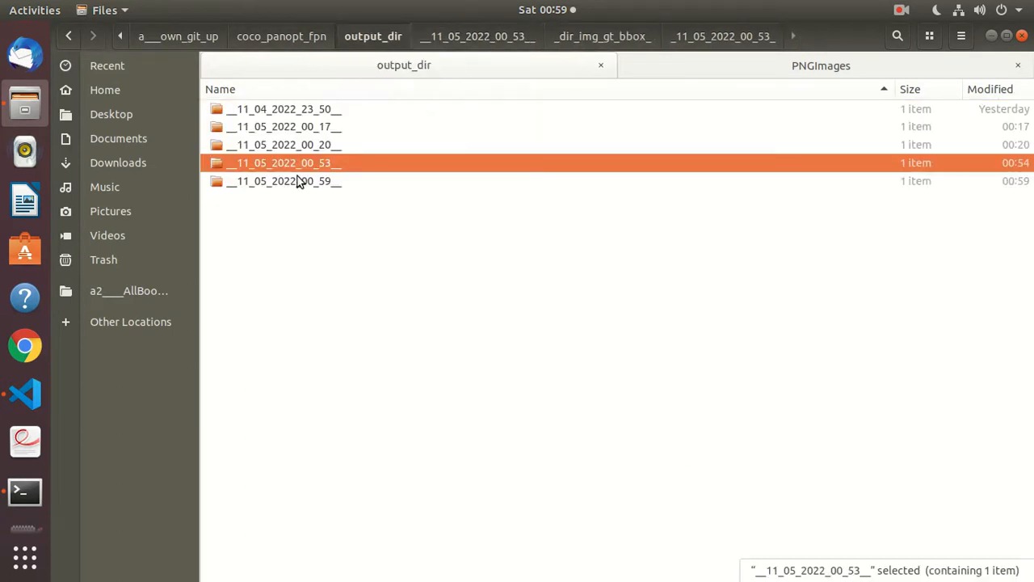
Step: Enter the newest run folder __11_05_2022_00_59__ and its inner _11_05_2022_00_59_ results folder
left_click(284, 181)
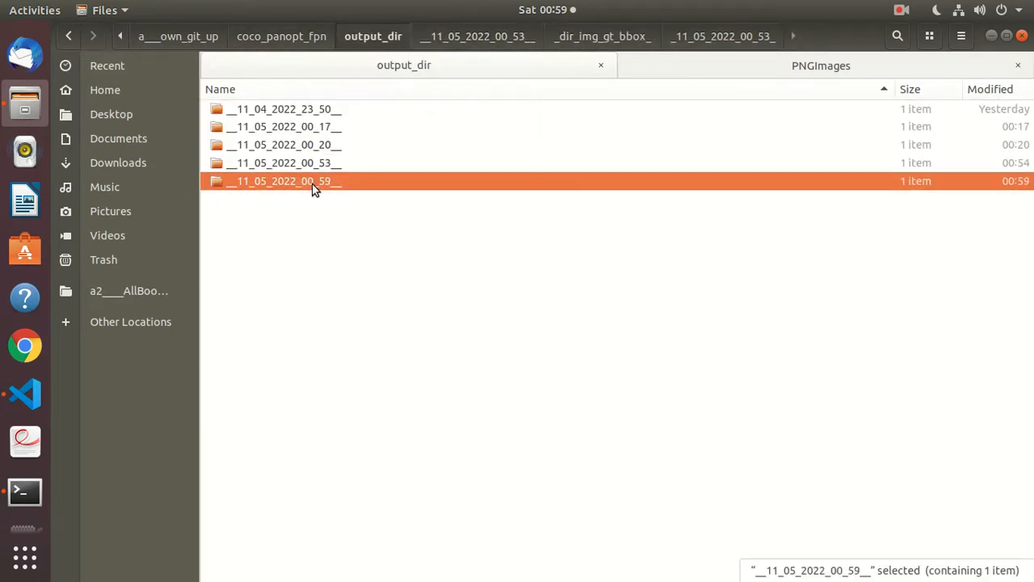
double_click(285, 181)
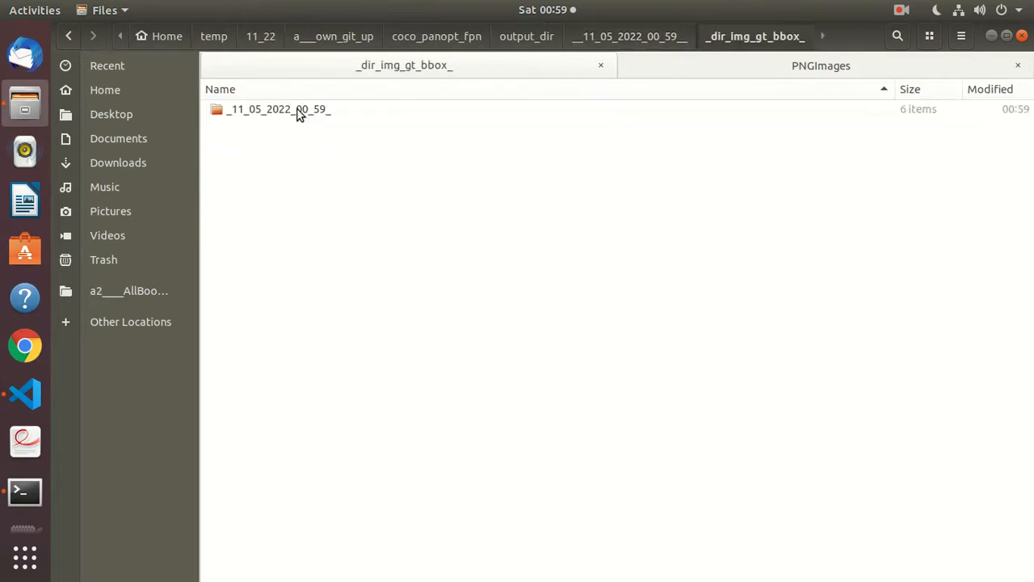
double_click(278, 110)
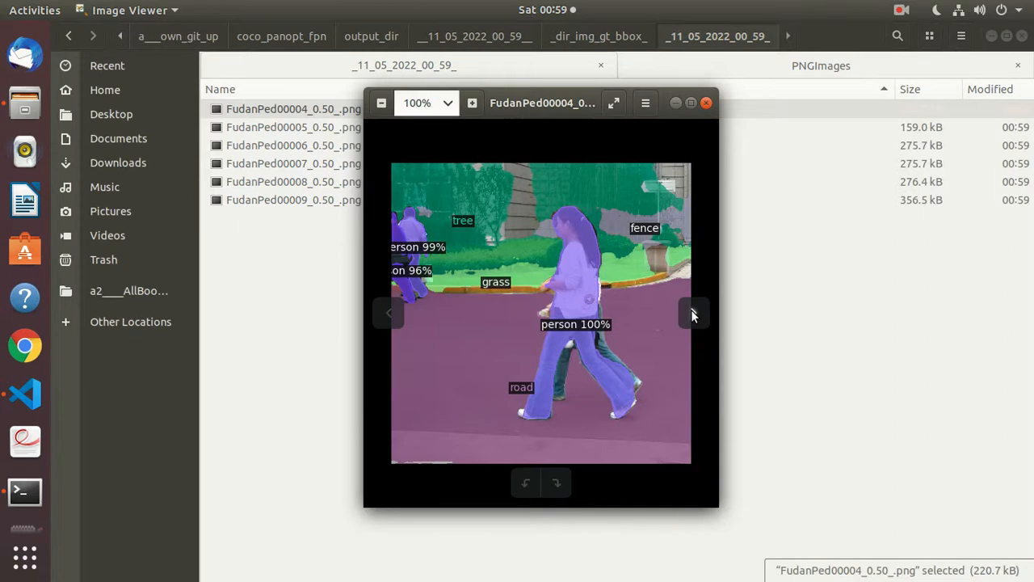
Step: Step past FudanPed00004 and 00005 results toward FudanPed00007's panoptic output
left_click(693, 313)
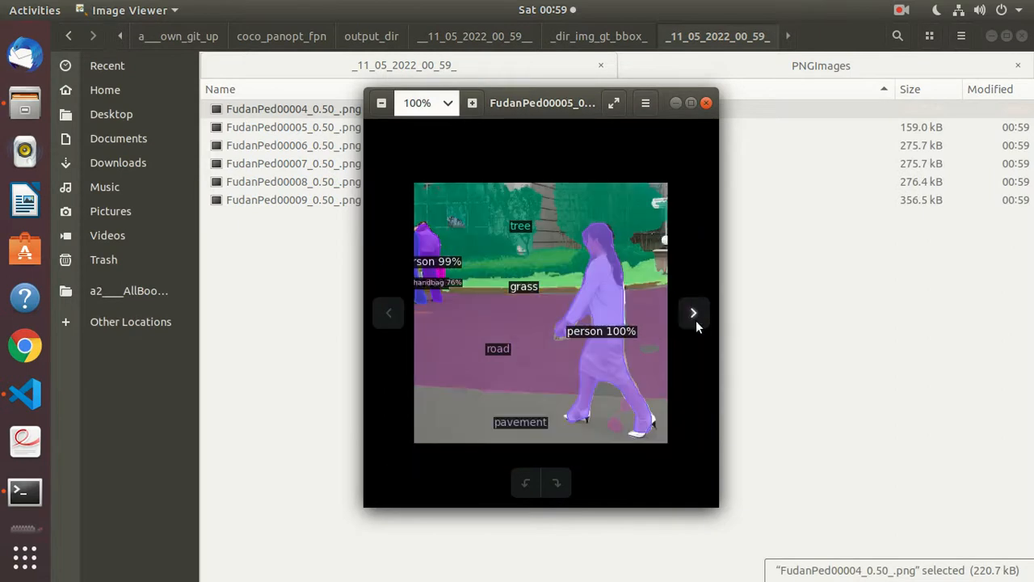
left_click(693, 312)
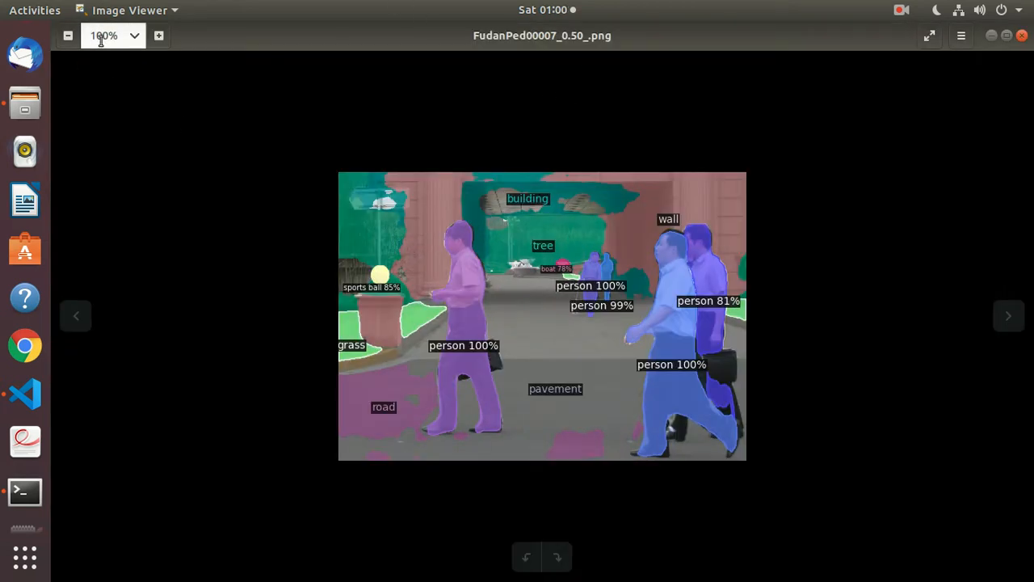
Step: Zoom FudanPed00007's result to 200% to read its person, building and pavement labels
left_click(134, 36)
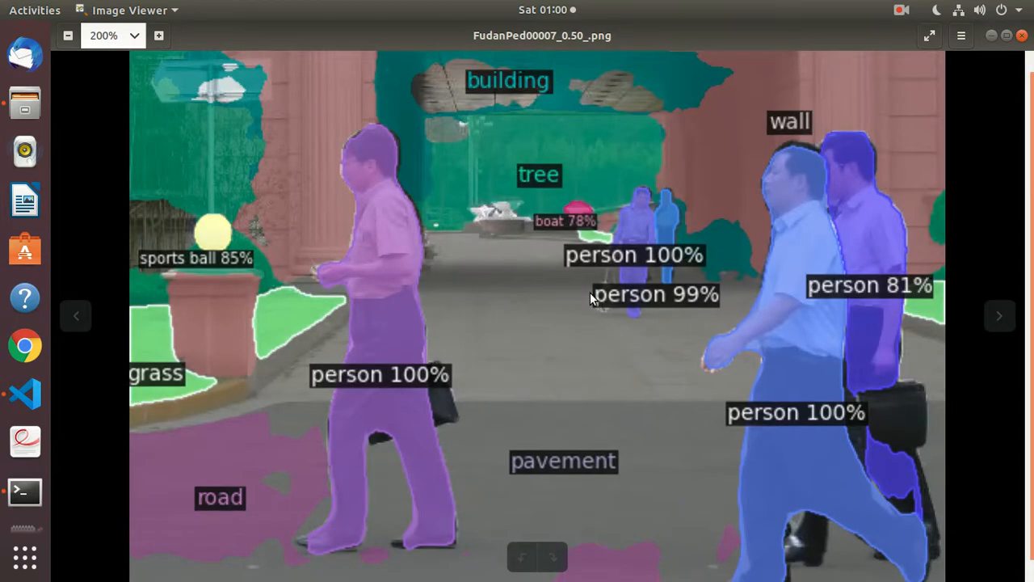
mouse_move(663, 323)
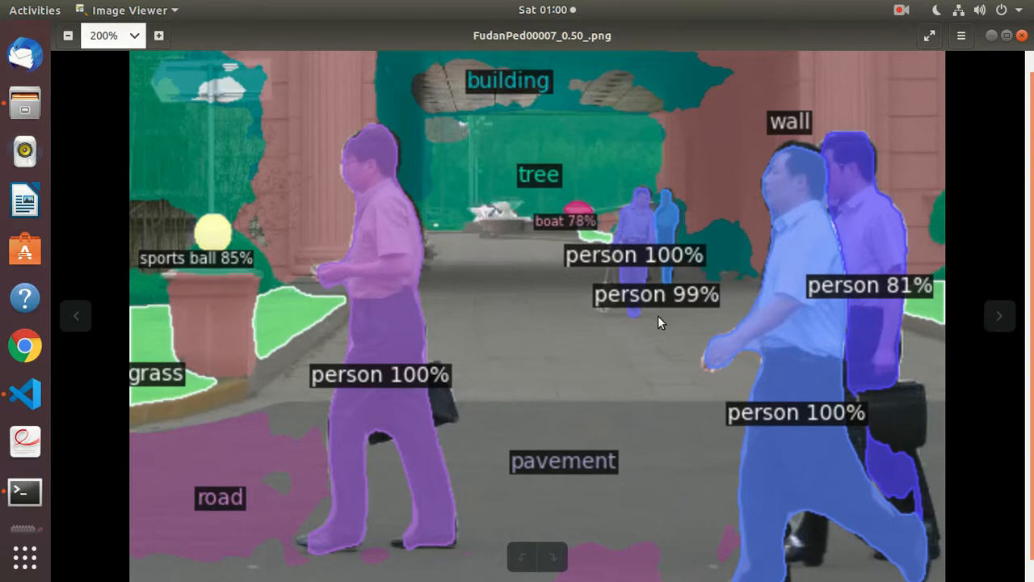
mouse_move(739, 260)
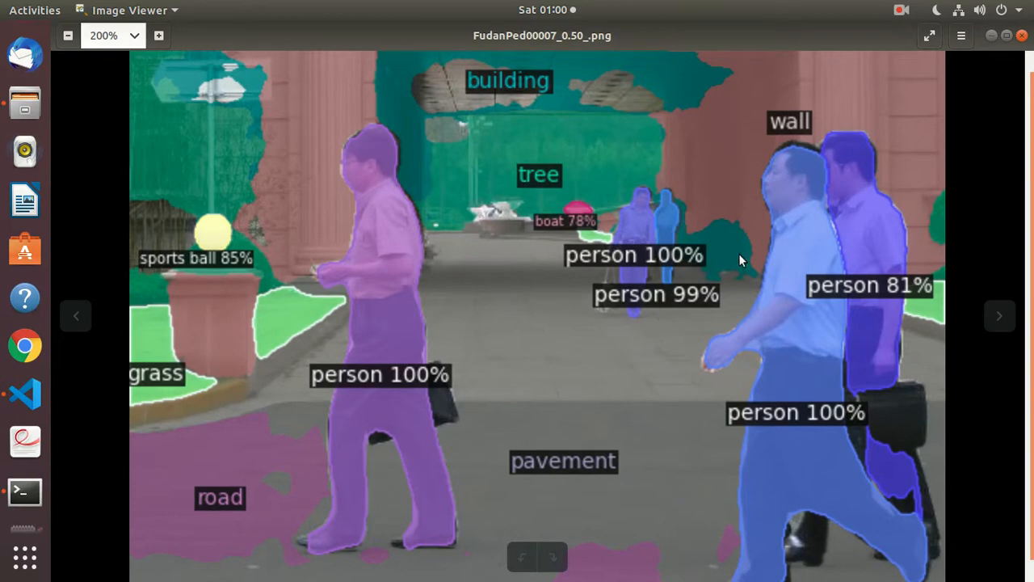
mouse_move(478, 265)
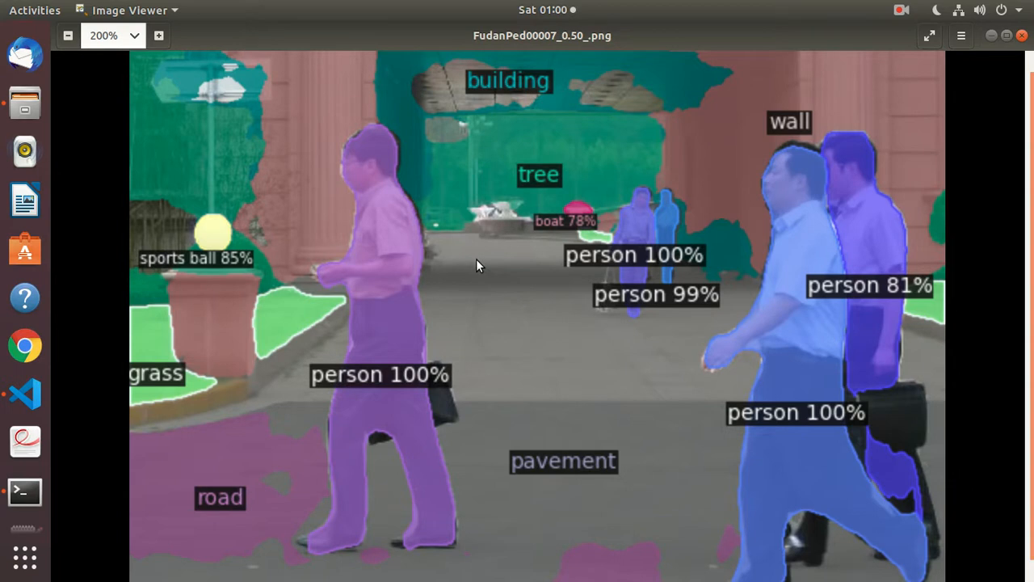
mouse_move(488, 236)
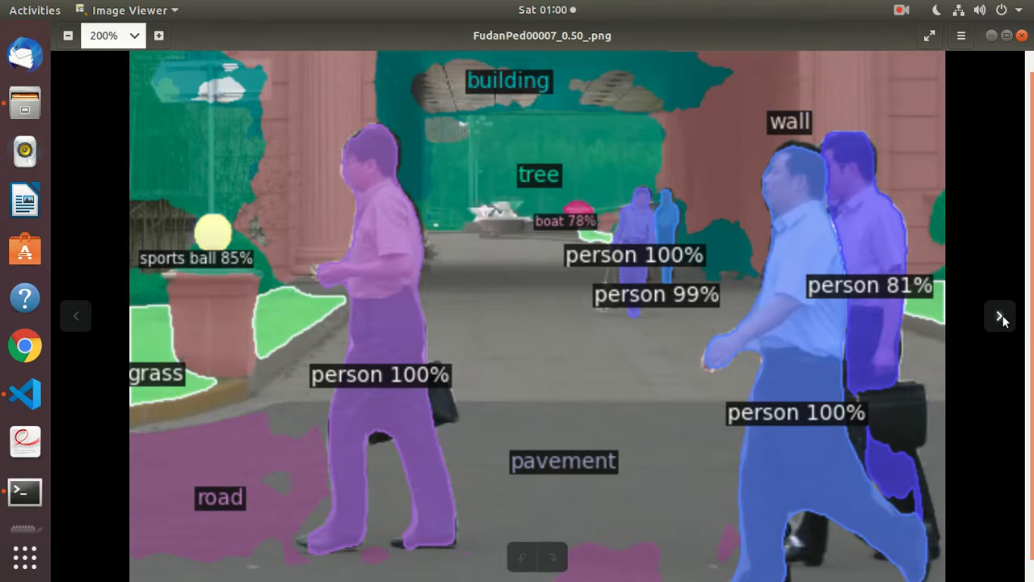
Step: Advance to FudanPed00009's result showing bicycles, persons, building and sky labels
left_click(1002, 316)
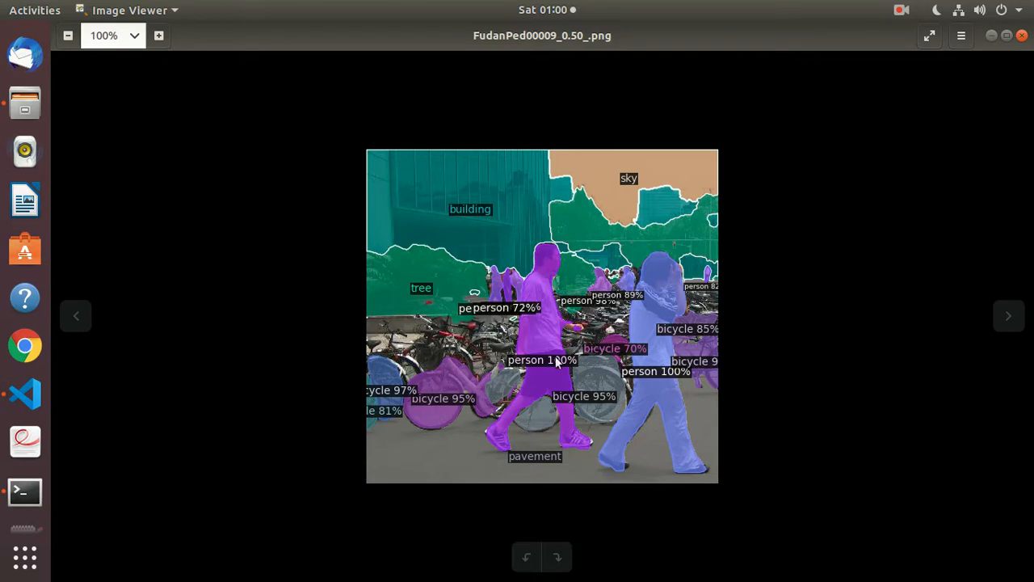
mouse_move(540, 388)
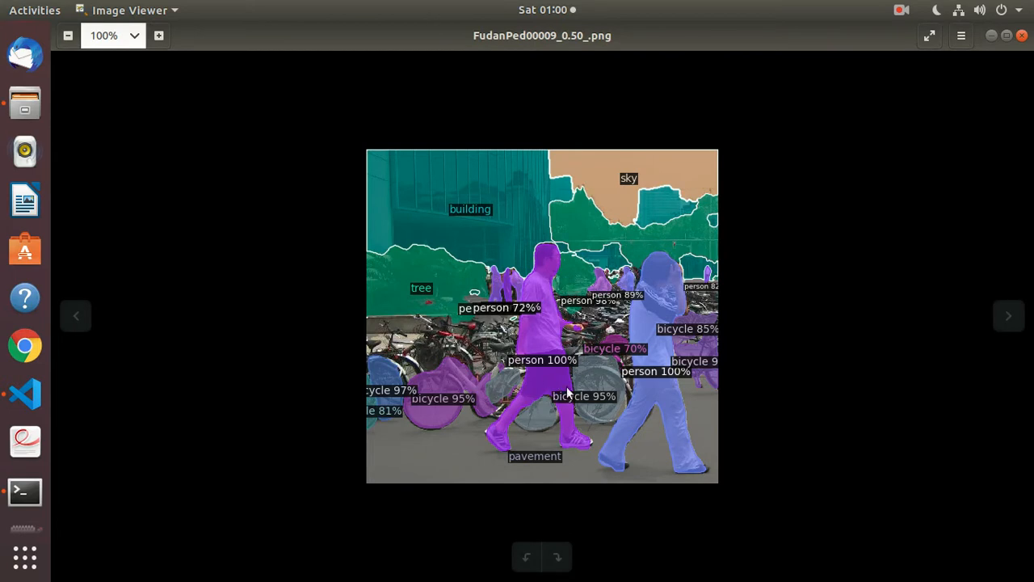
mouse_move(564, 375)
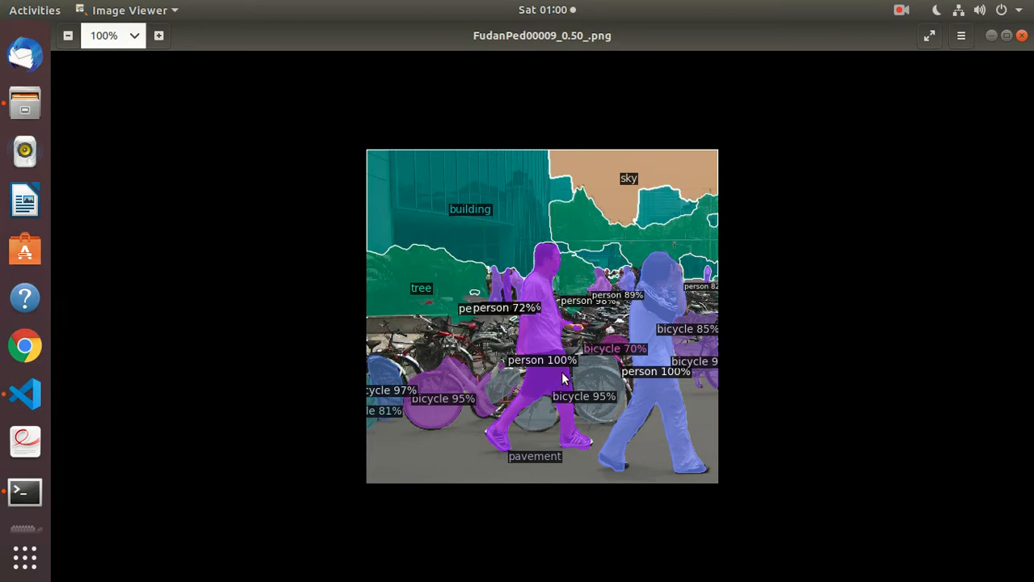